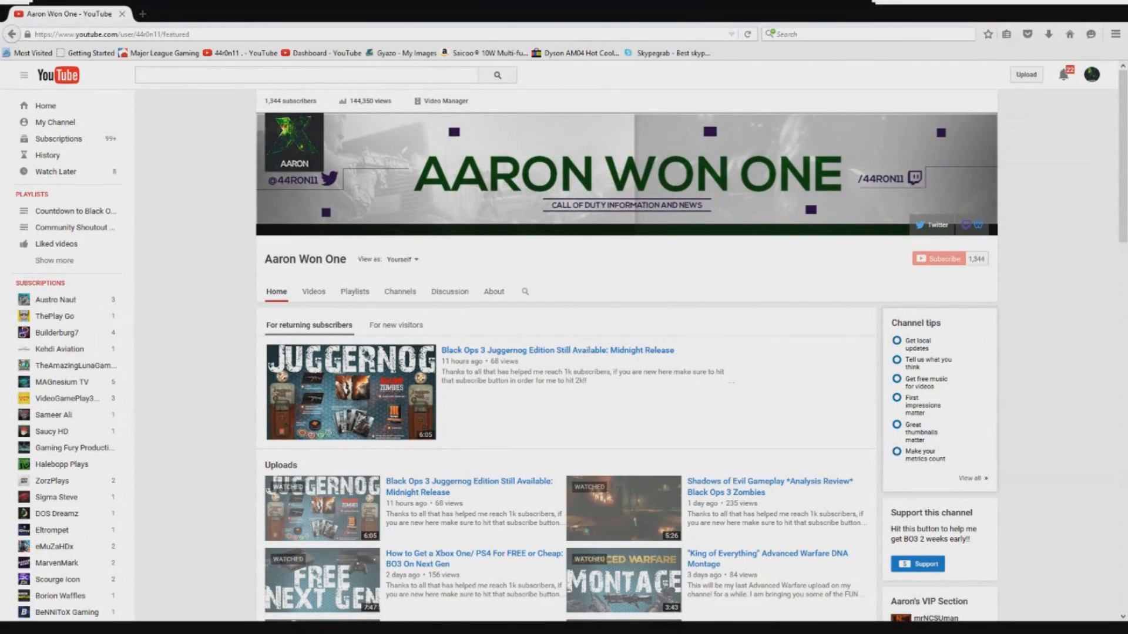
pyautogui.moveTo(205, 203)
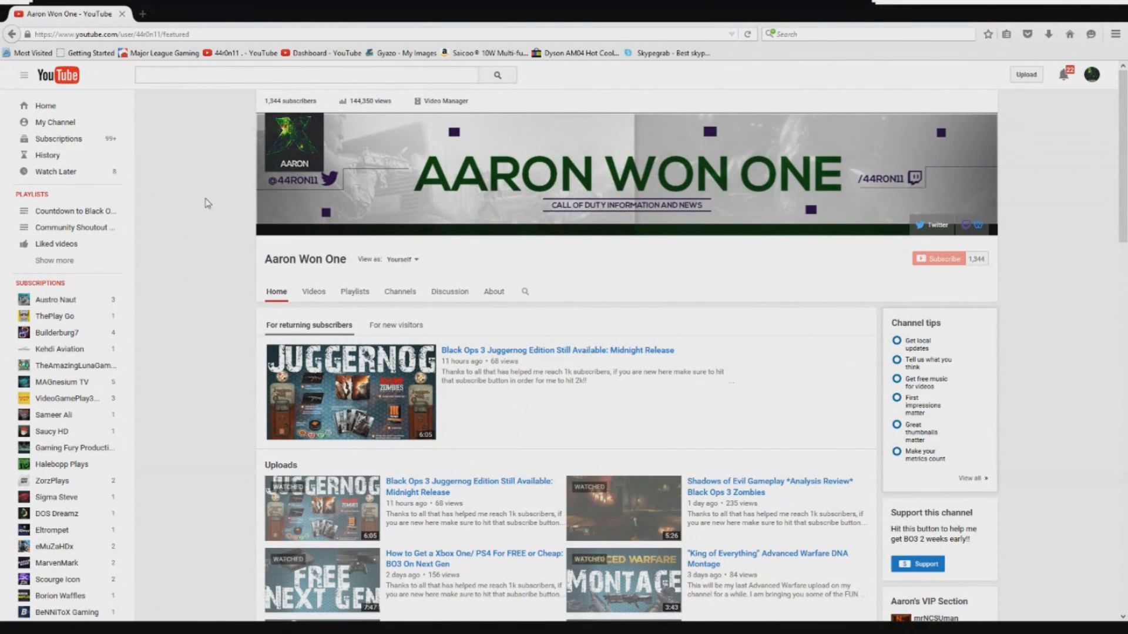
pyautogui.moveTo(238, 298)
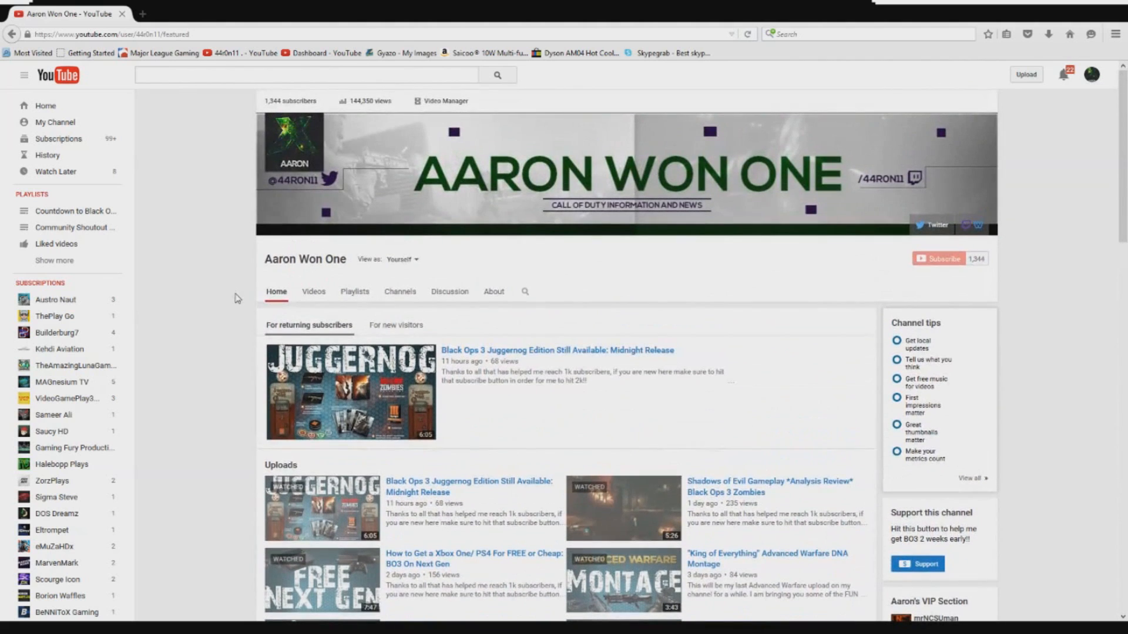
pyautogui.moveTo(414, 380)
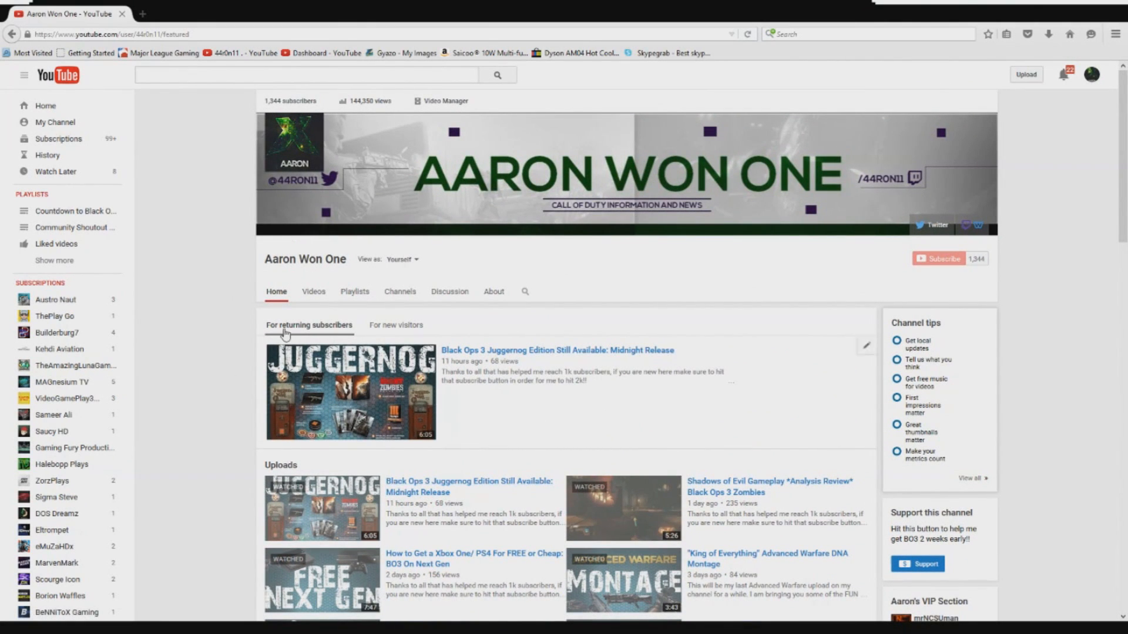
pyautogui.moveTo(331, 200)
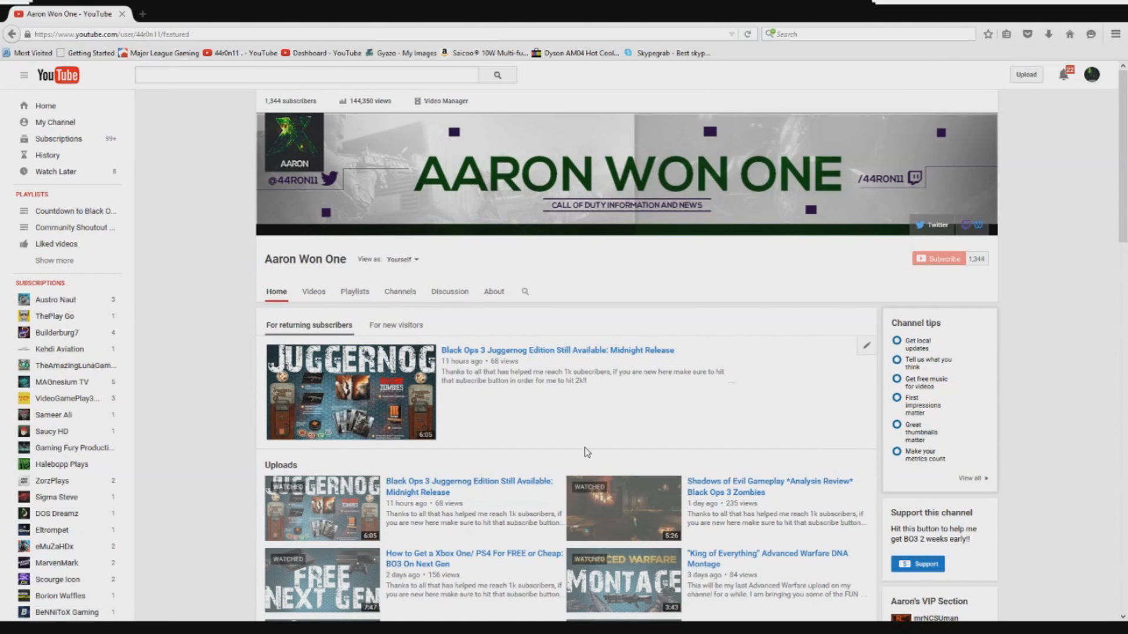
pyautogui.moveTo(487, 408)
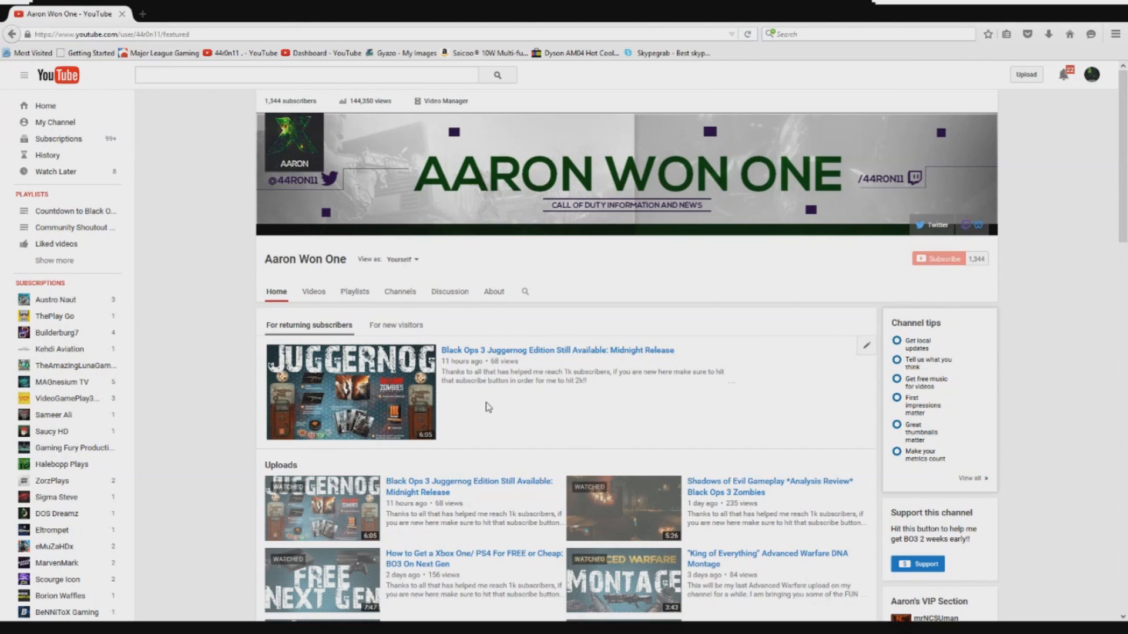
pyautogui.moveTo(383, 436)
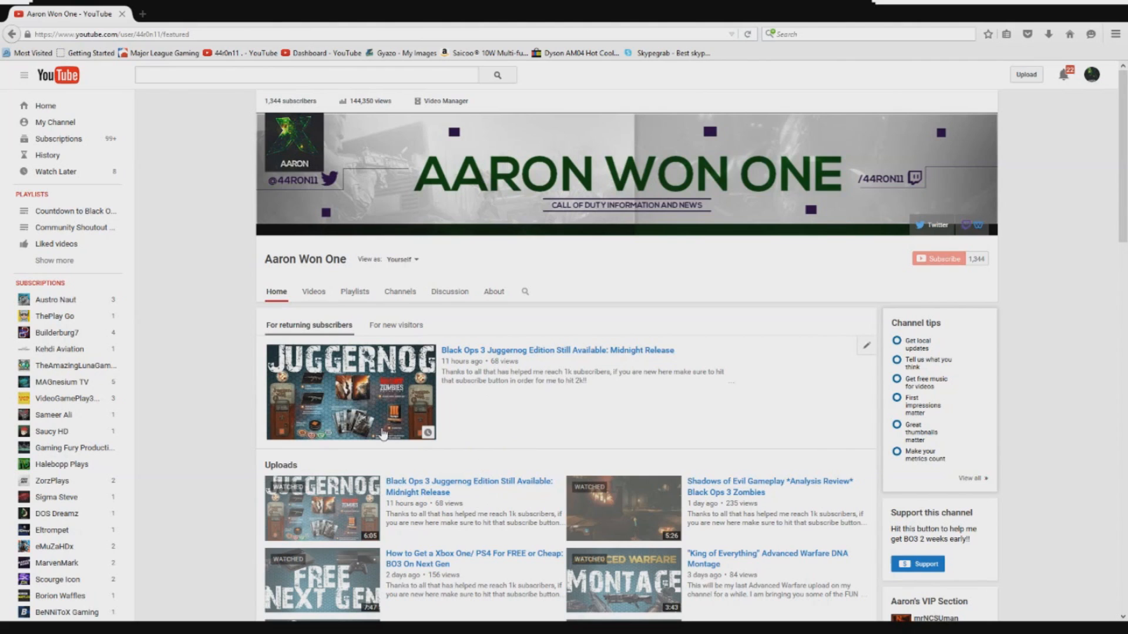
pyautogui.moveTo(420, 446)
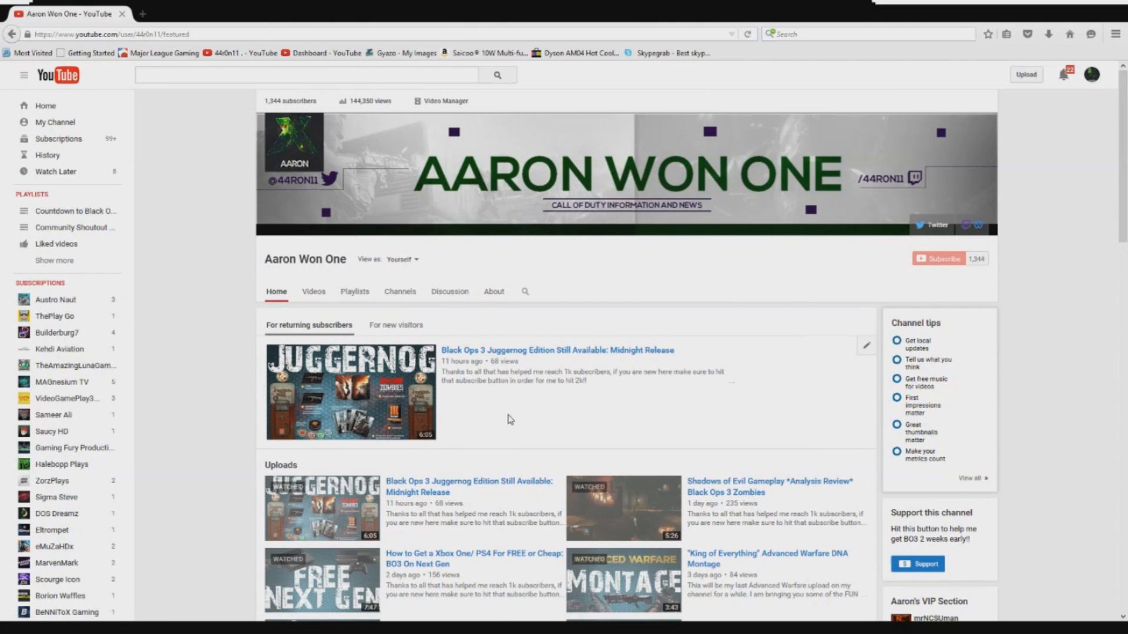
pyautogui.moveTo(416, 403)
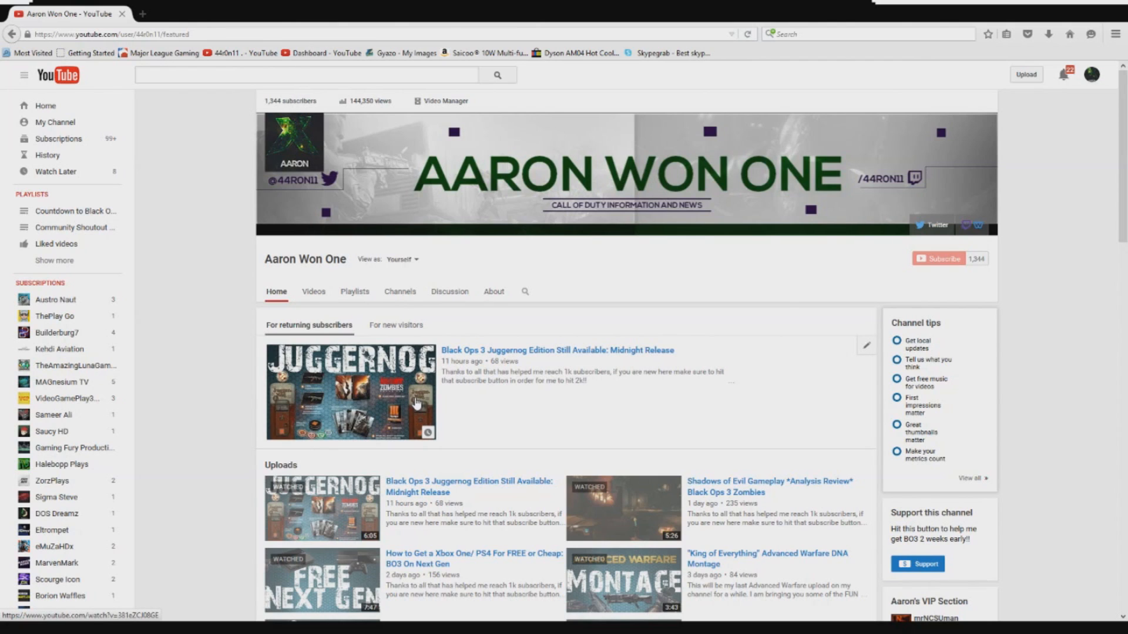
pyautogui.moveTo(481, 400)
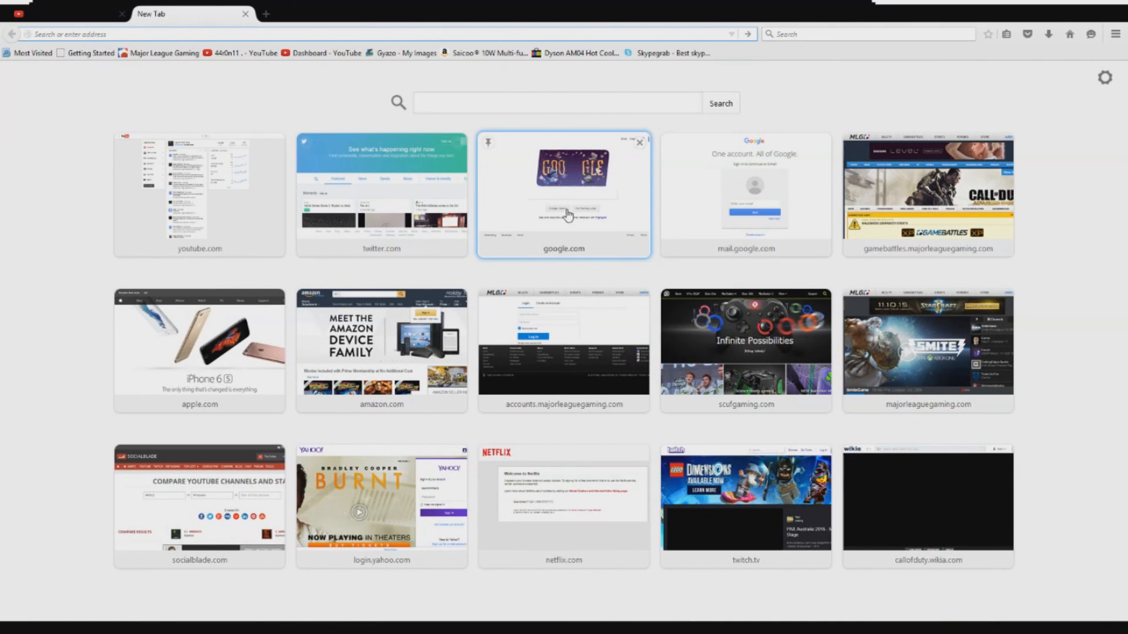
# Step: Search Google for 'juggernog edition'
pyautogui.click(564, 195)
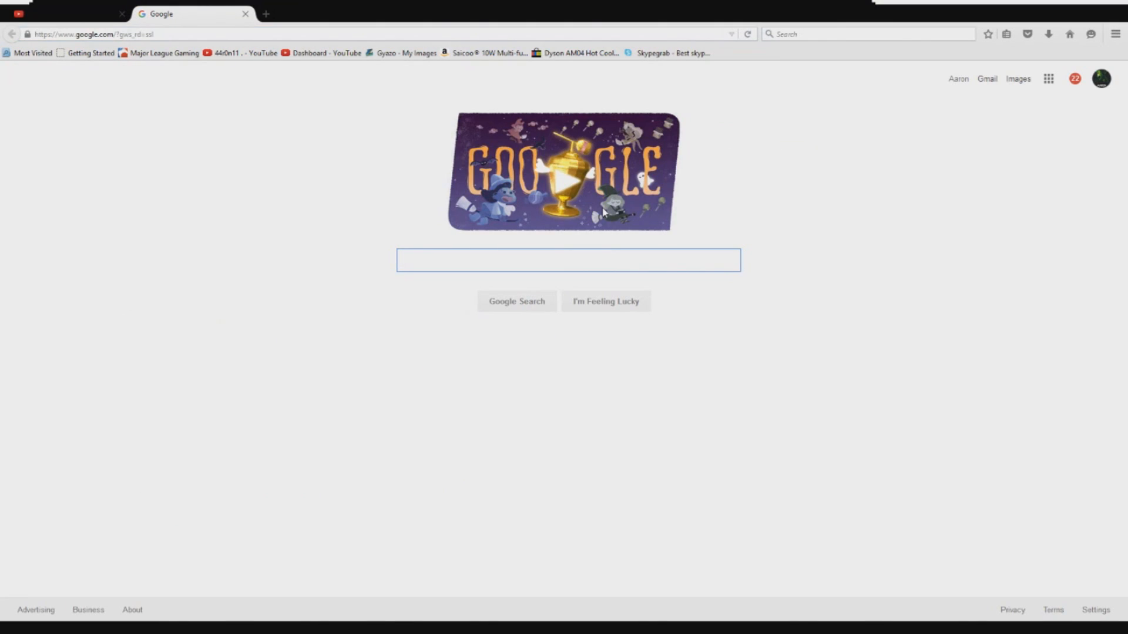
pyautogui.click(568, 260)
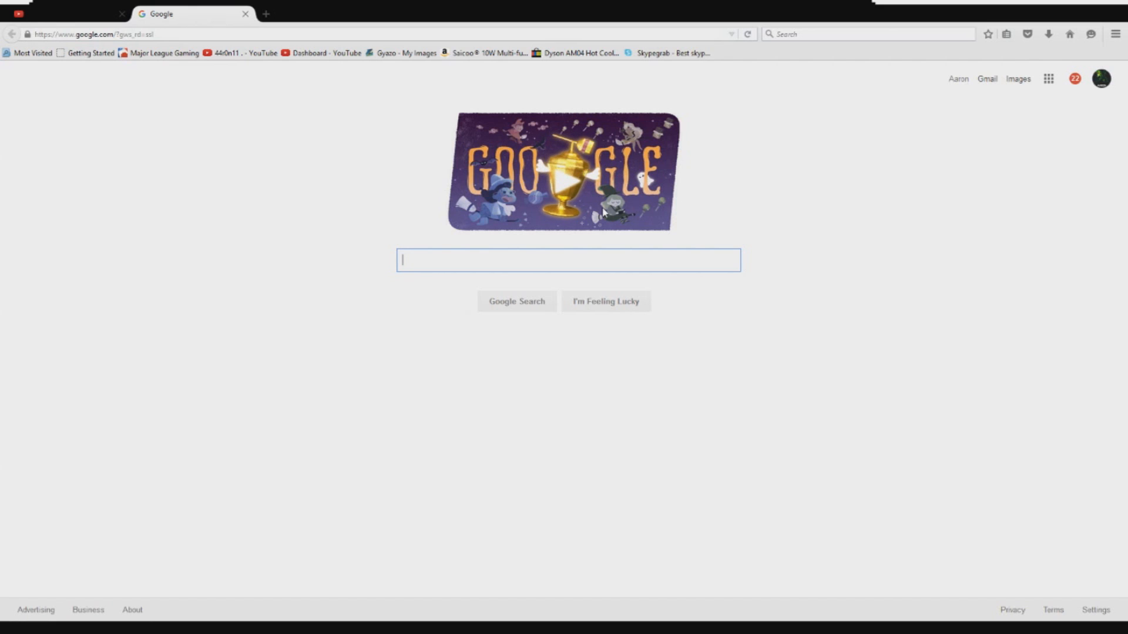
pyautogui.write('juggernog edition')
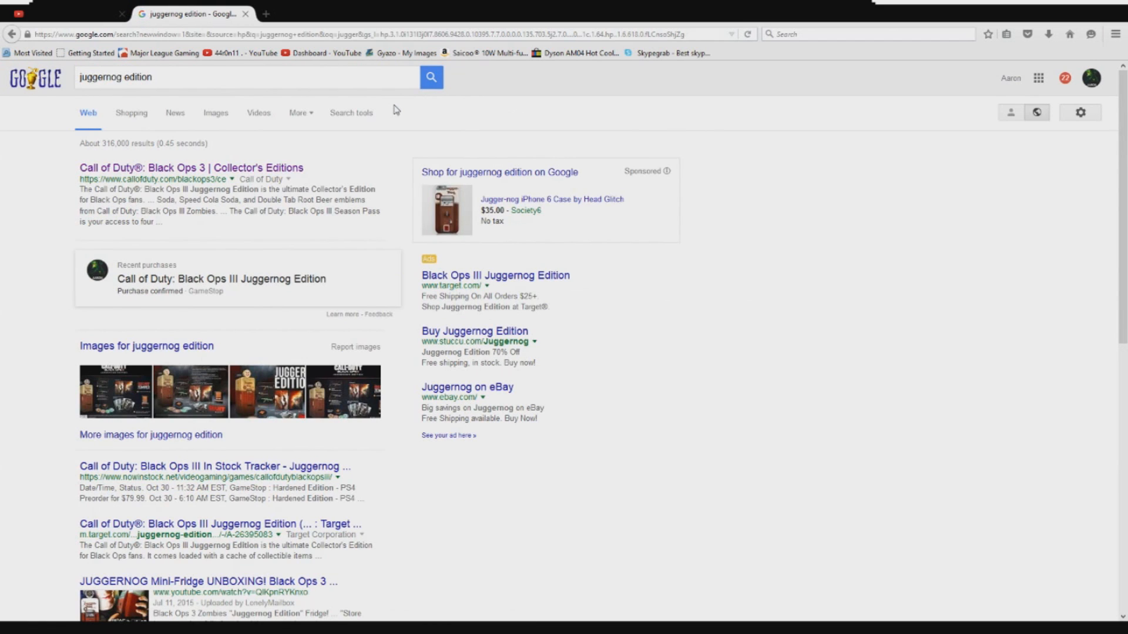
pyautogui.moveTo(190, 167)
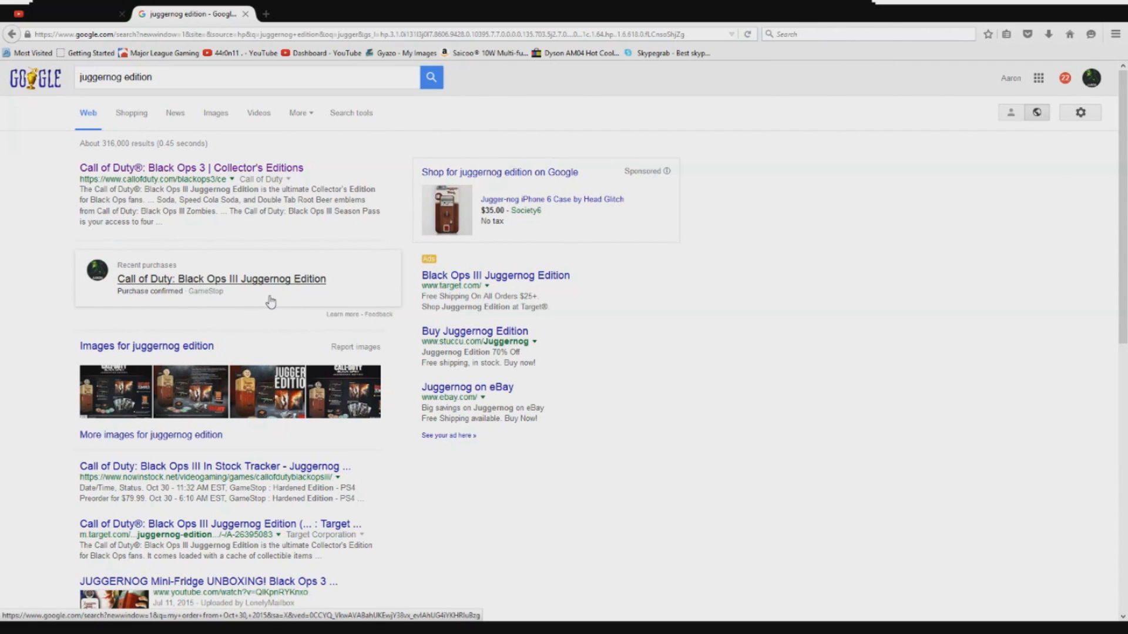
pyautogui.moveTo(193, 289)
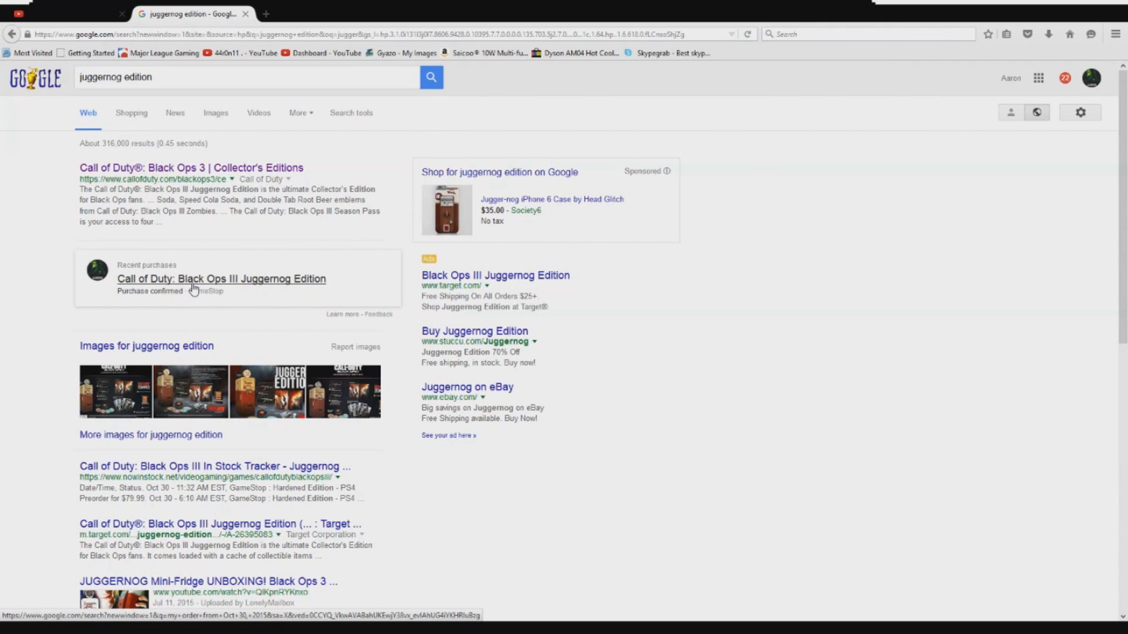
pyautogui.click(221, 278)
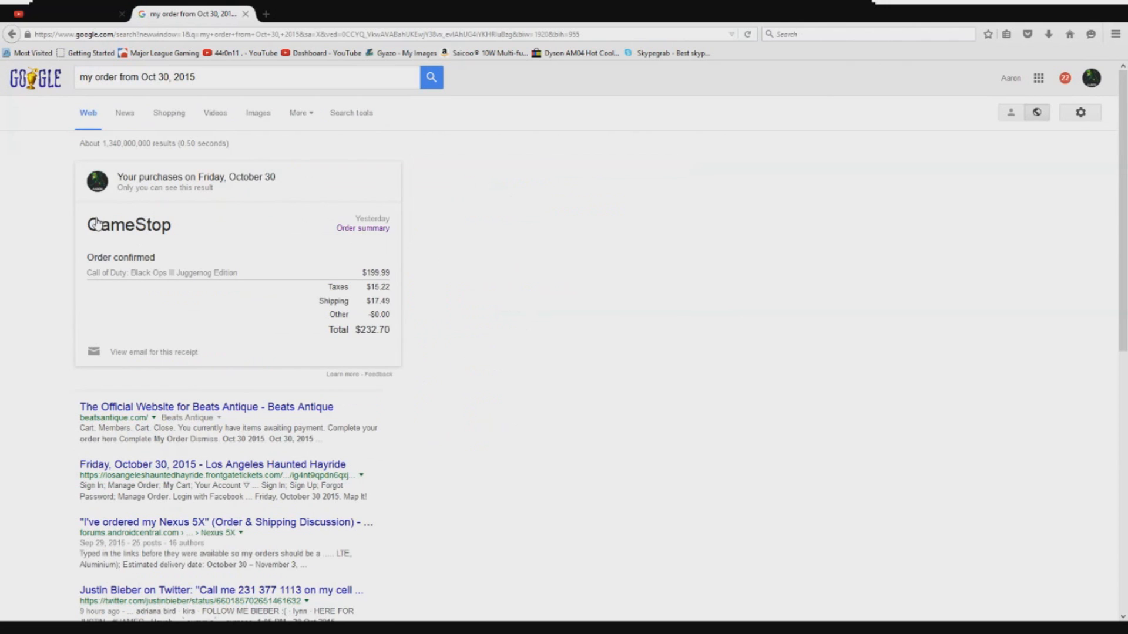
pyautogui.doubleClick(161, 273)
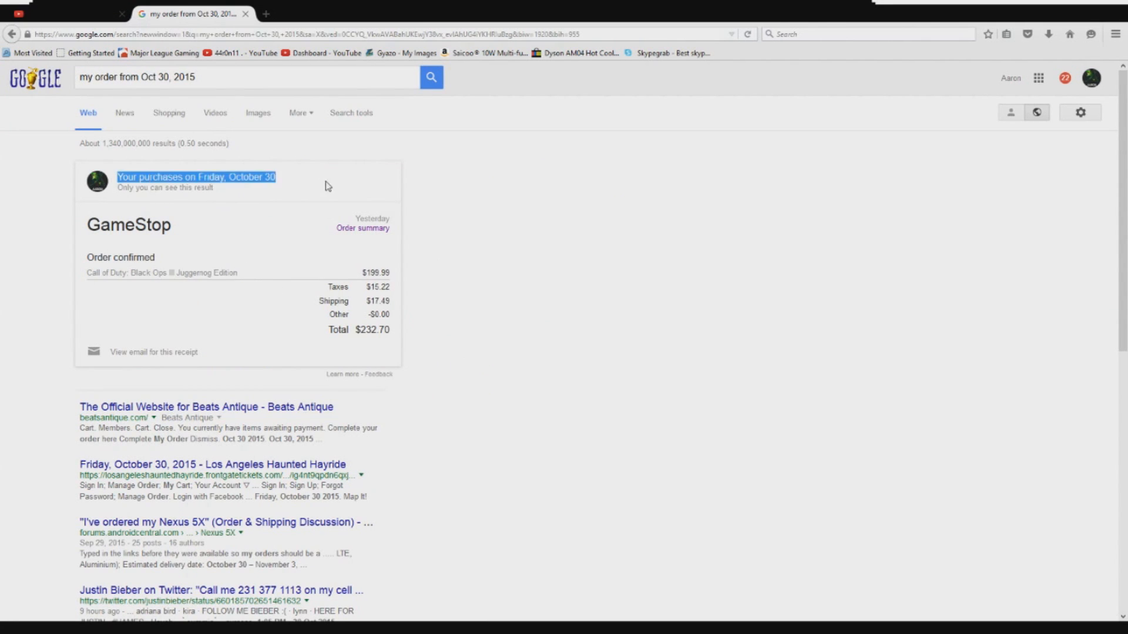
pyautogui.moveTo(214, 209)
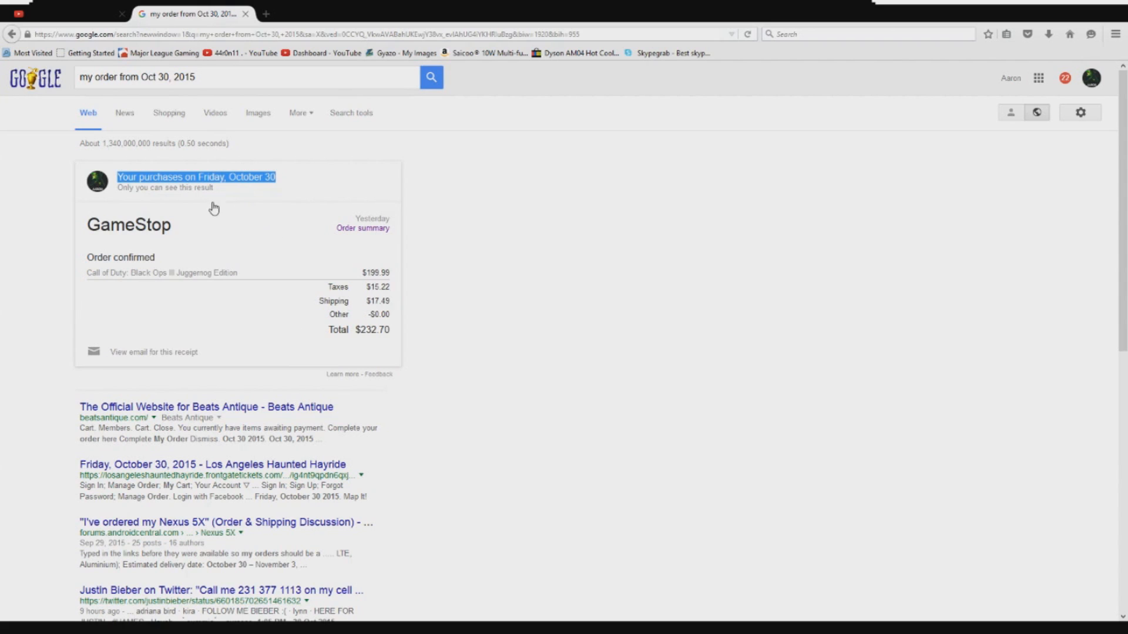
pyautogui.moveTo(263, 189)
pyautogui.write('juggernog edition')
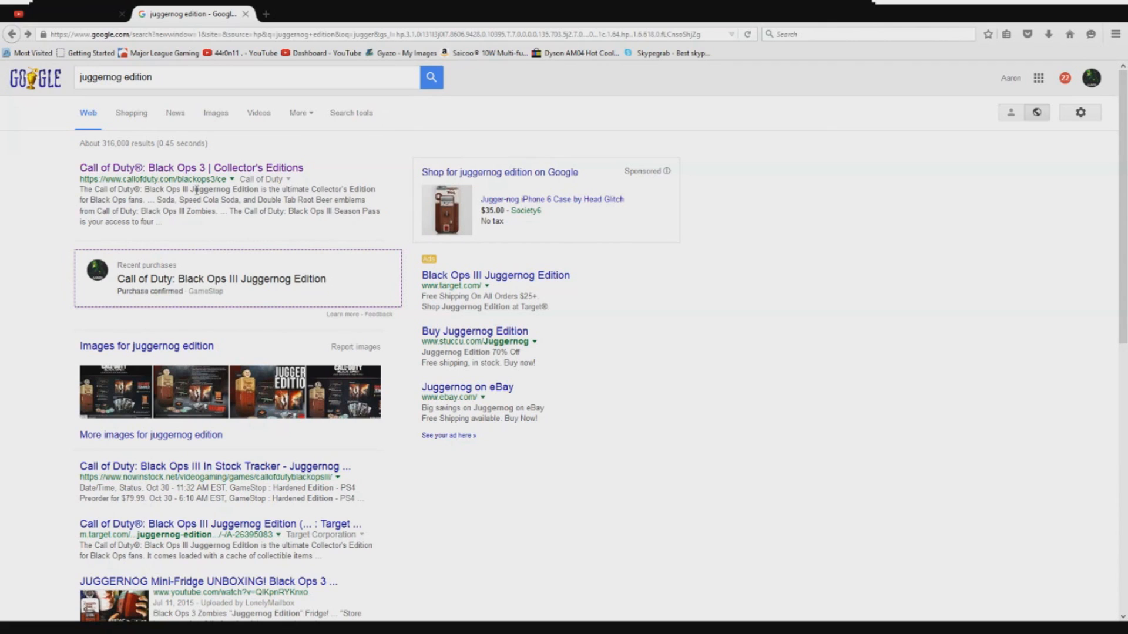
pyautogui.moveTo(57, 127)
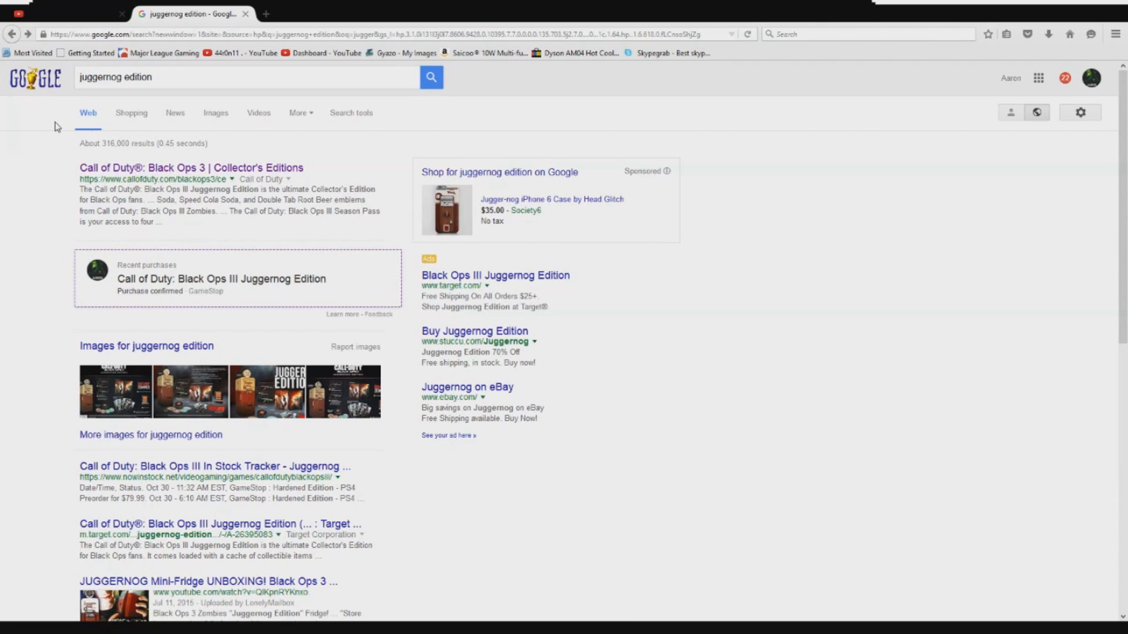
pyautogui.moveTo(153, 175)
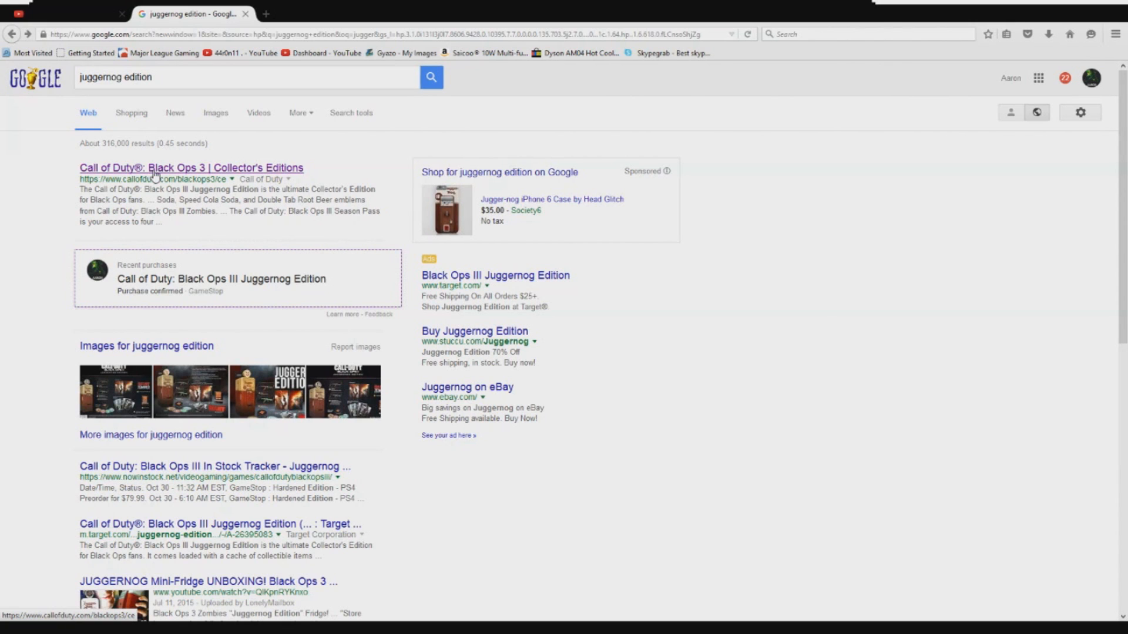
# Step: Open the callofduty.com Black Ops III collector's editions page and browse the Juggernog Edition section
pyautogui.click(191, 167)
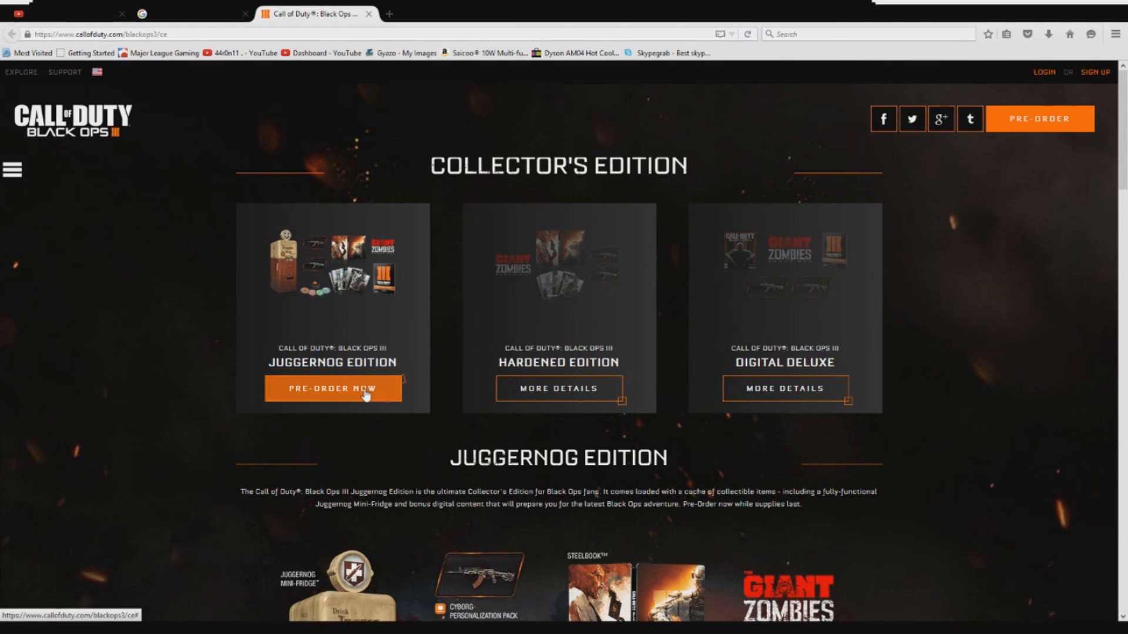
pyautogui.moveTo(250, 389)
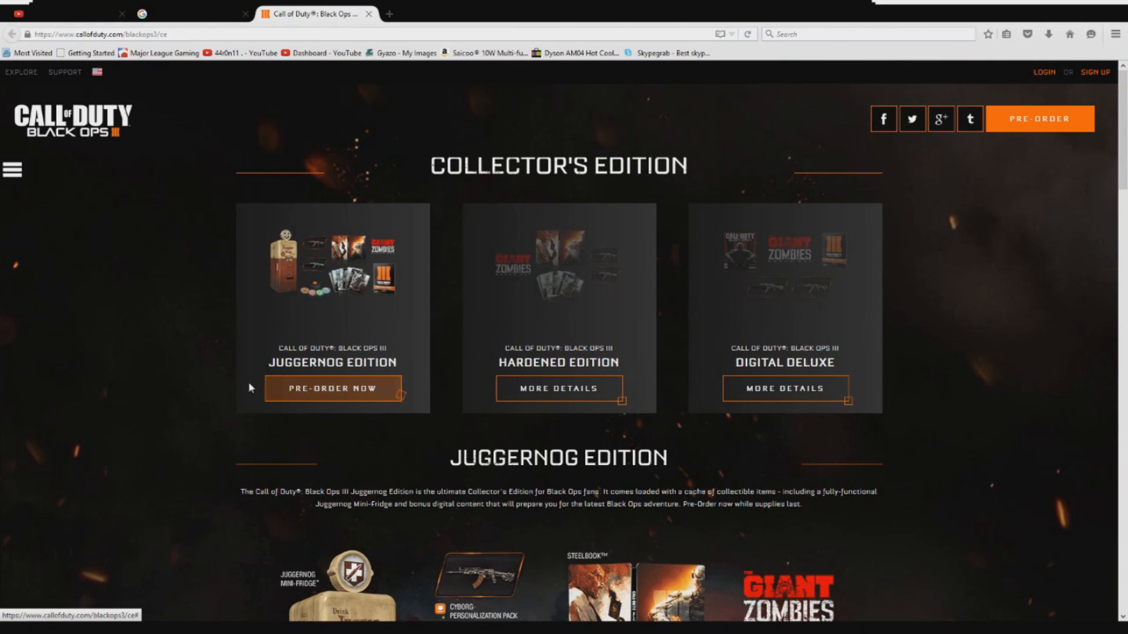
pyautogui.moveTo(132, 363)
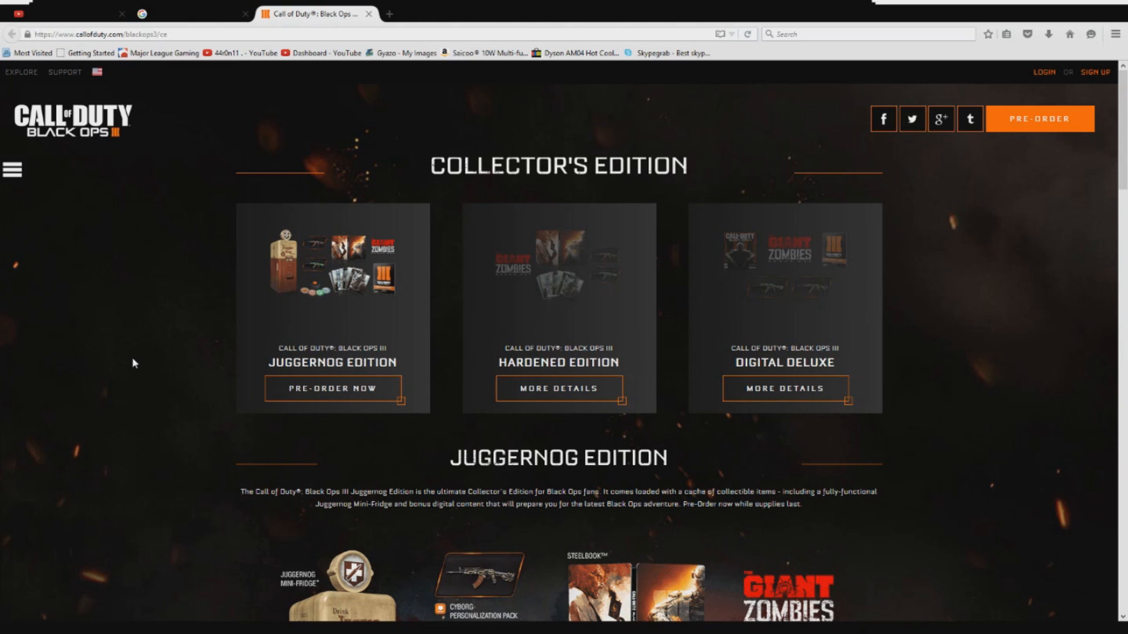
pyautogui.moveTo(217, 314)
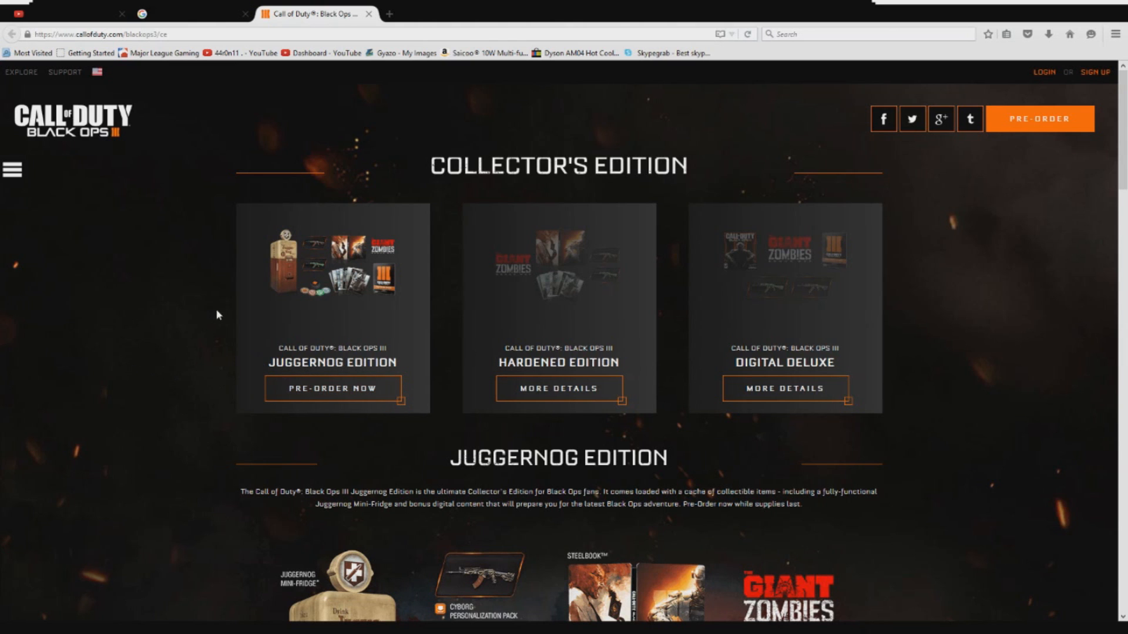
pyautogui.scroll(-3)
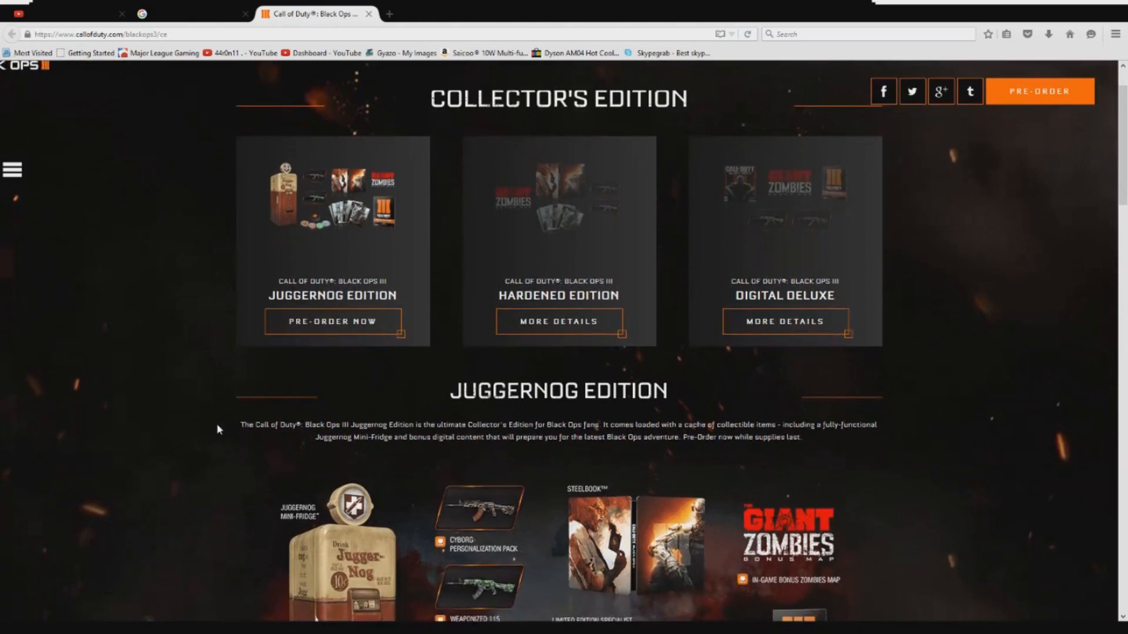
pyautogui.scroll(-3)
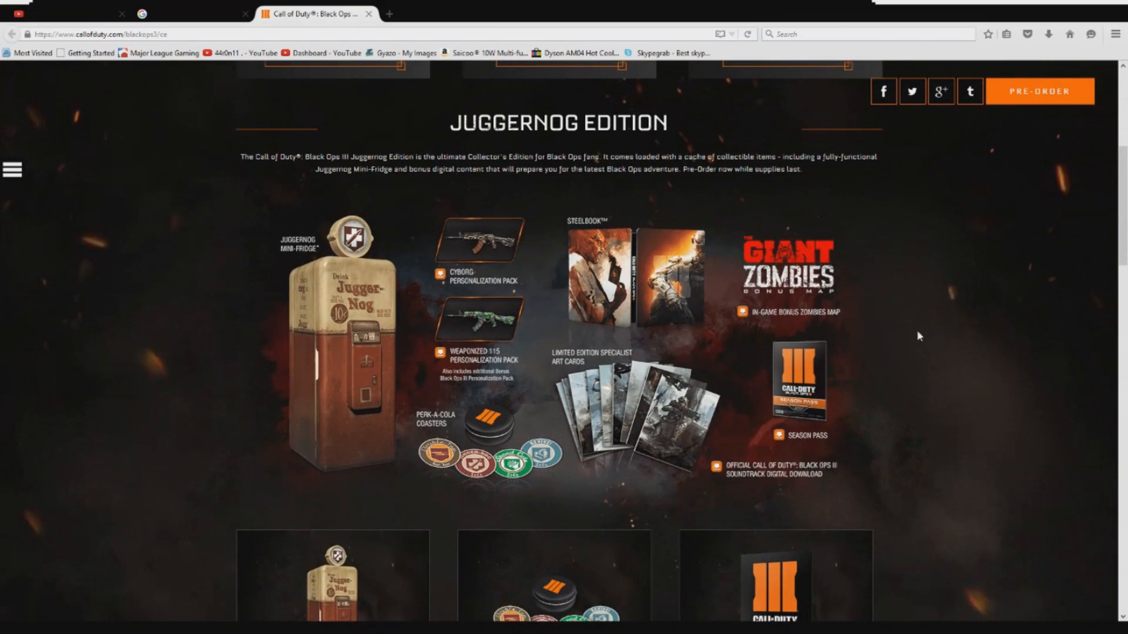
pyautogui.moveTo(549, 279)
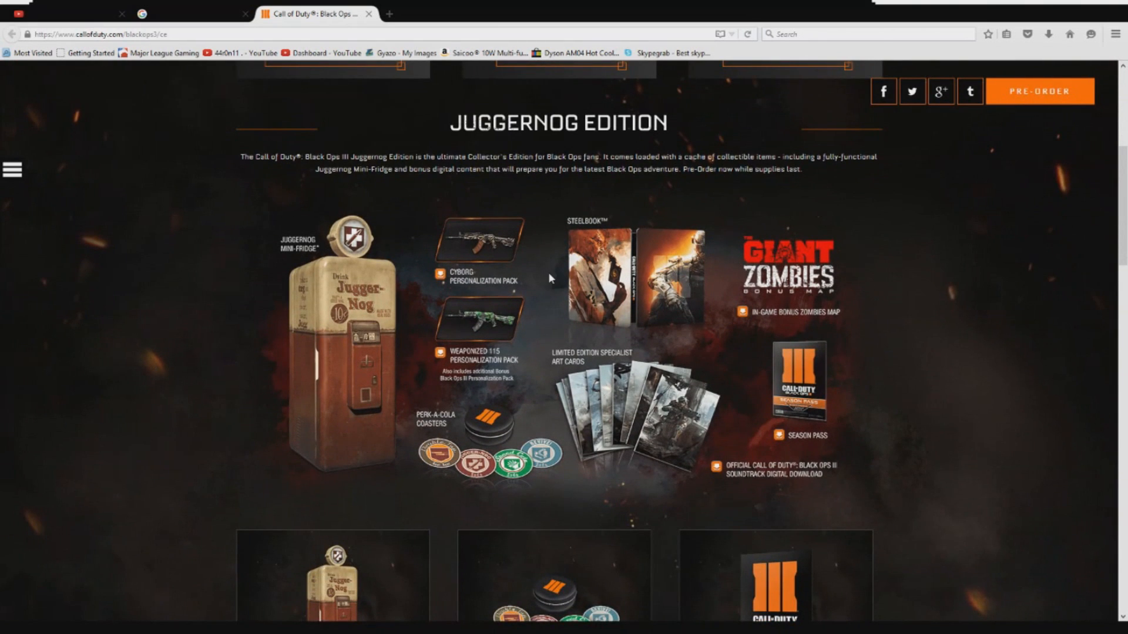
pyautogui.moveTo(400, 250)
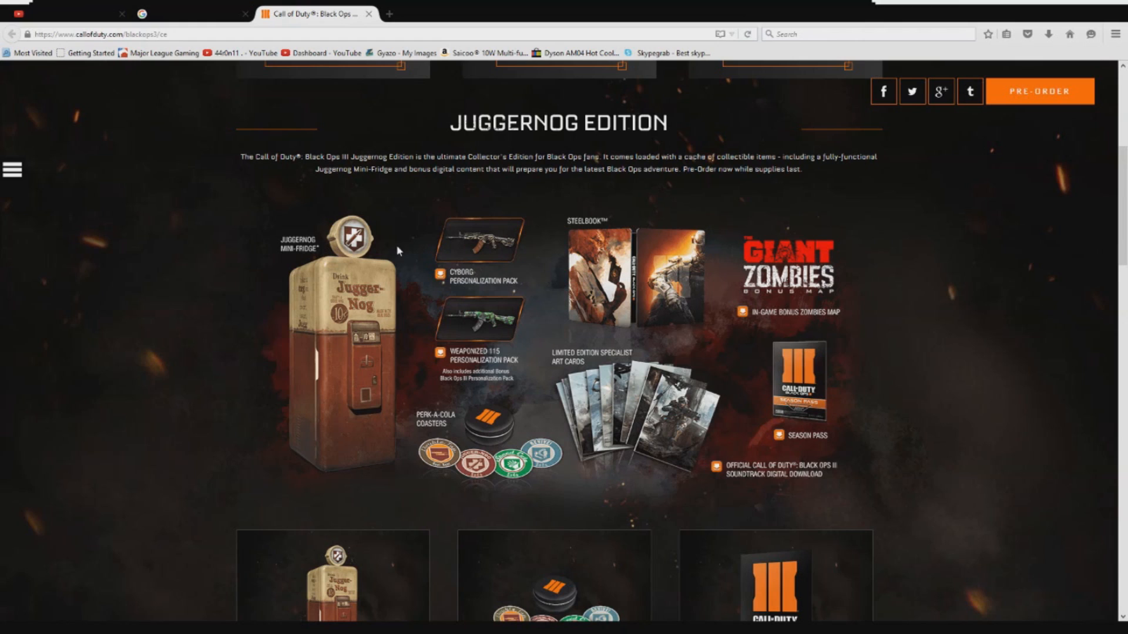
pyautogui.moveTo(448, 156)
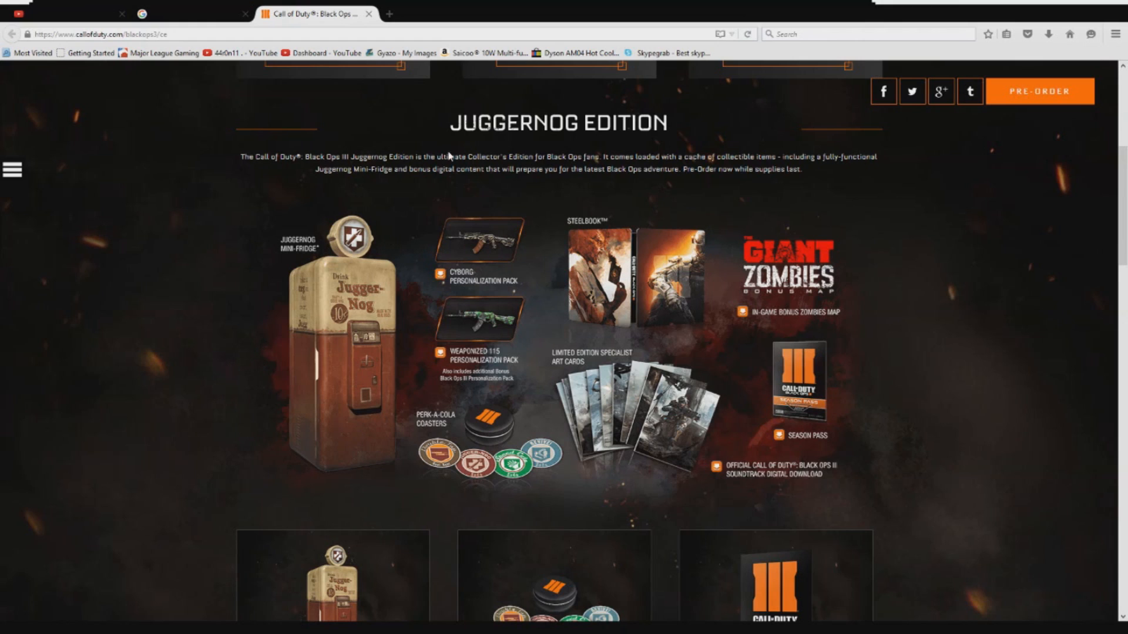
pyautogui.moveTo(452, 402)
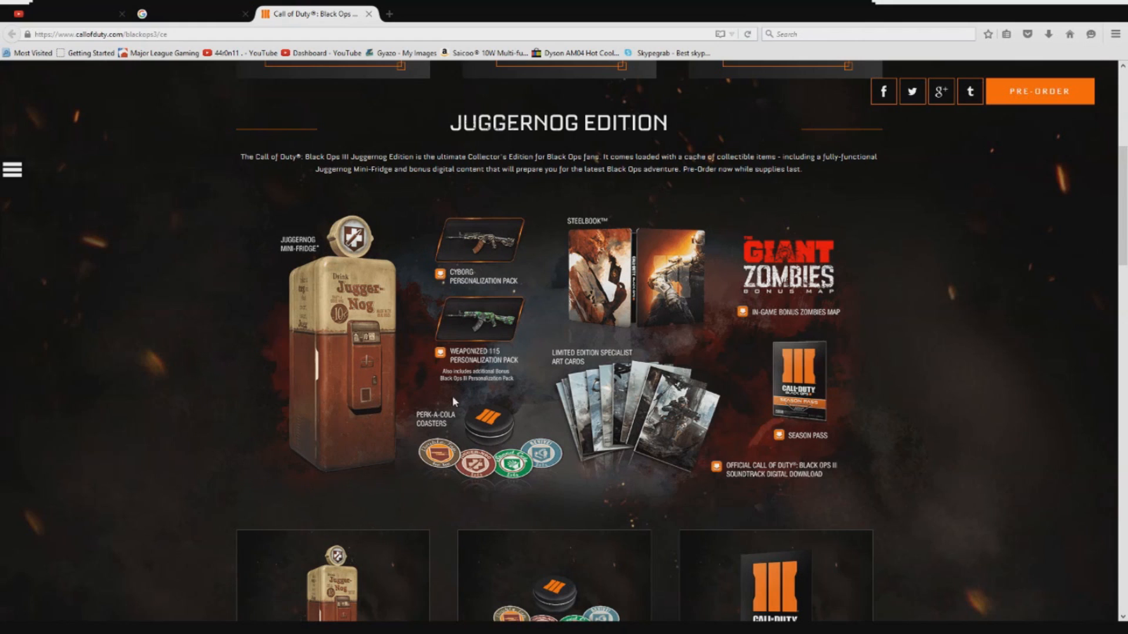
pyautogui.moveTo(499, 472)
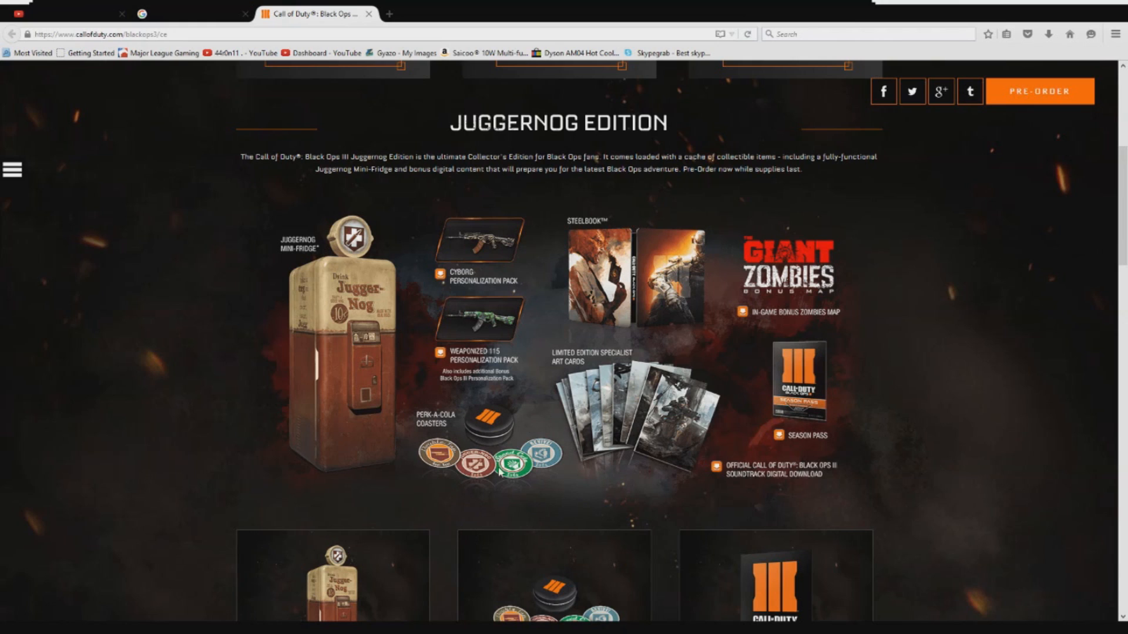
pyautogui.moveTo(488, 267)
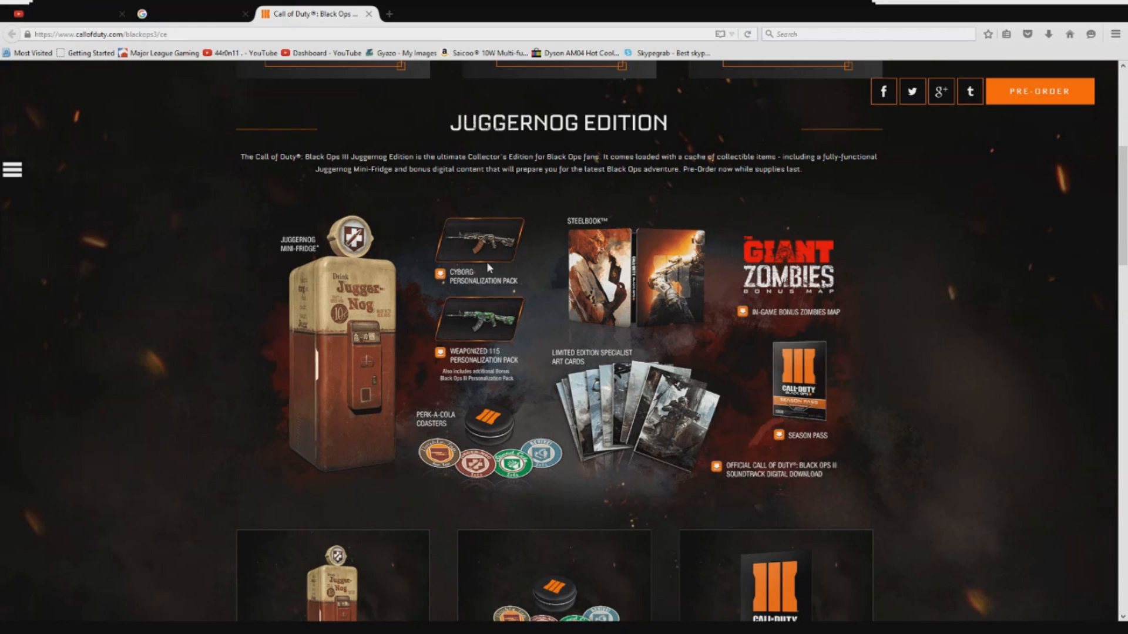
pyautogui.moveTo(467, 310)
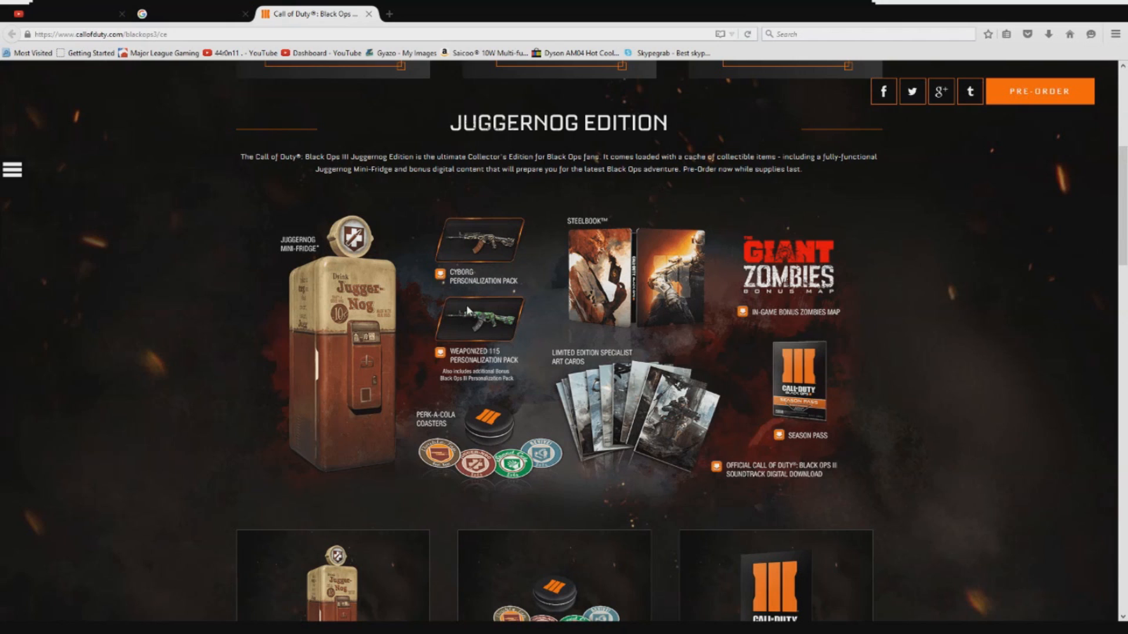
pyautogui.moveTo(453, 388)
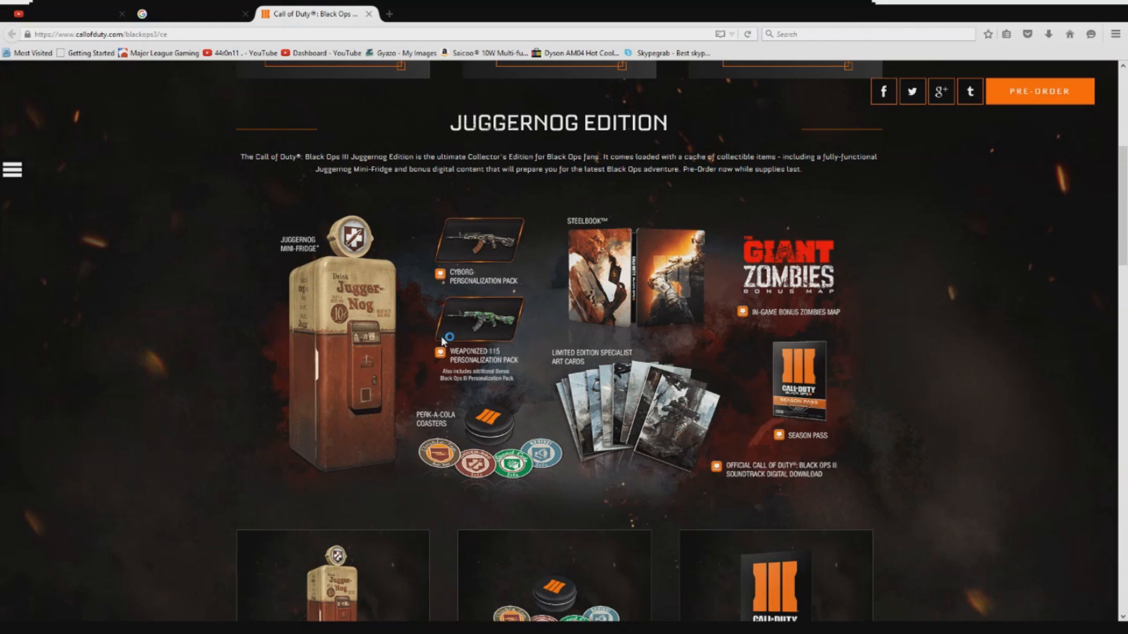
pyautogui.moveTo(740, 400)
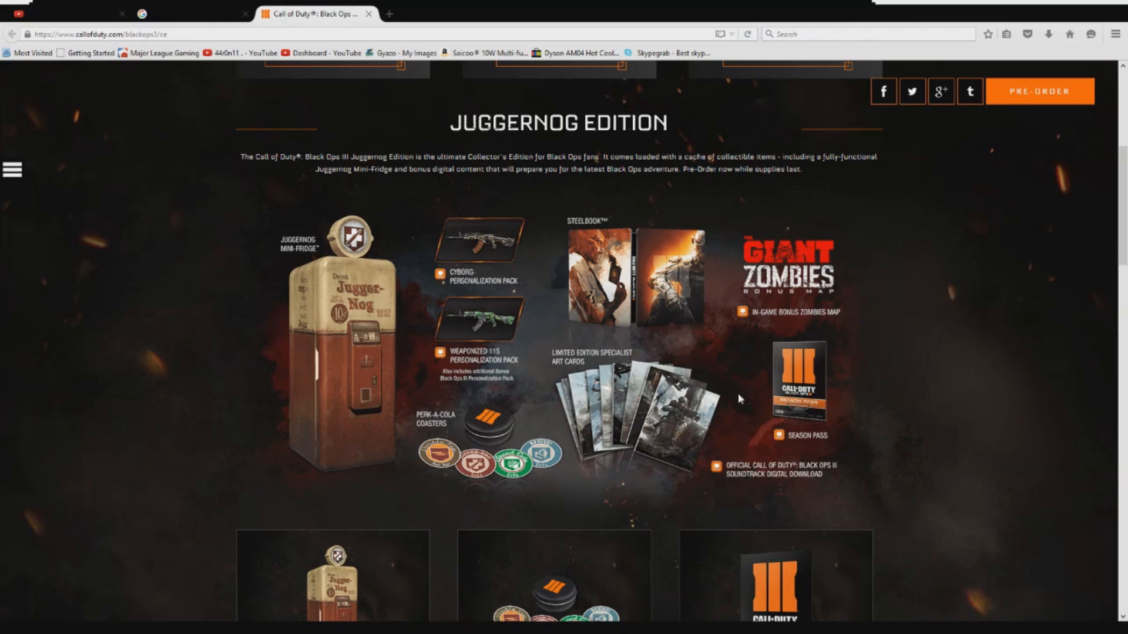
pyautogui.moveTo(884, 389)
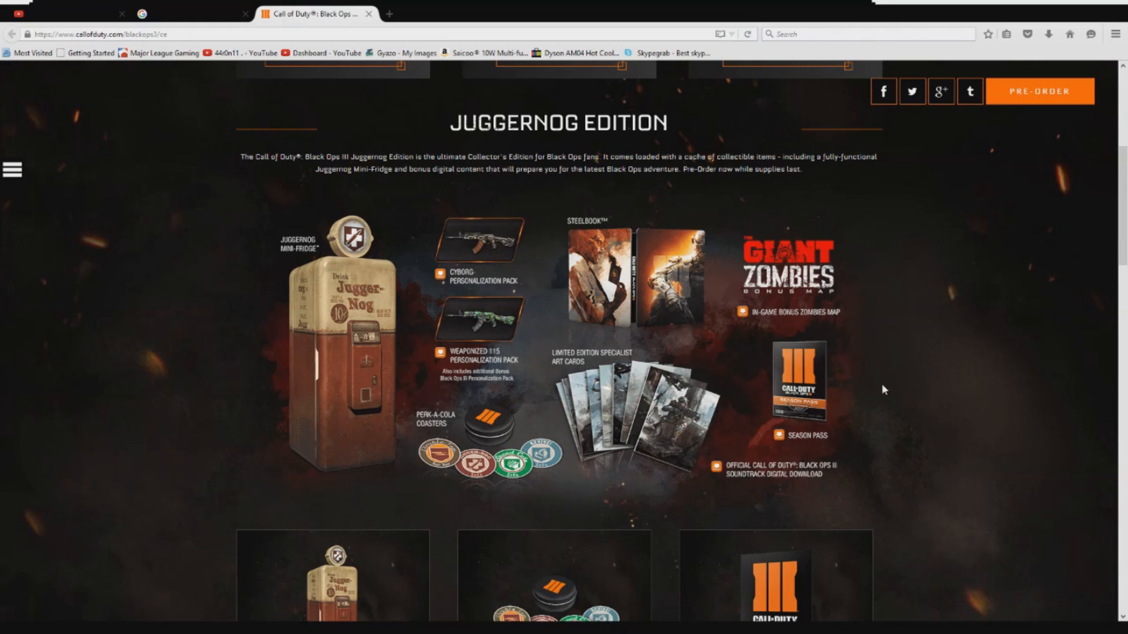
pyautogui.moveTo(1005, 397)
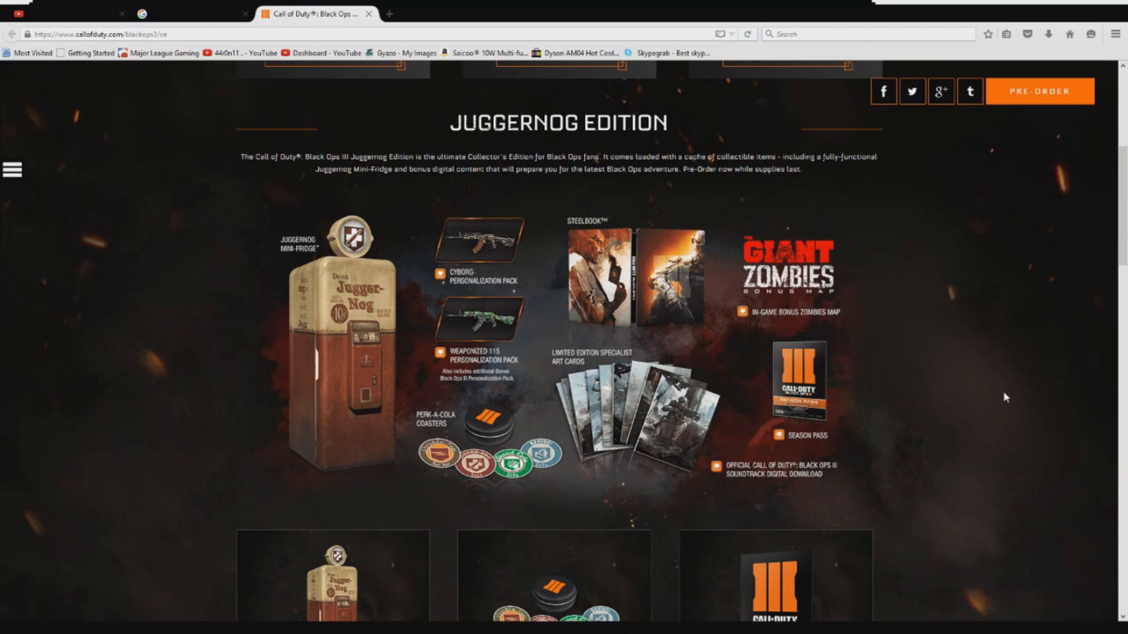
pyautogui.moveTo(725, 382)
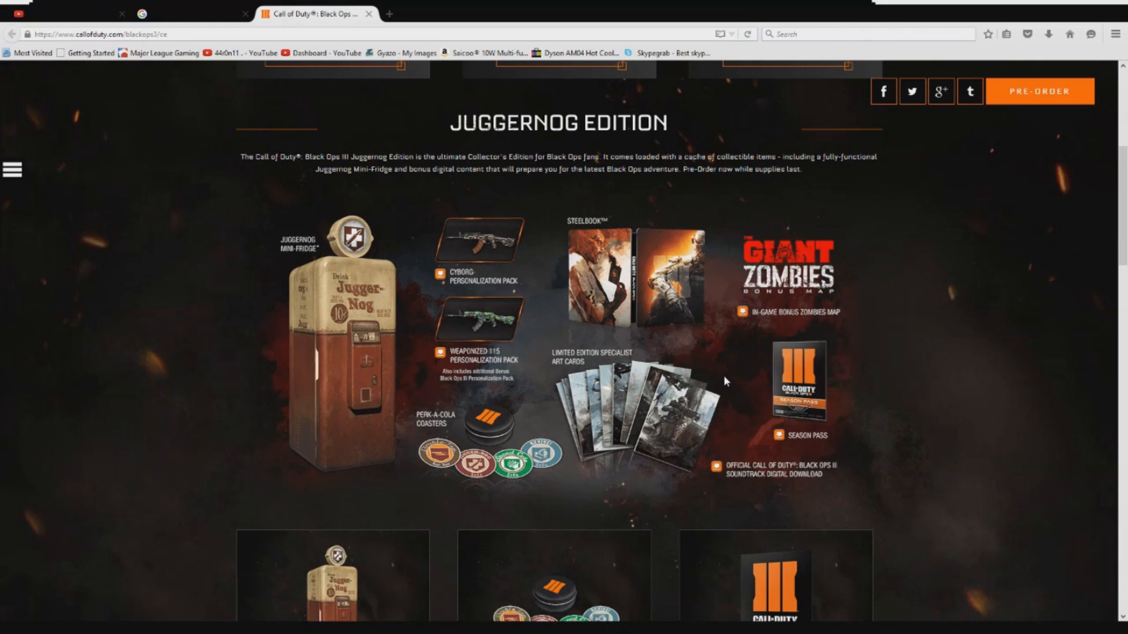
pyautogui.moveTo(664, 142)
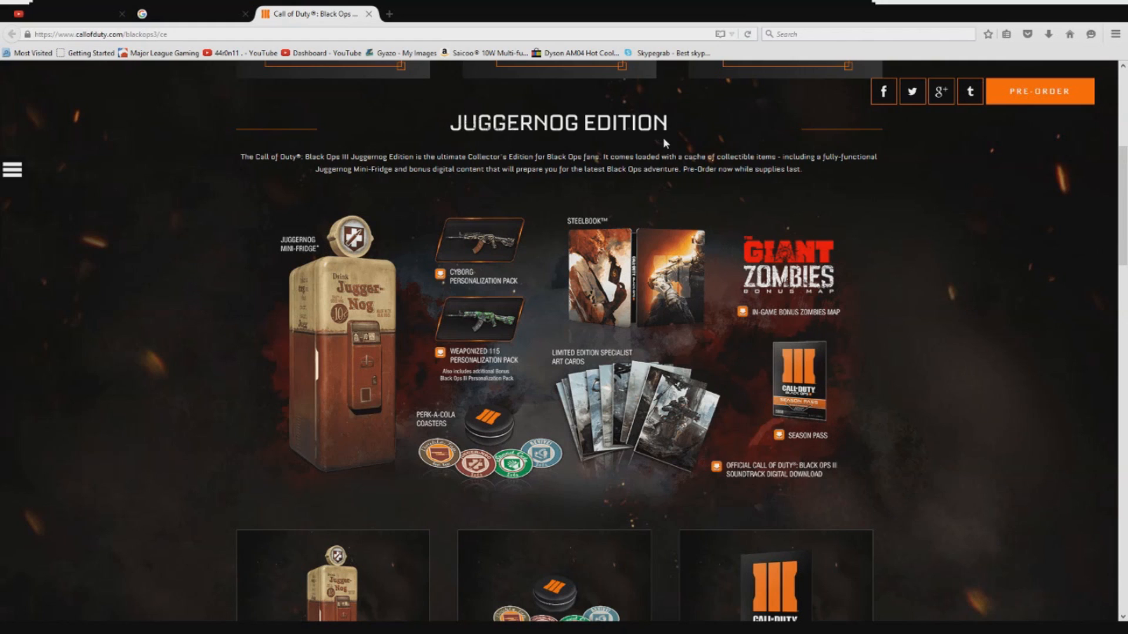
pyautogui.moveTo(513, 319)
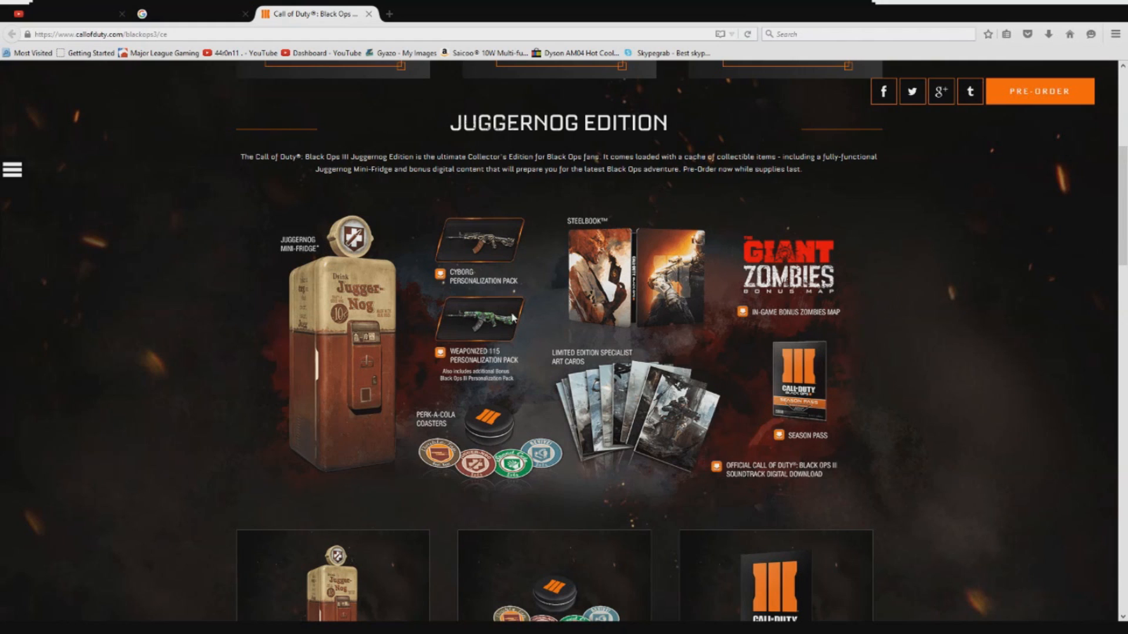
pyautogui.moveTo(394, 491)
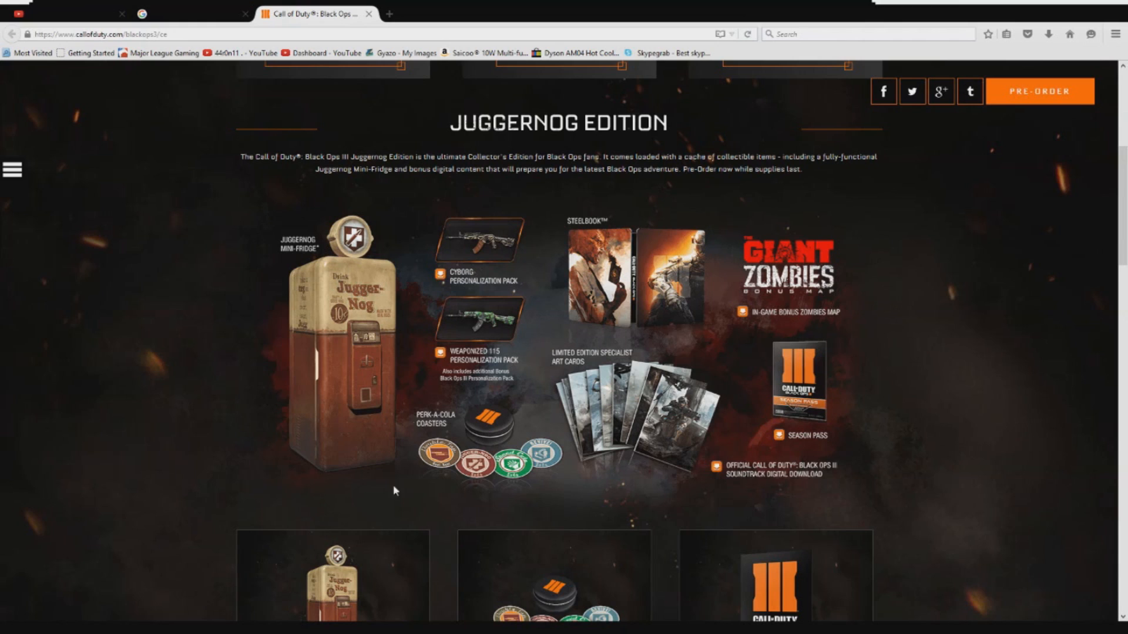
pyautogui.moveTo(495, 384)
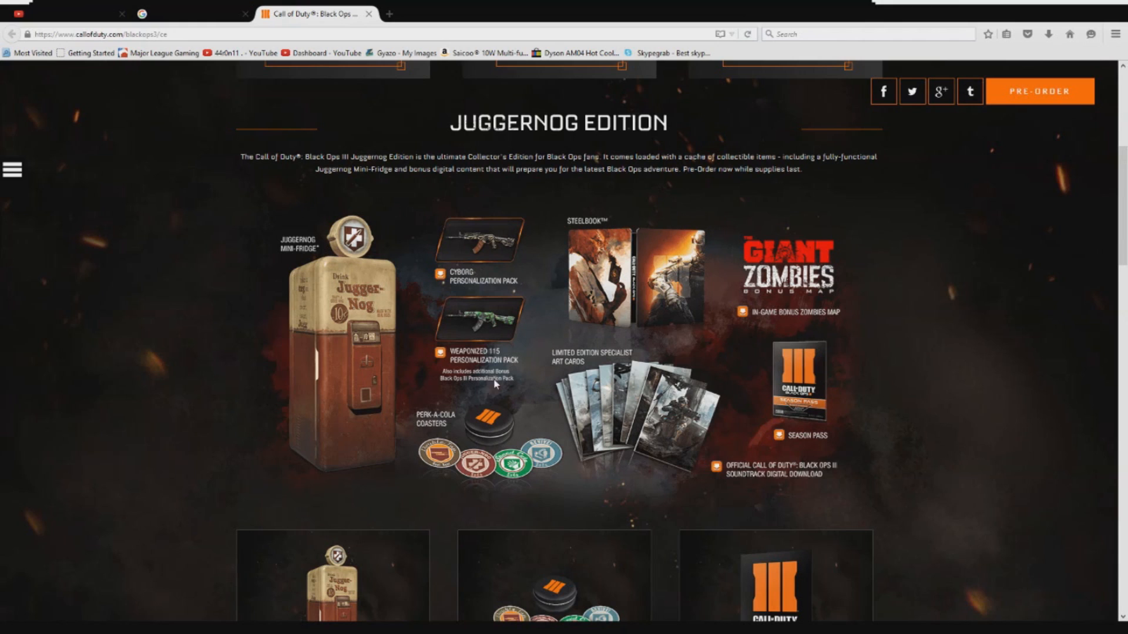
pyautogui.moveTo(573, 569)
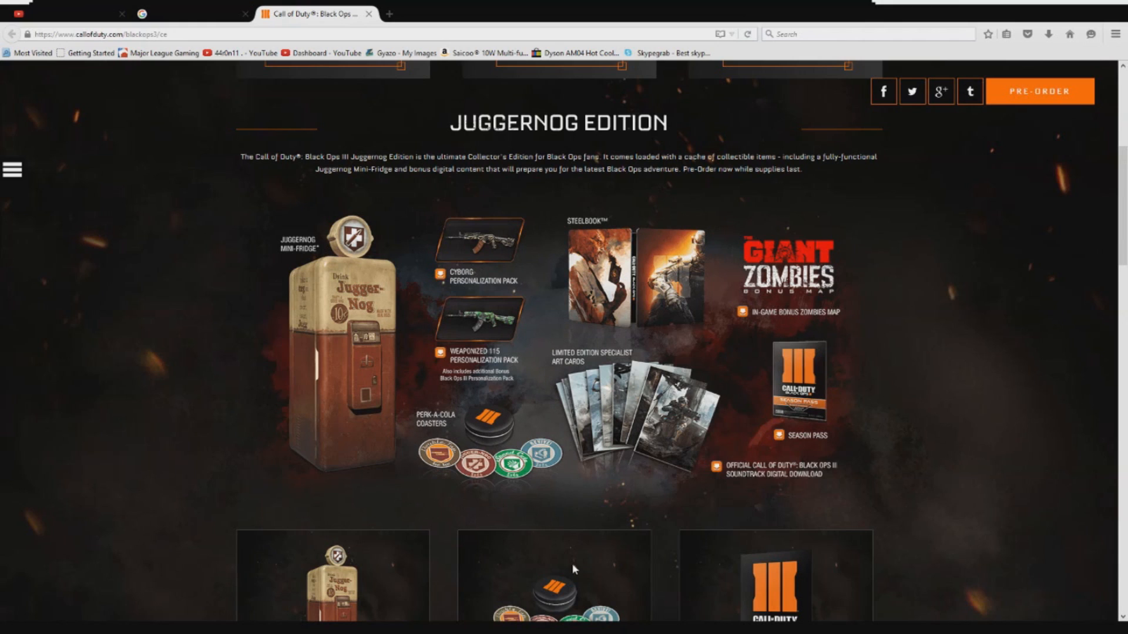
pyautogui.scroll(3)
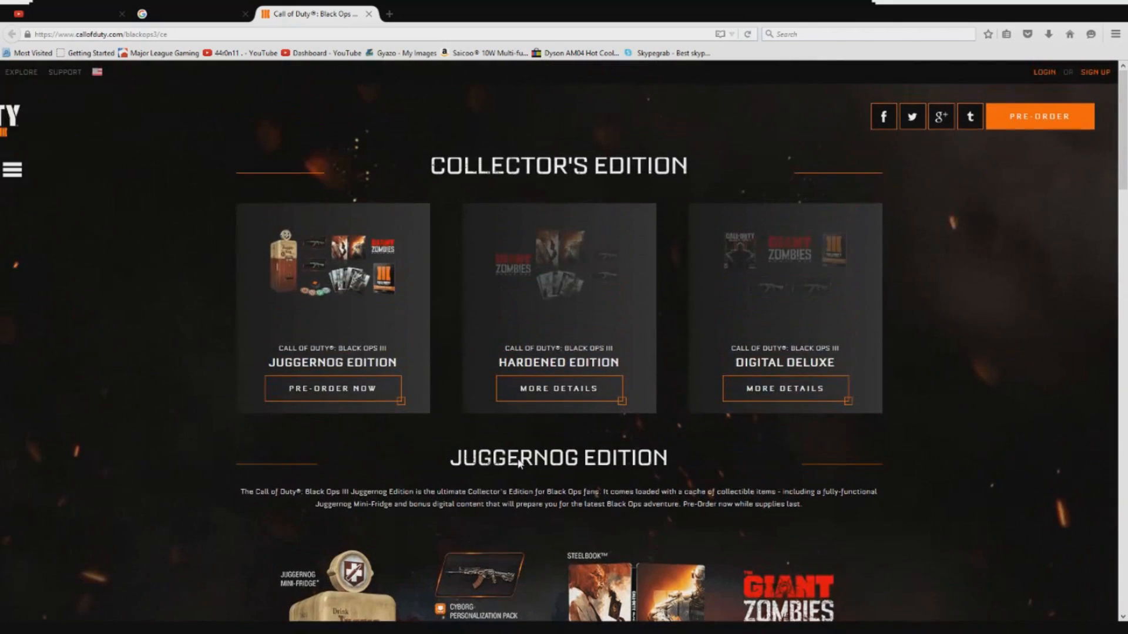
# Step: Scroll past the Juggernog item descriptions to the Nuk3town pre-order region, edition and platform choices
pyautogui.scroll(-3)
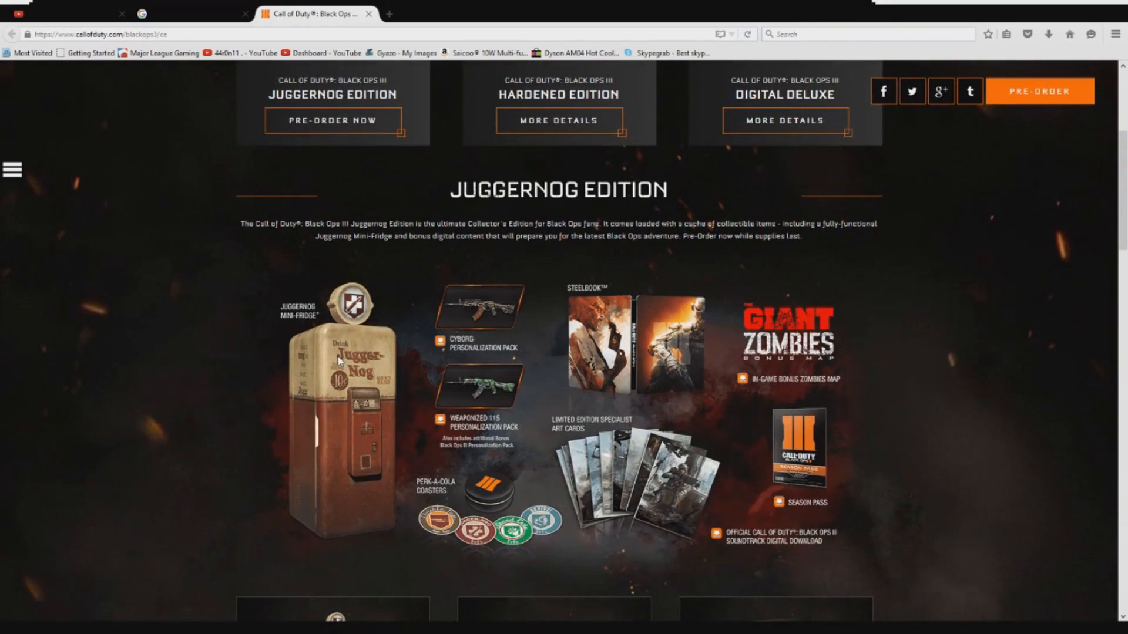
pyautogui.scroll(-3)
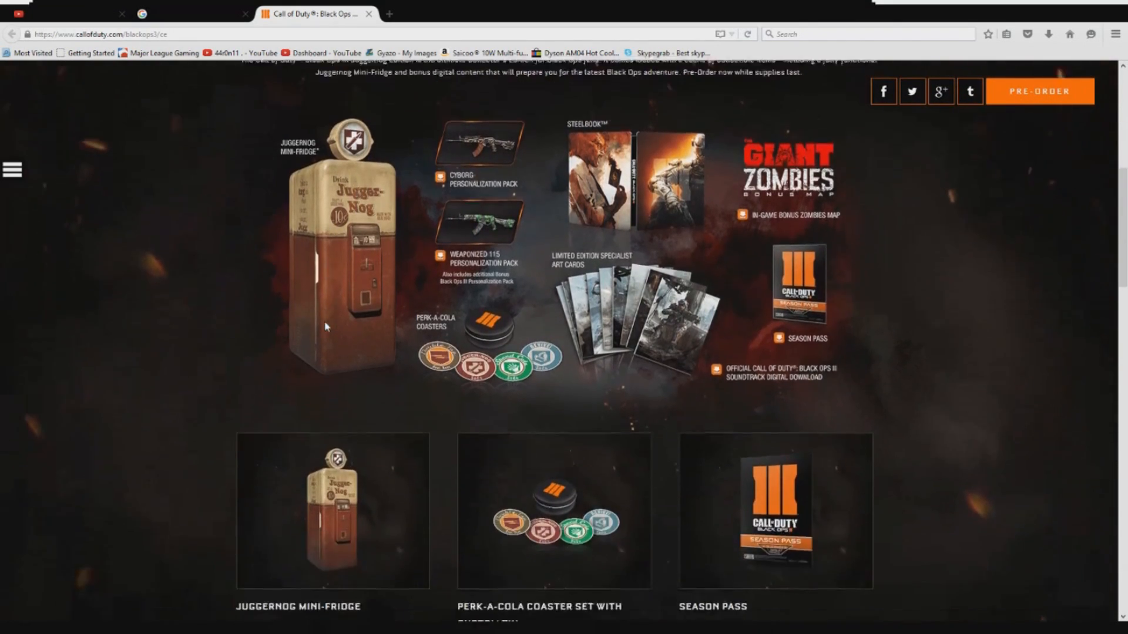
pyautogui.scroll(-3)
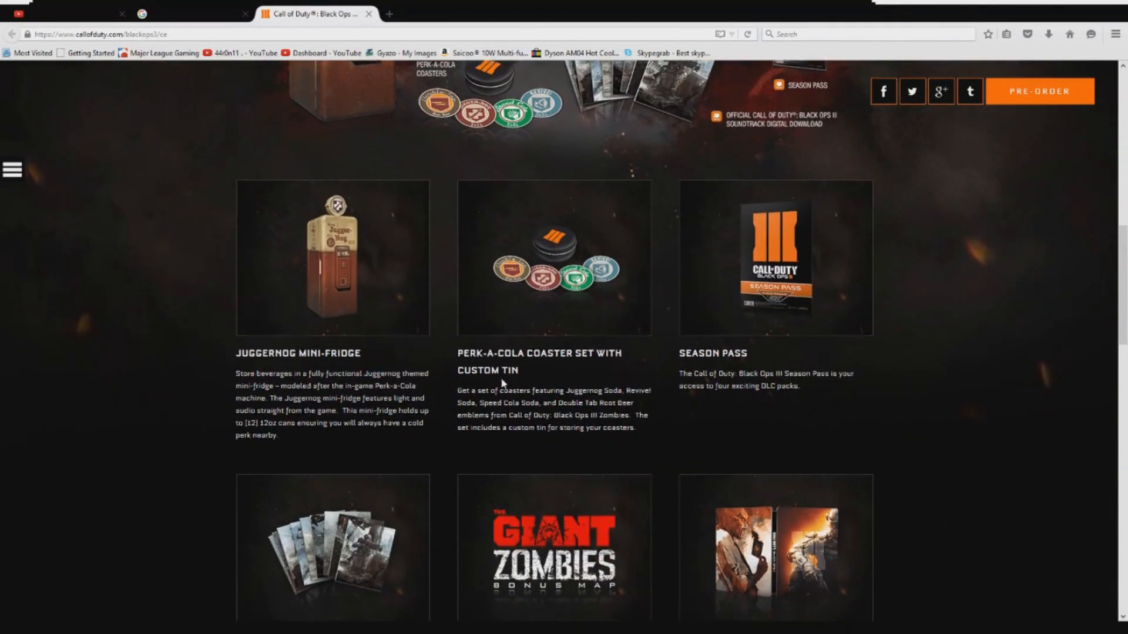
pyautogui.scroll(-3)
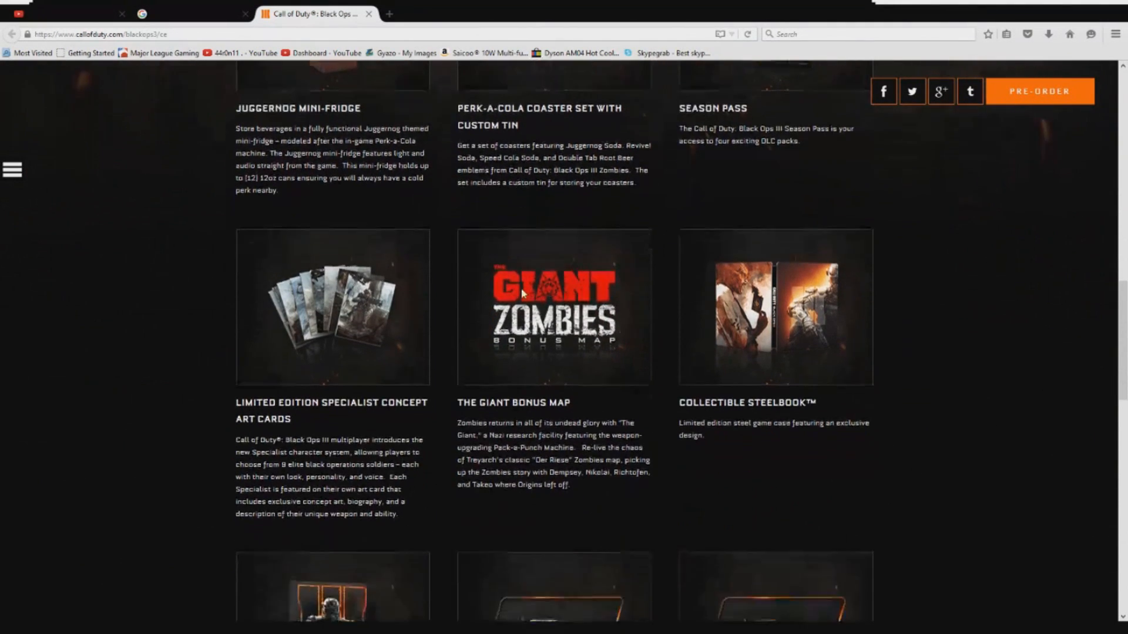
pyautogui.scroll(-3)
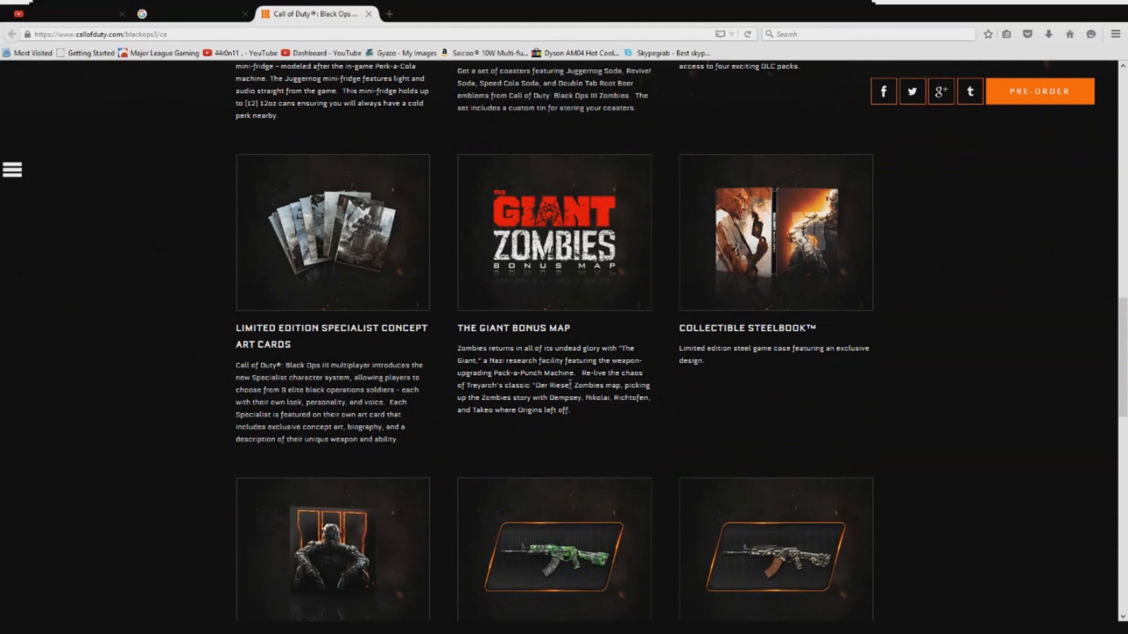
pyautogui.scroll(3)
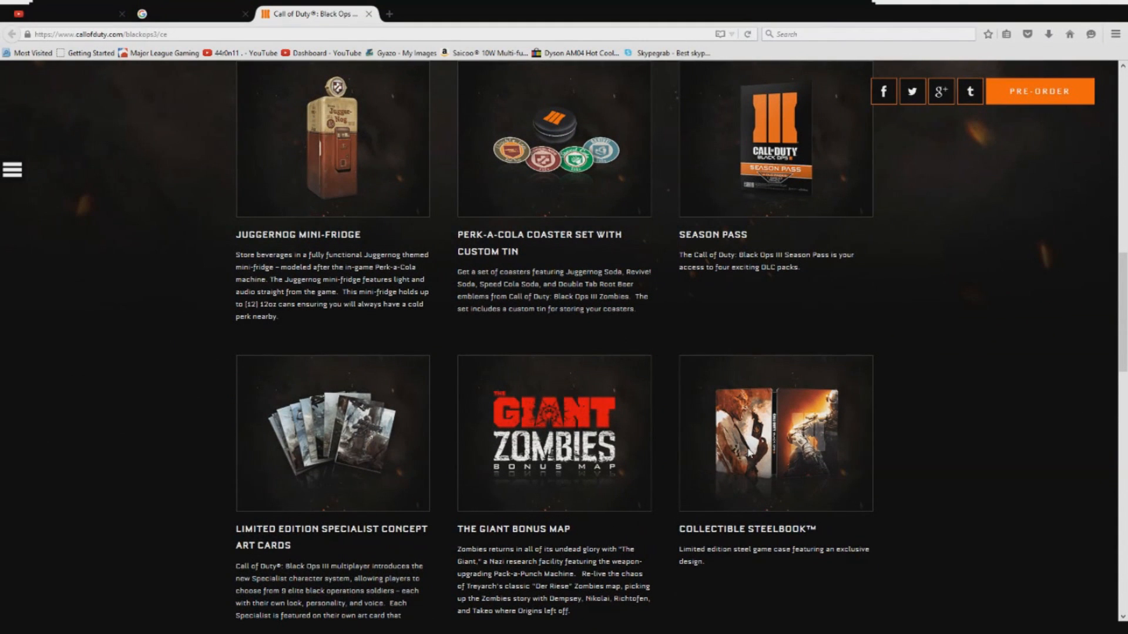
pyautogui.scroll(-3)
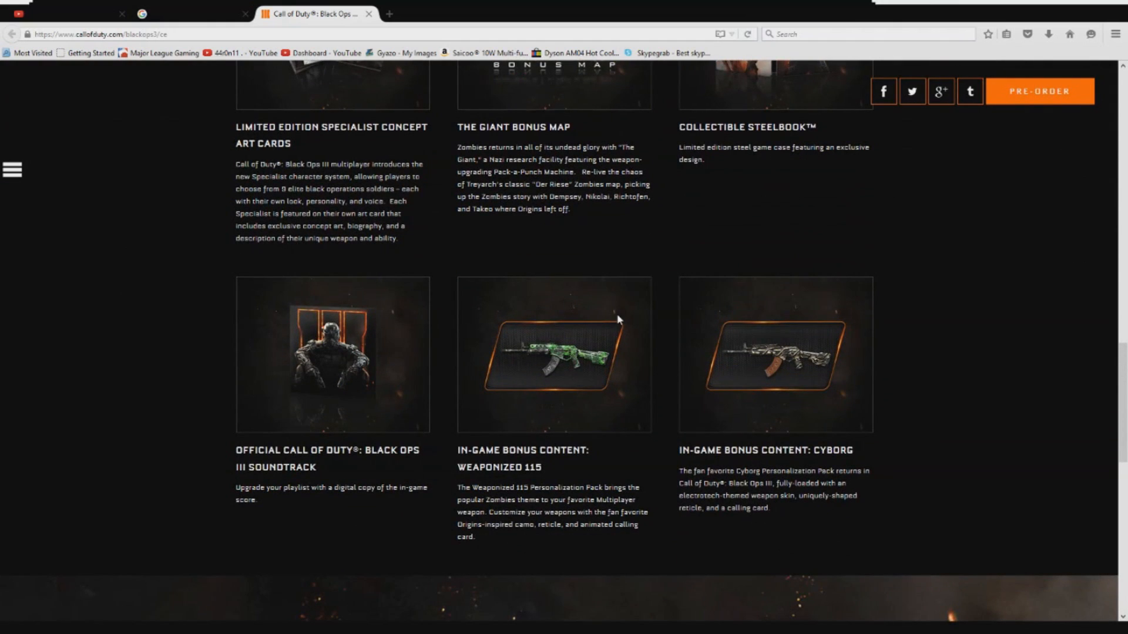
pyautogui.scroll(-3)
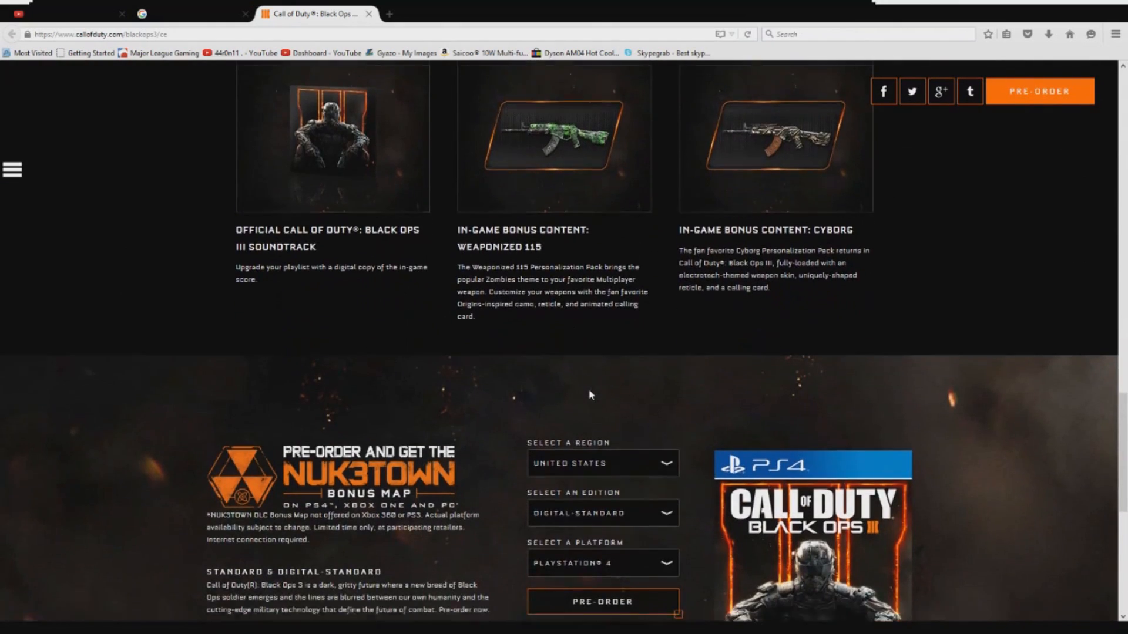
pyautogui.scroll(-3)
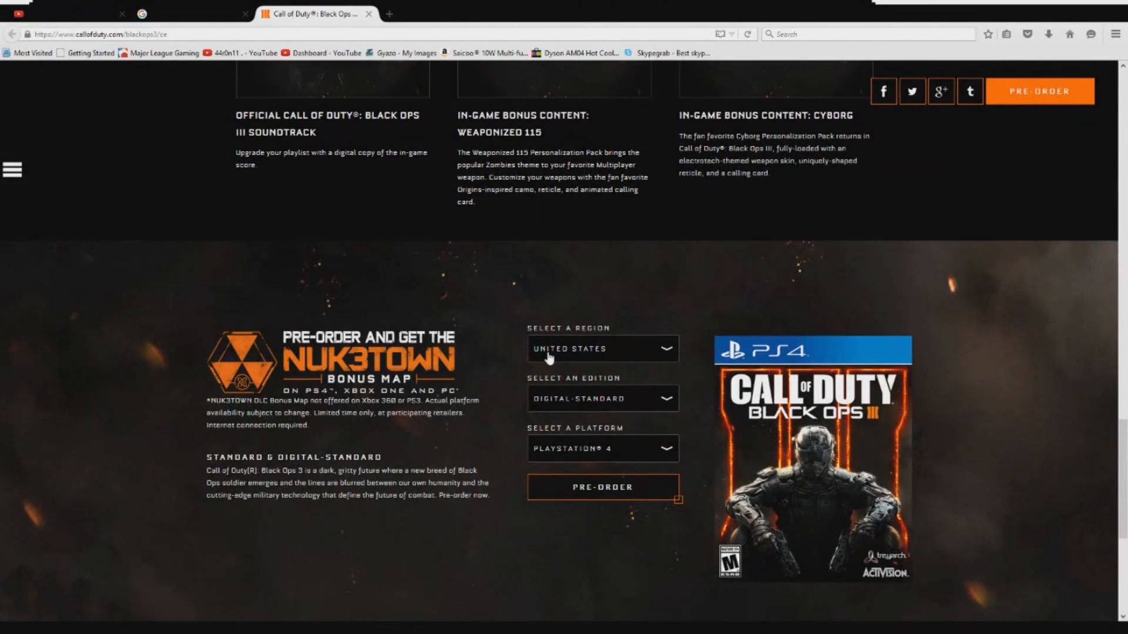
# Step: Choose Xbox One as the platform and pre-order to see retailer stock
pyautogui.click(601, 398)
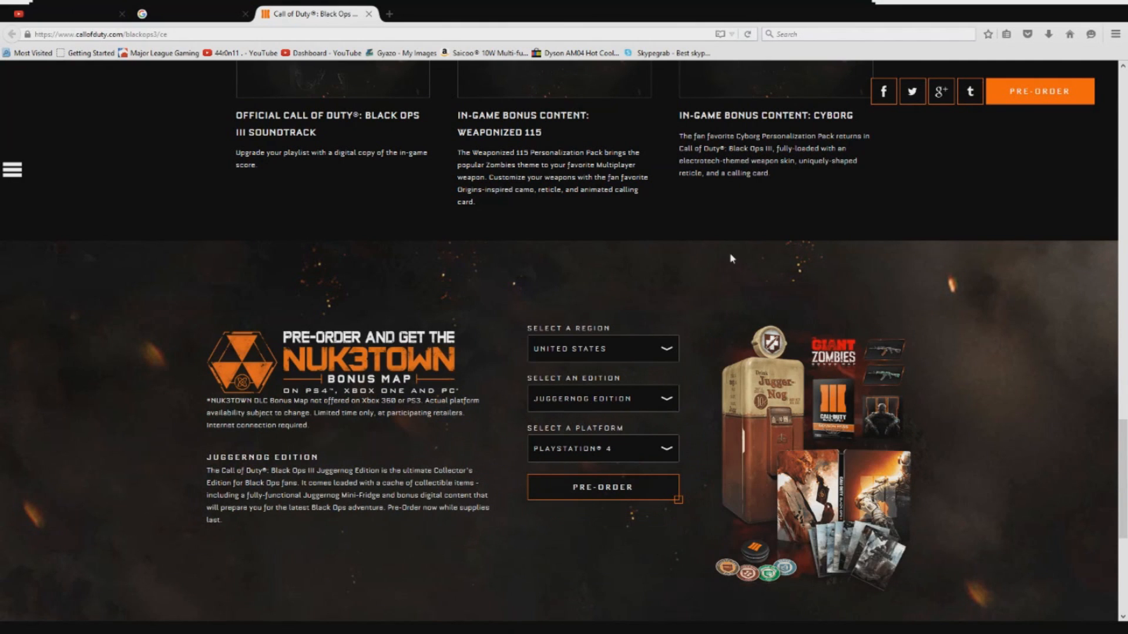
pyautogui.moveTo(638, 455)
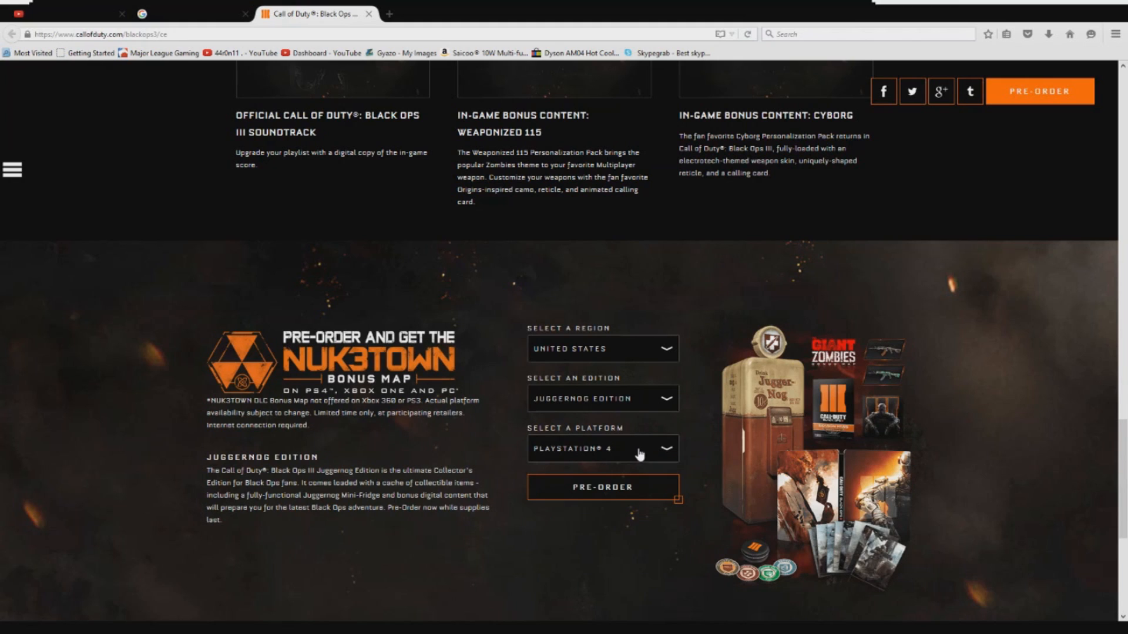
pyautogui.click(602, 449)
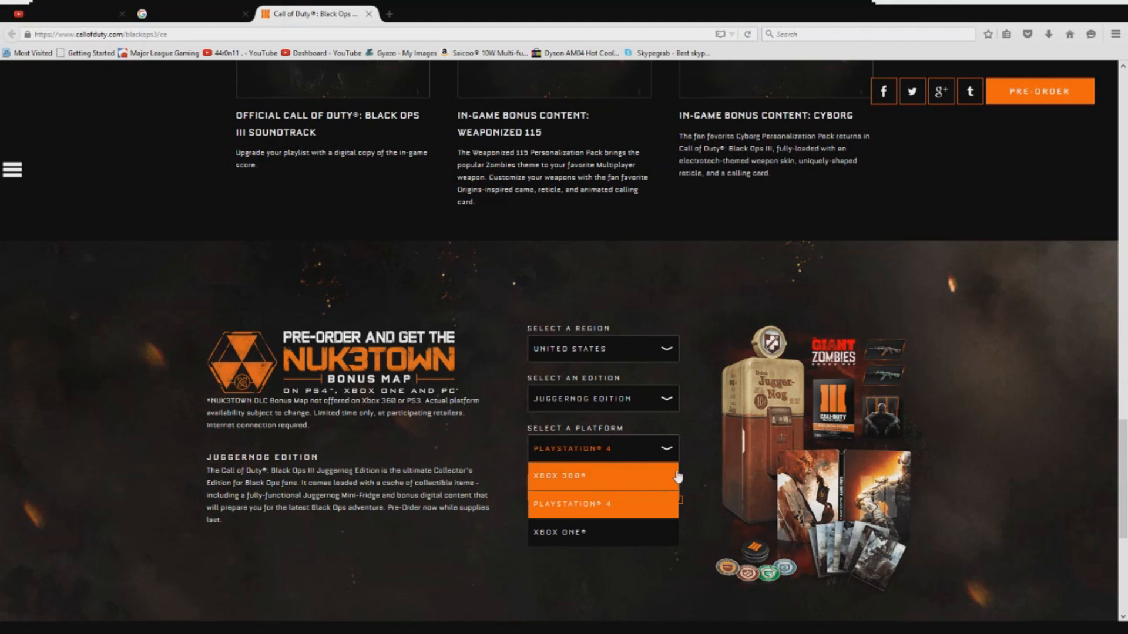
pyautogui.moveTo(515, 413)
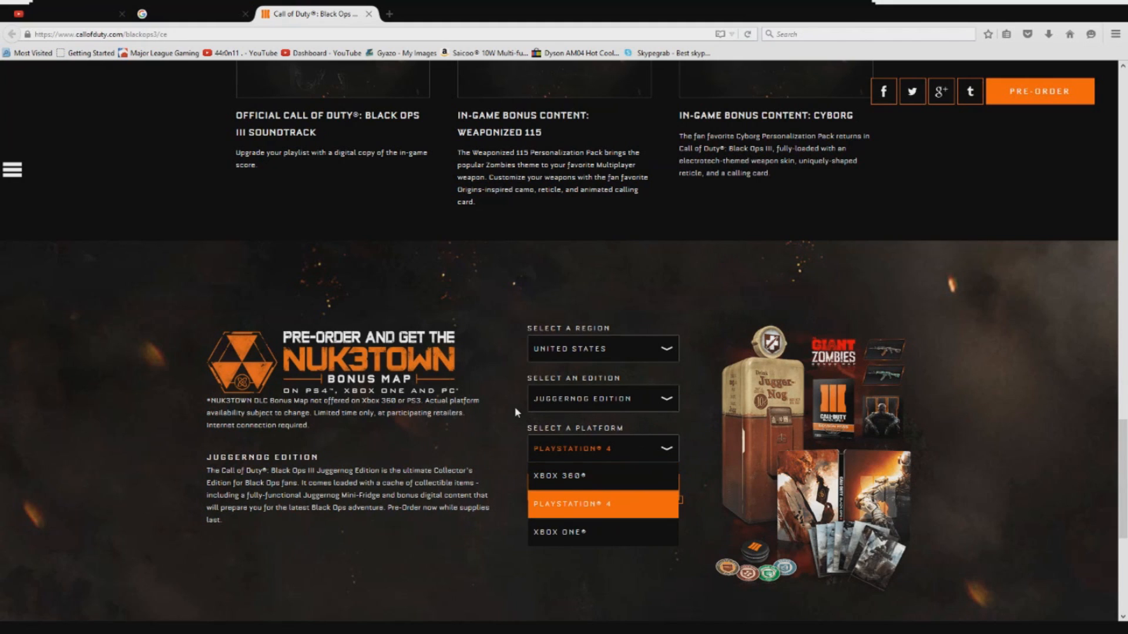
pyautogui.click(603, 532)
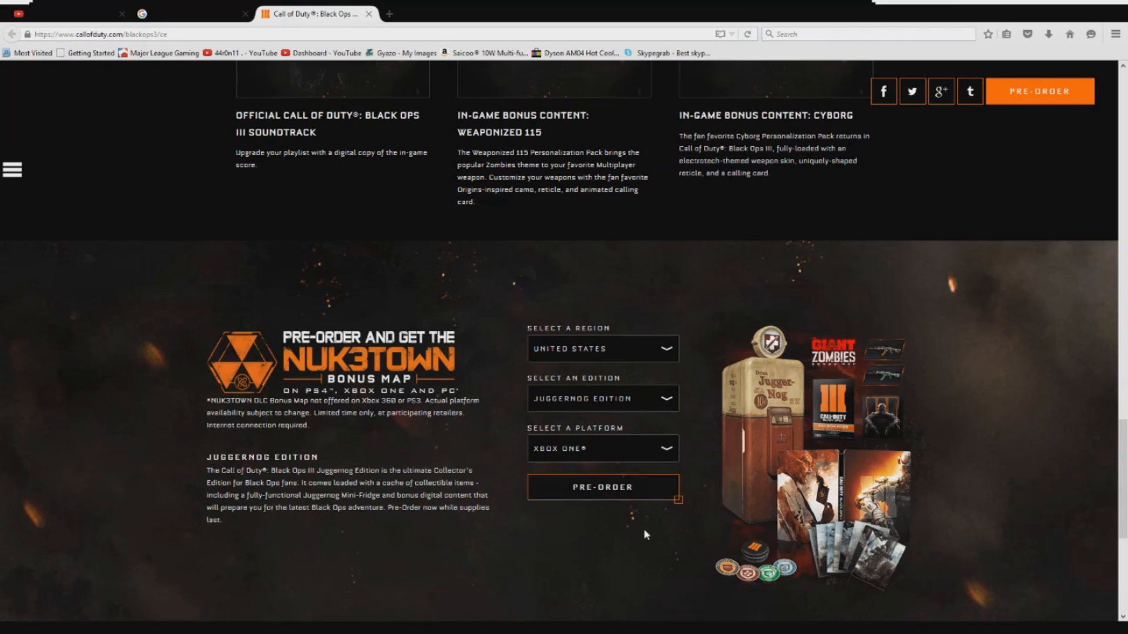
pyautogui.moveTo(497, 378)
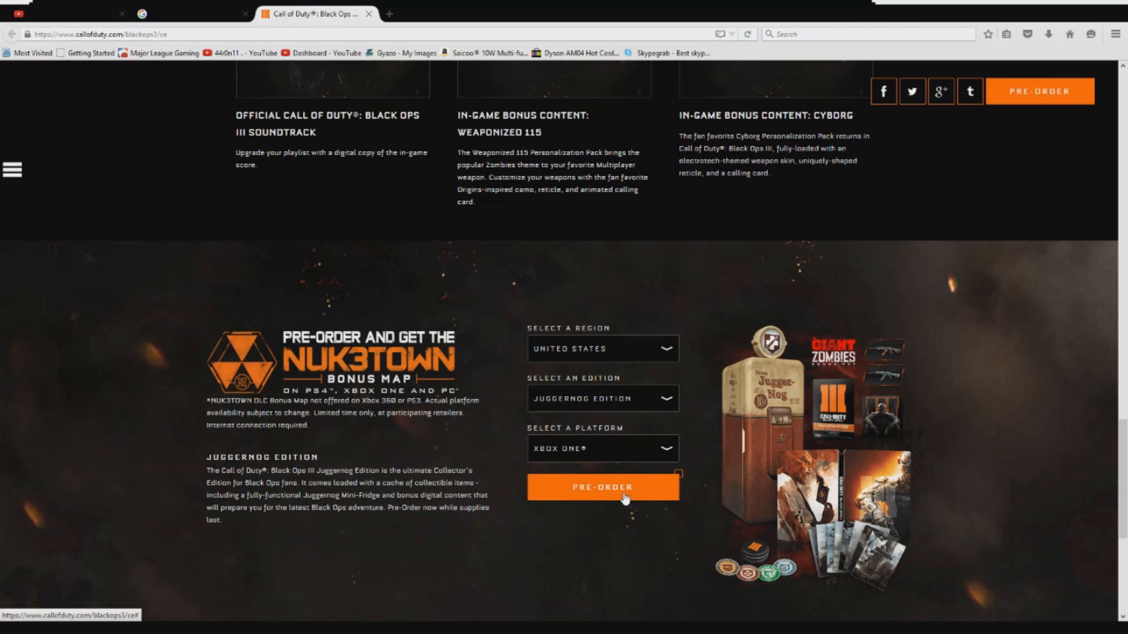
pyautogui.click(603, 487)
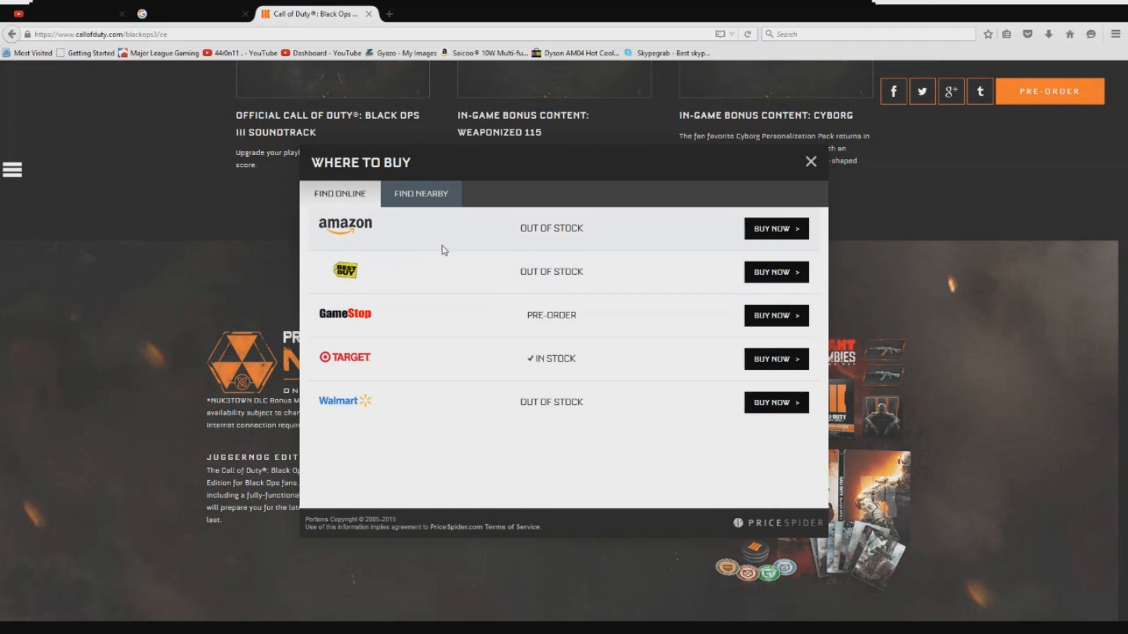
pyautogui.moveTo(505, 237)
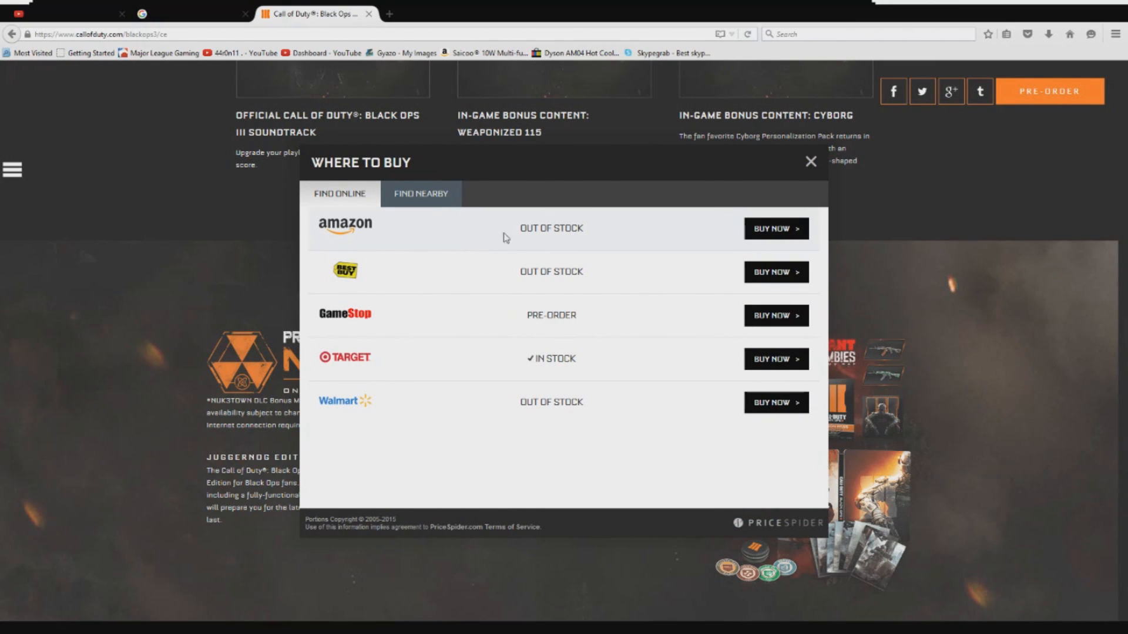
pyautogui.doubleClick(551, 228)
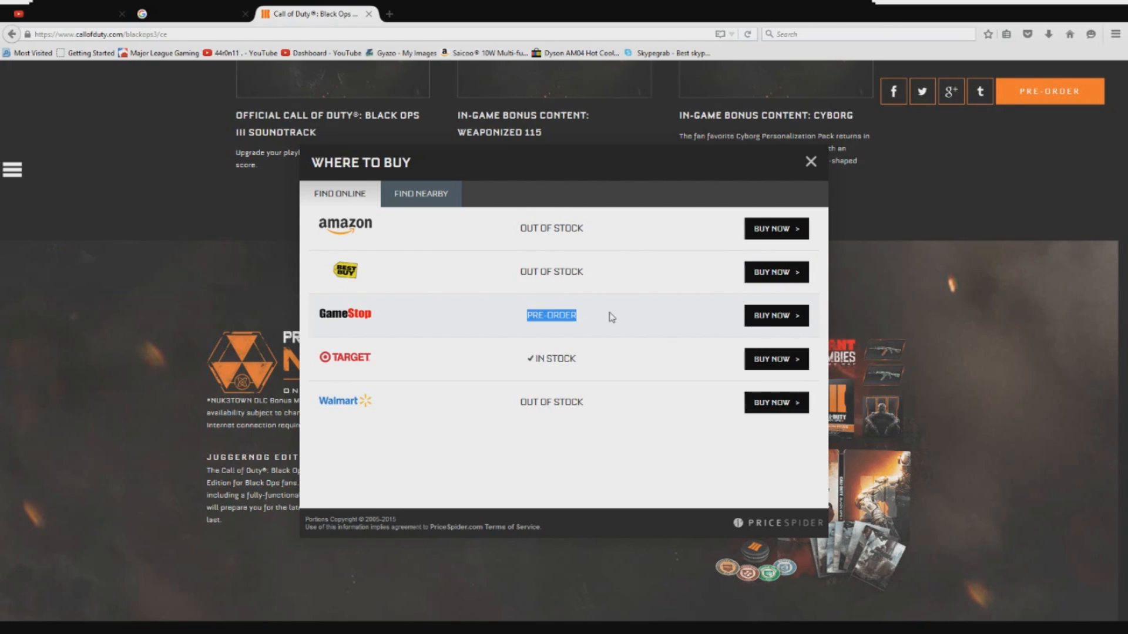
pyautogui.moveTo(523, 369)
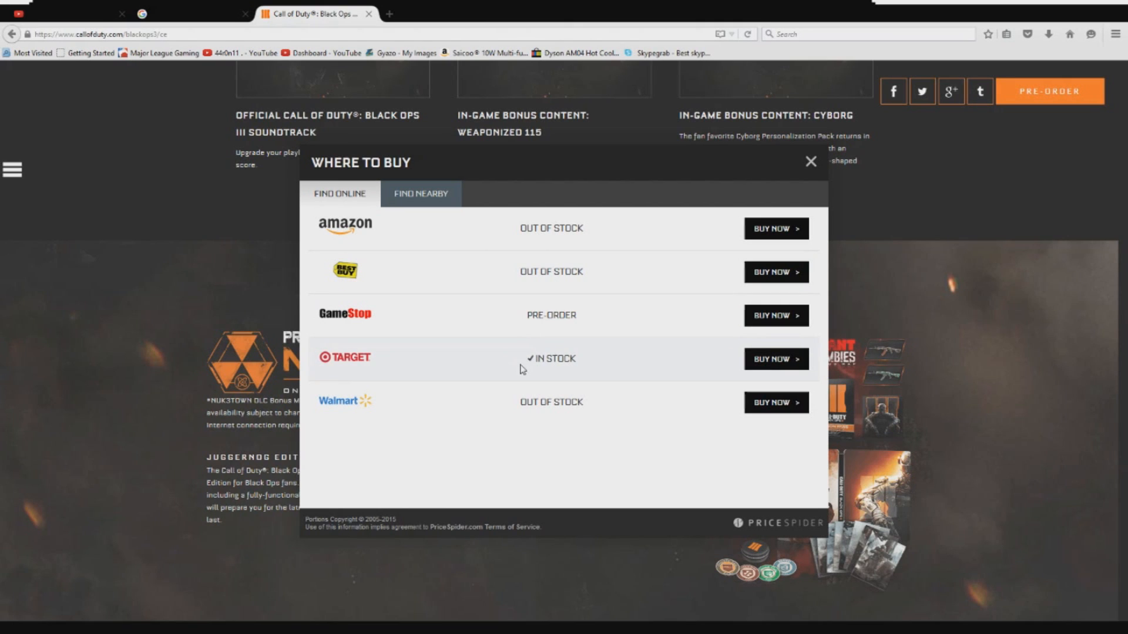
pyautogui.doubleClick(554, 359)
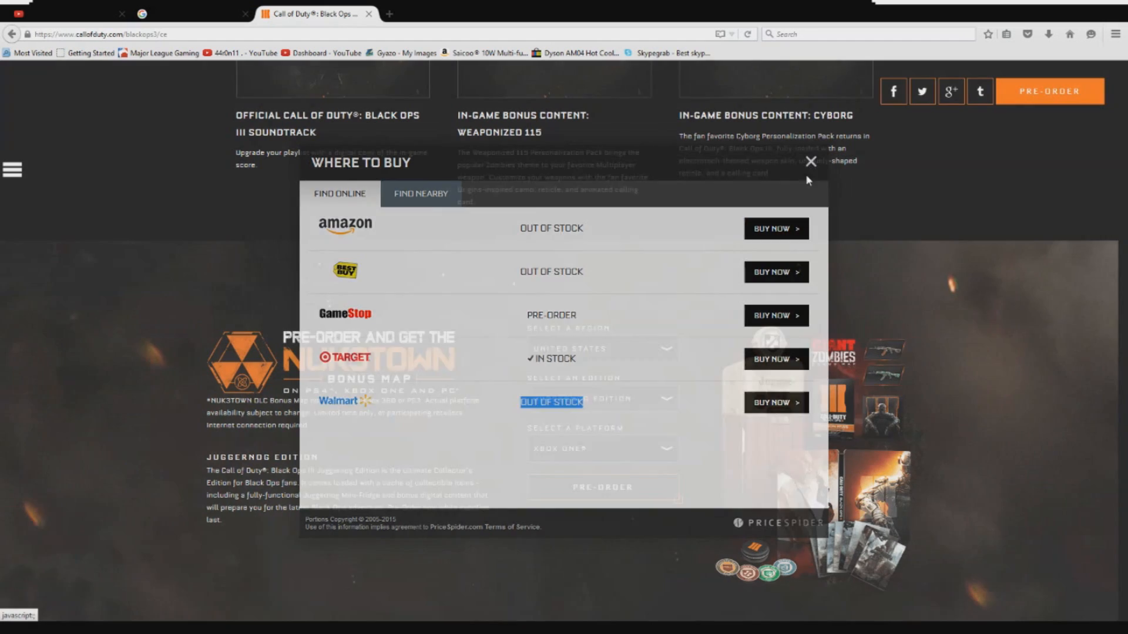
# Step: Review the Amazon, GameStop, Target and Walmart listings, highlighting GameStop's Pre-Order status
pyautogui.click(811, 161)
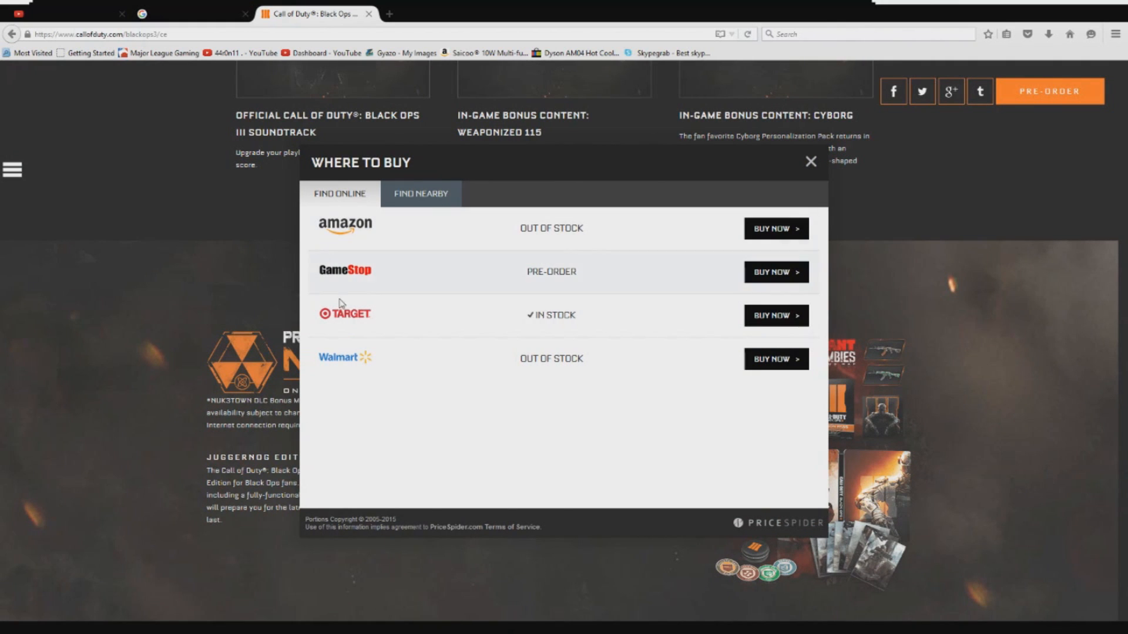
pyautogui.moveTo(370, 260)
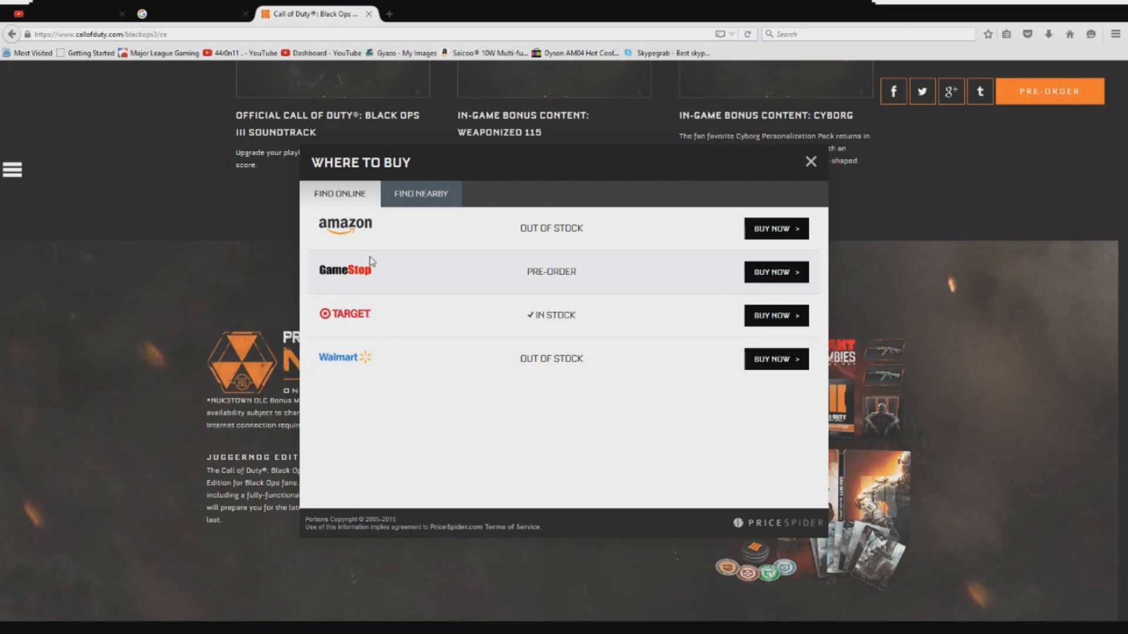
pyautogui.moveTo(384, 260)
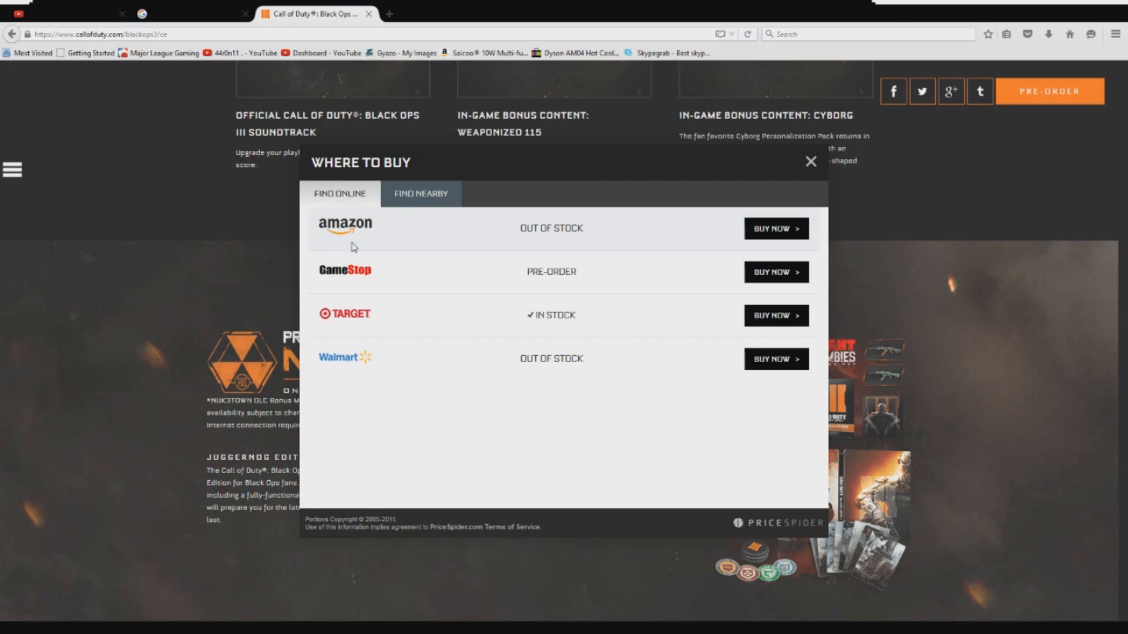
pyautogui.moveTo(350, 246)
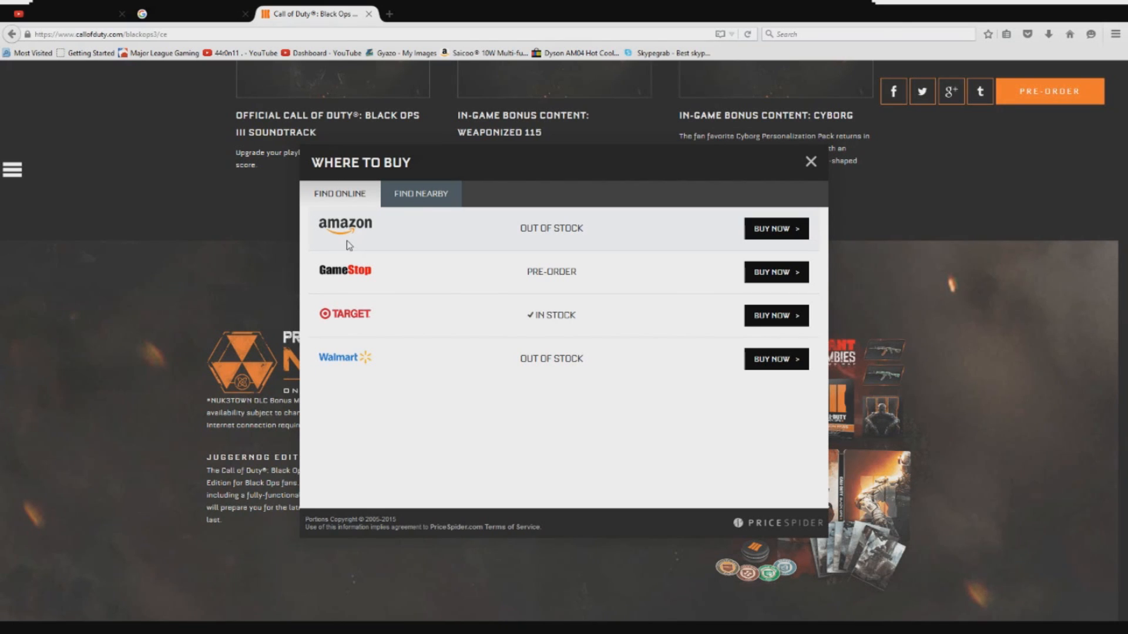
pyautogui.doubleClick(551, 272)
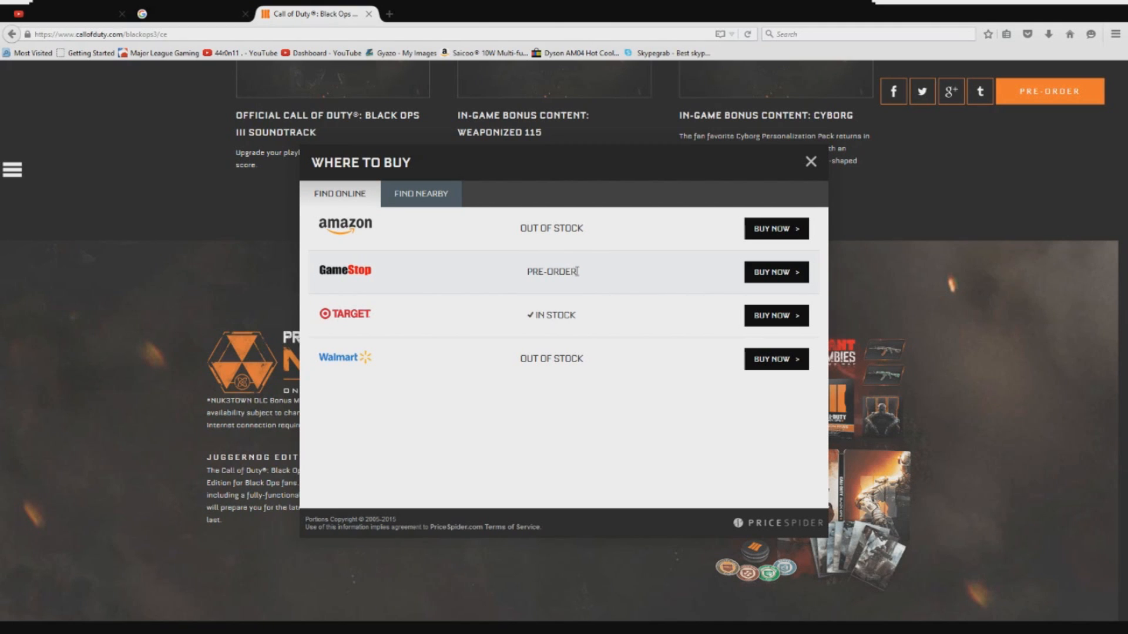
pyautogui.doubleClick(551, 271)
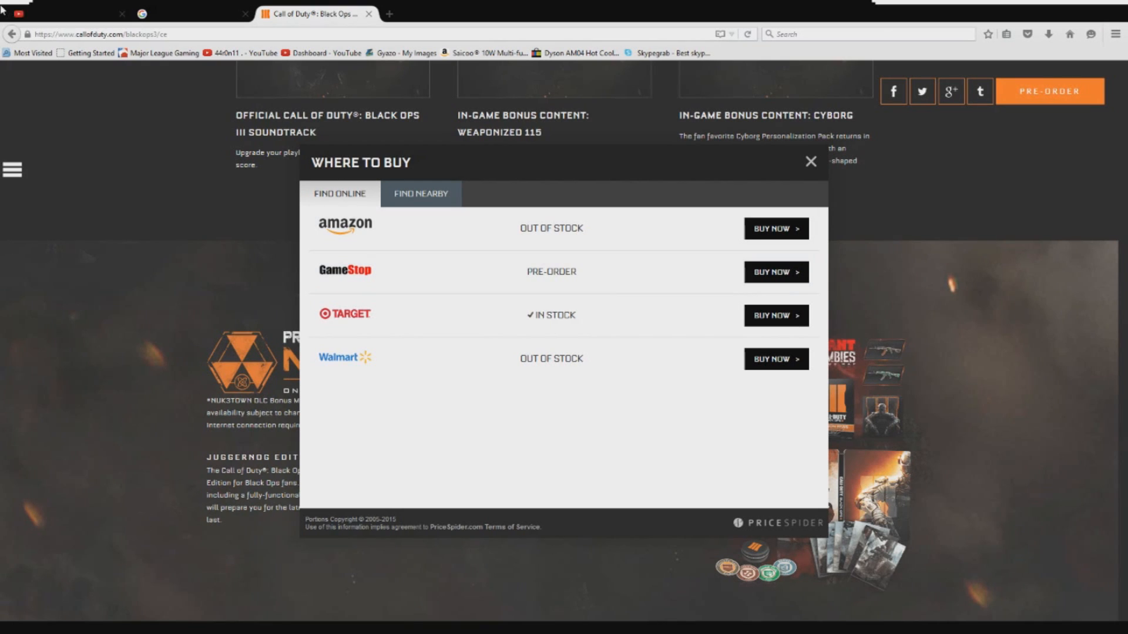
pyautogui.click(390, 13)
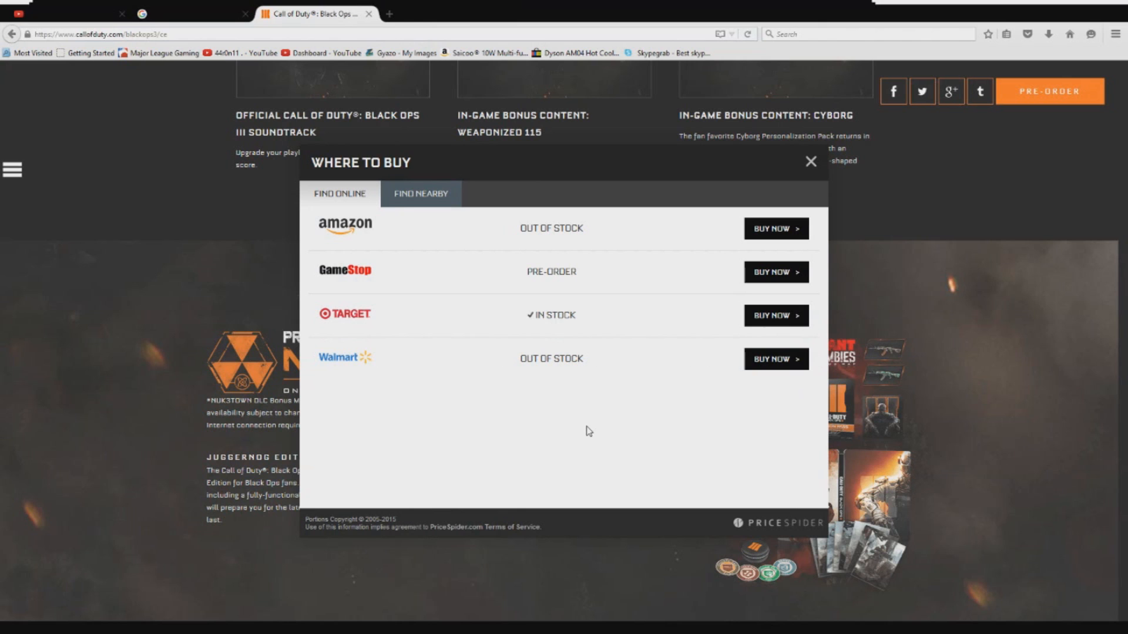
pyautogui.moveTo(579, 410)
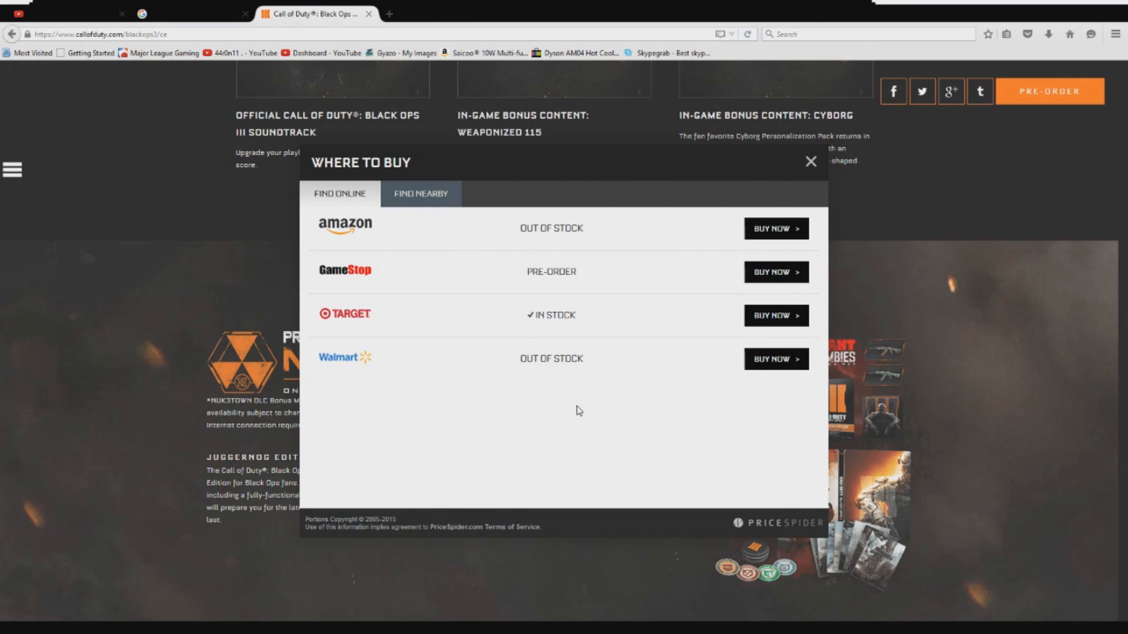
pyautogui.moveTo(333, 332)
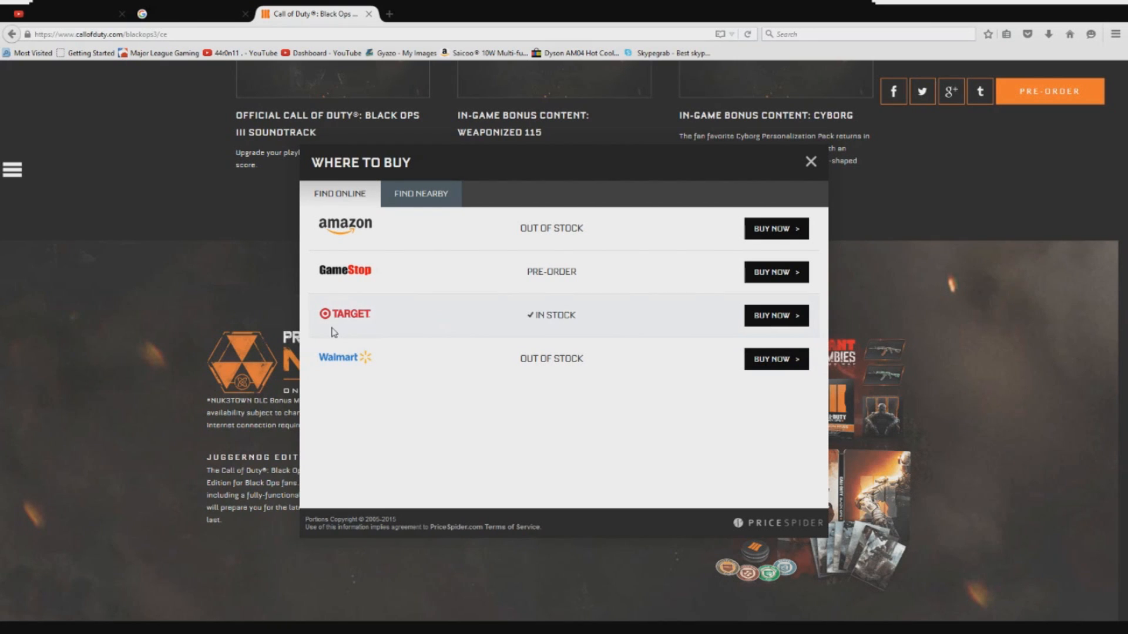
pyautogui.moveTo(549, 363)
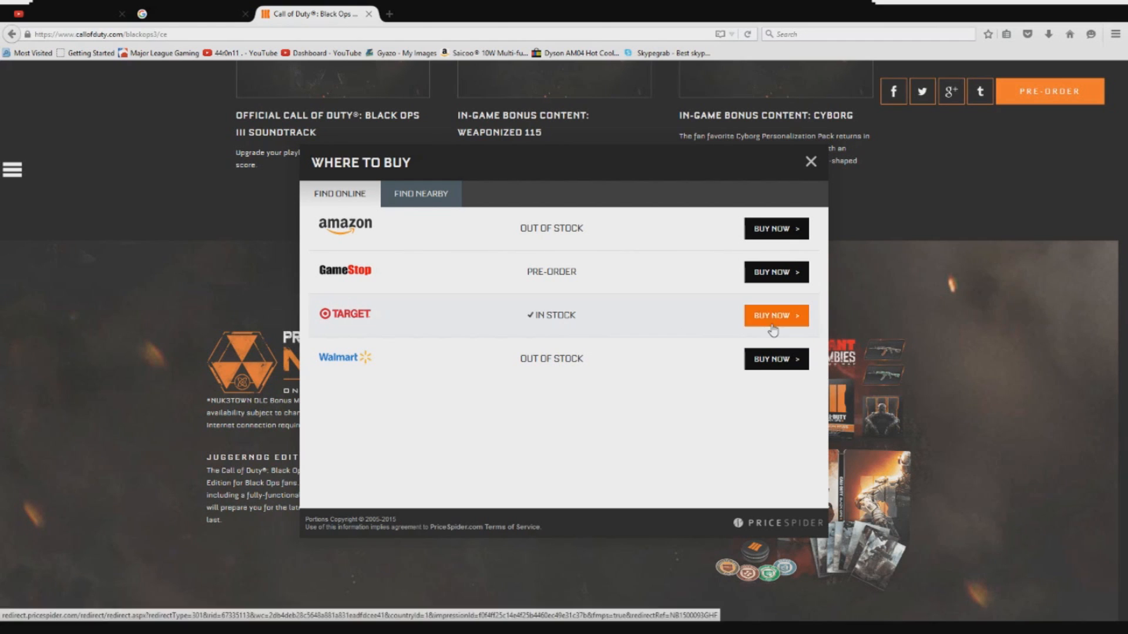
# Step: Open Target's $199.99 Juggernog Edition PS4 listing and scroll to the unavailable pre-order button
pyautogui.click(775, 316)
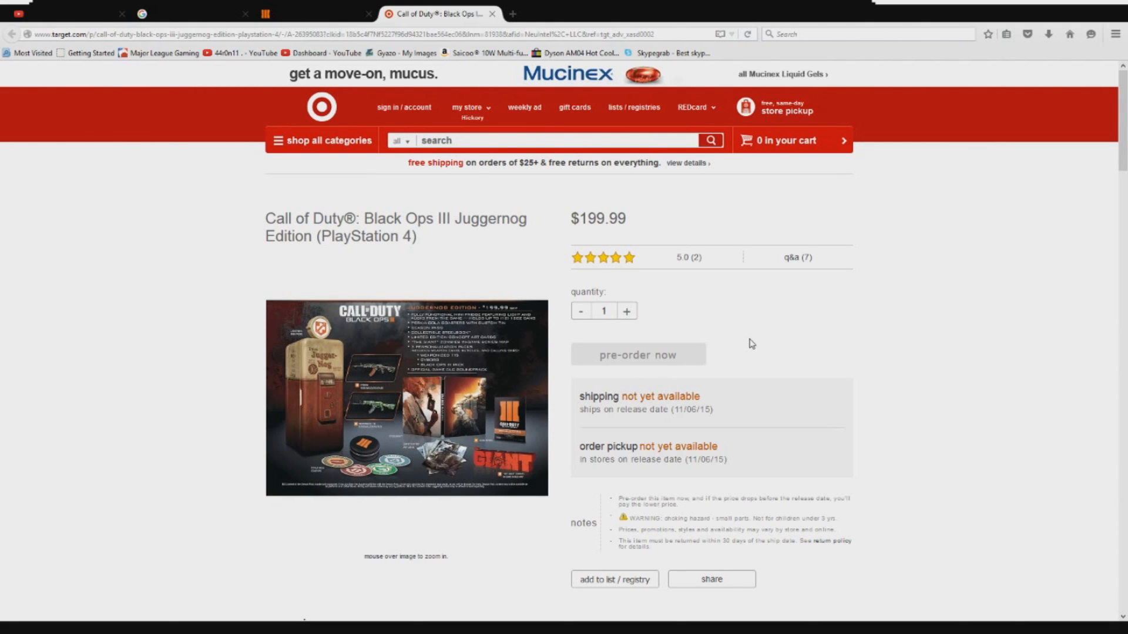
pyautogui.moveTo(648, 374)
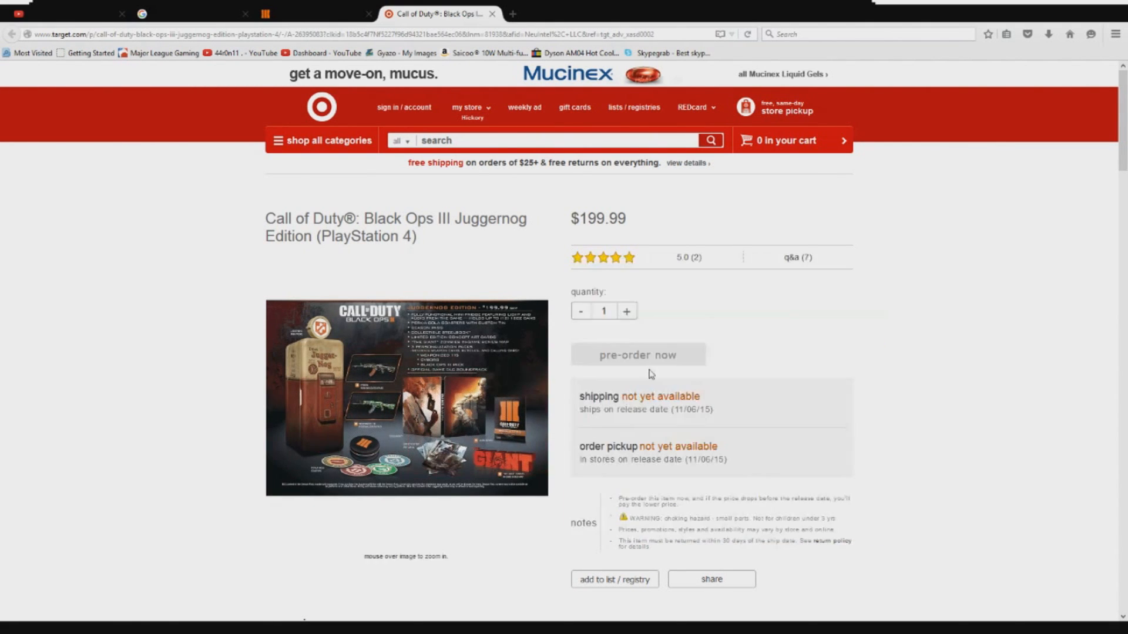
pyautogui.moveTo(313, 414)
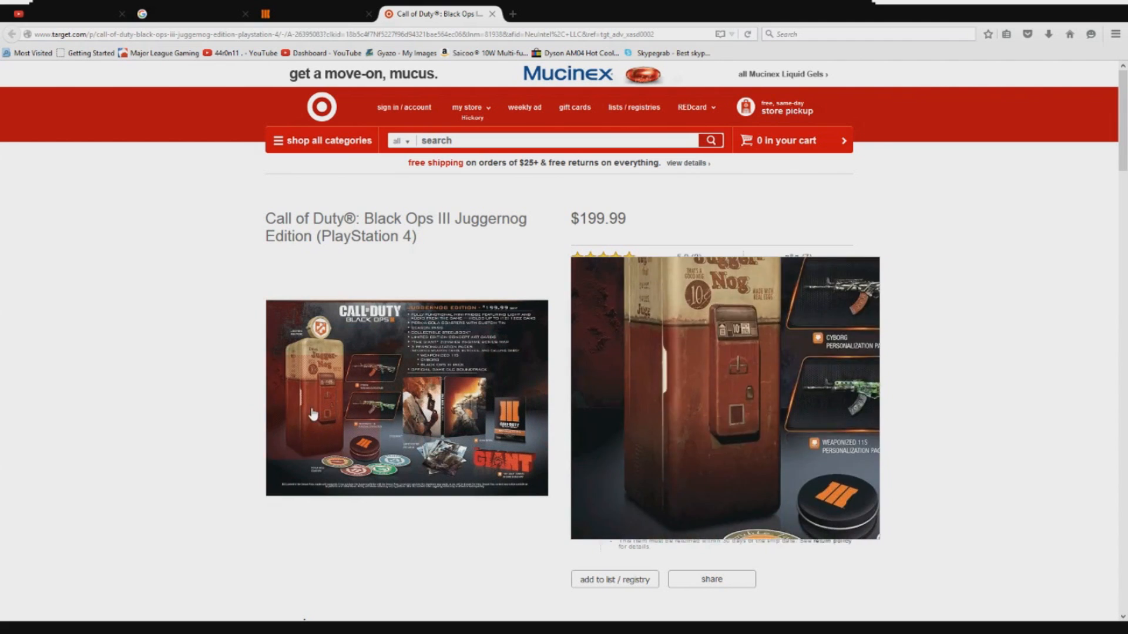
pyautogui.scroll(-3)
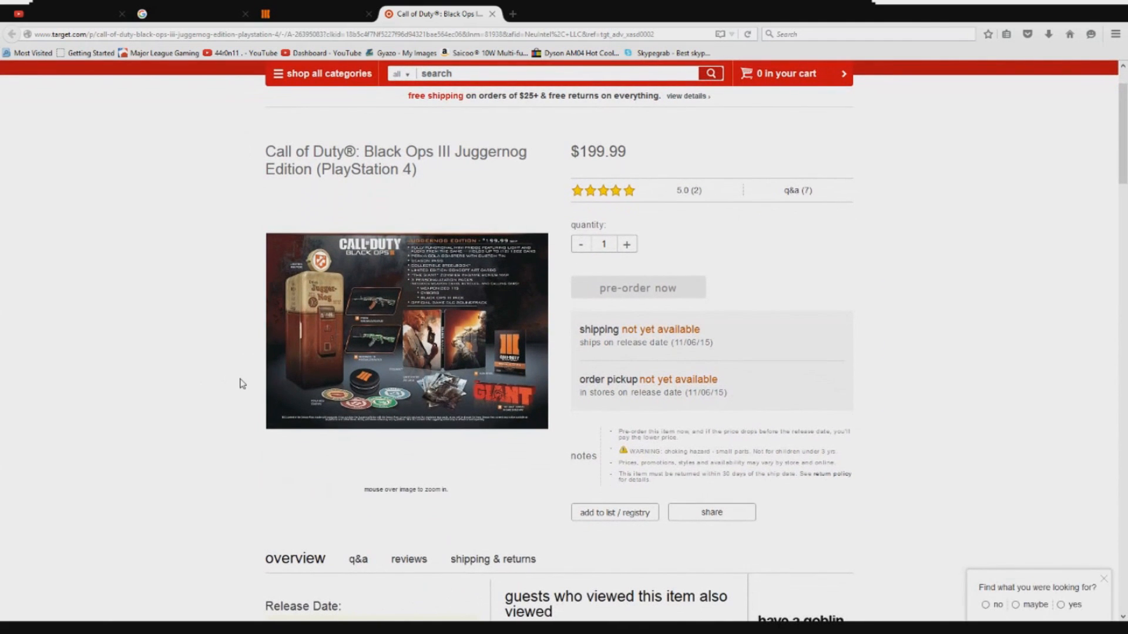
pyautogui.moveTo(1039, 404)
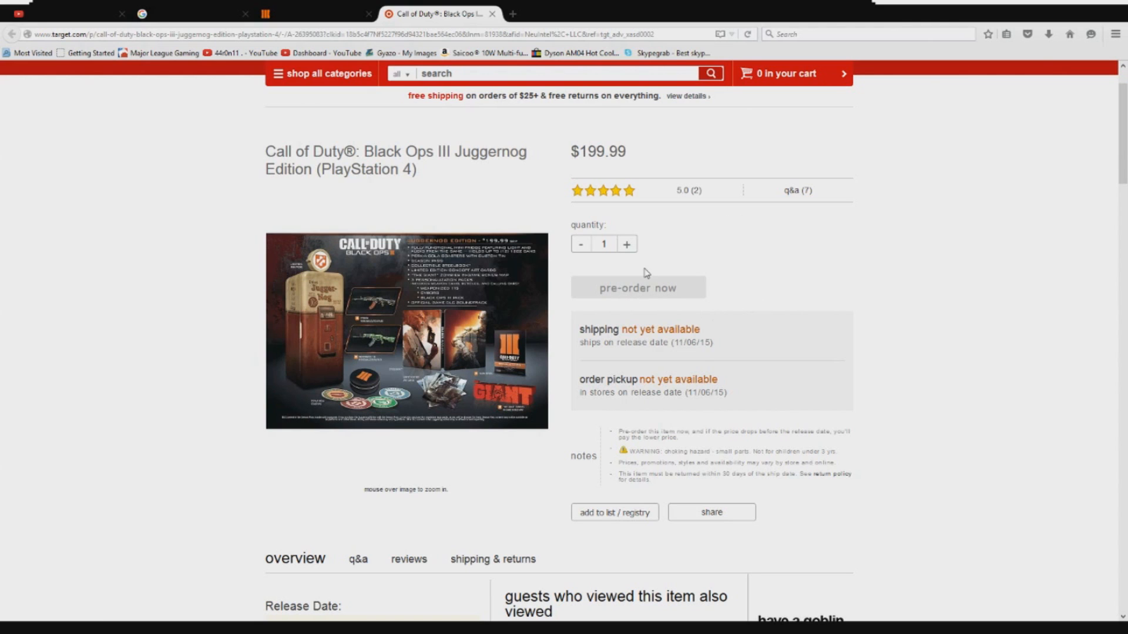
pyautogui.moveTo(808, 300)
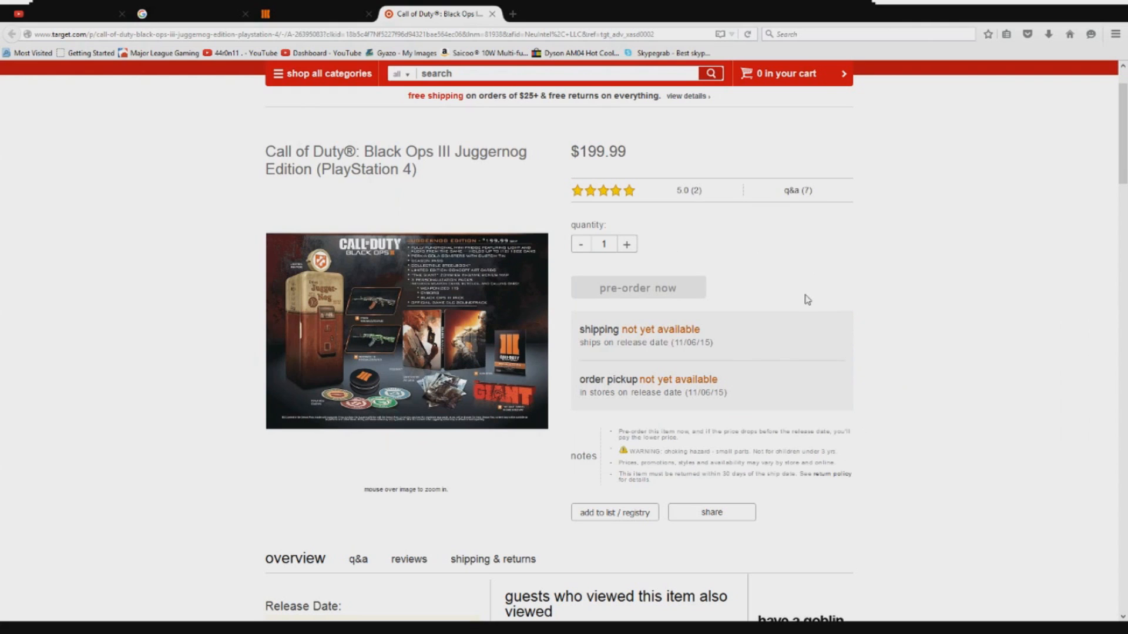
pyautogui.moveTo(641, 280)
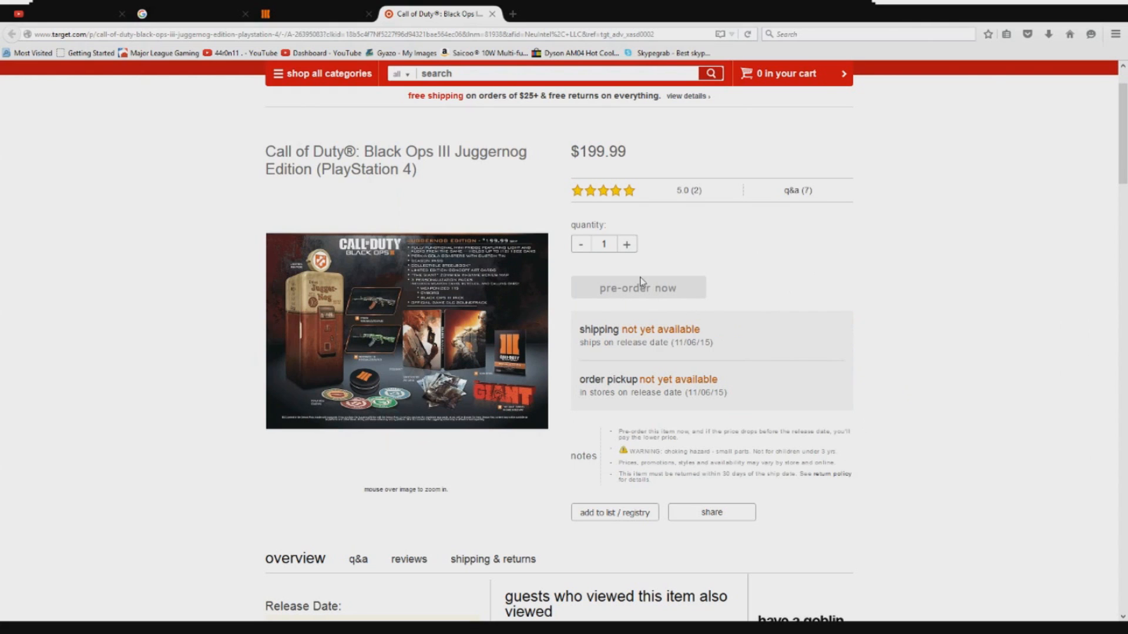
pyautogui.moveTo(706, 321)
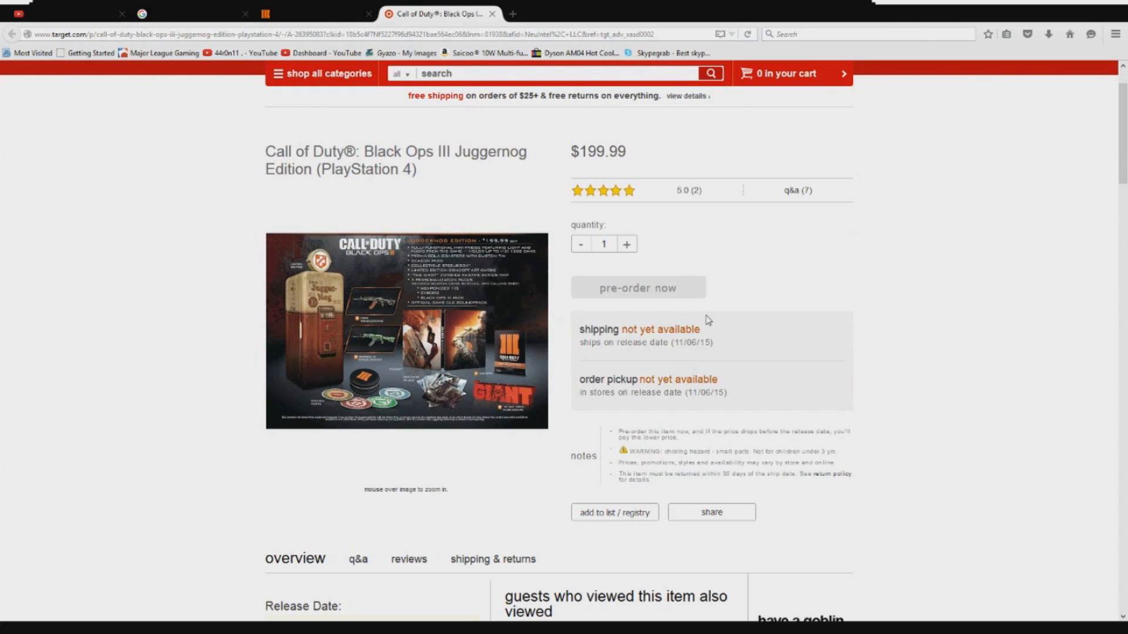
pyautogui.moveTo(603, 298)
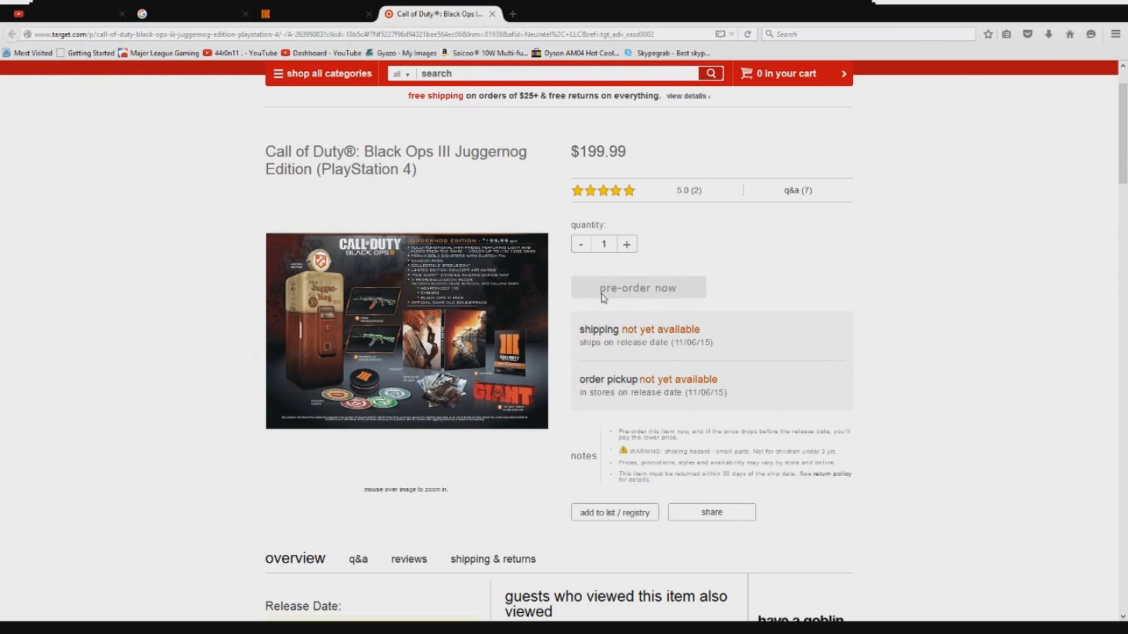
pyautogui.moveTo(622, 436)
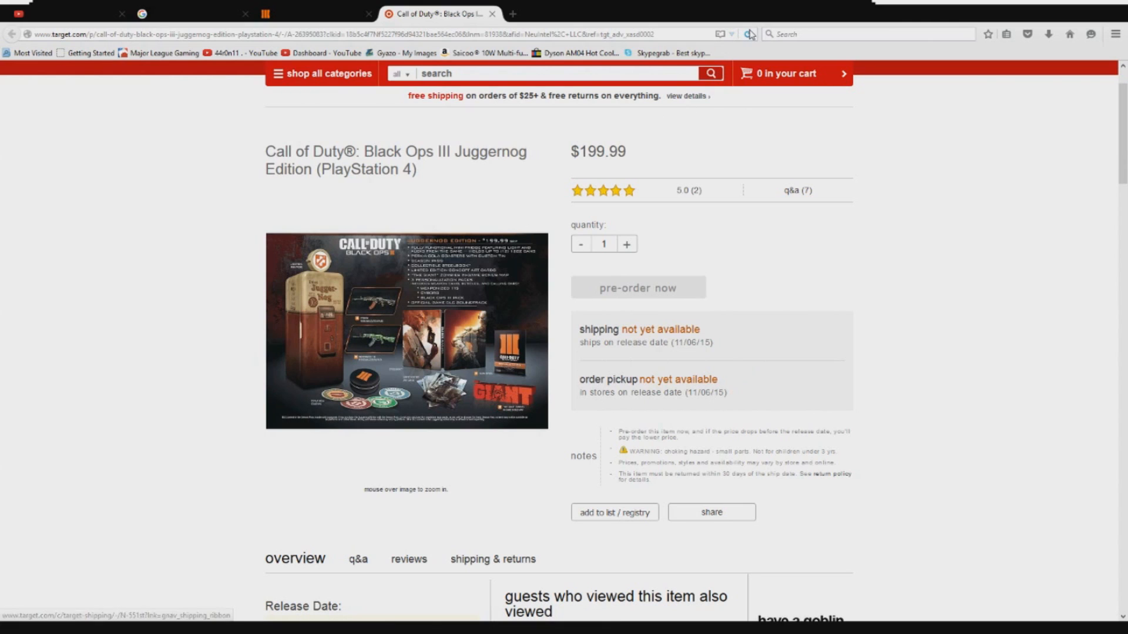
pyautogui.moveTo(660, 449)
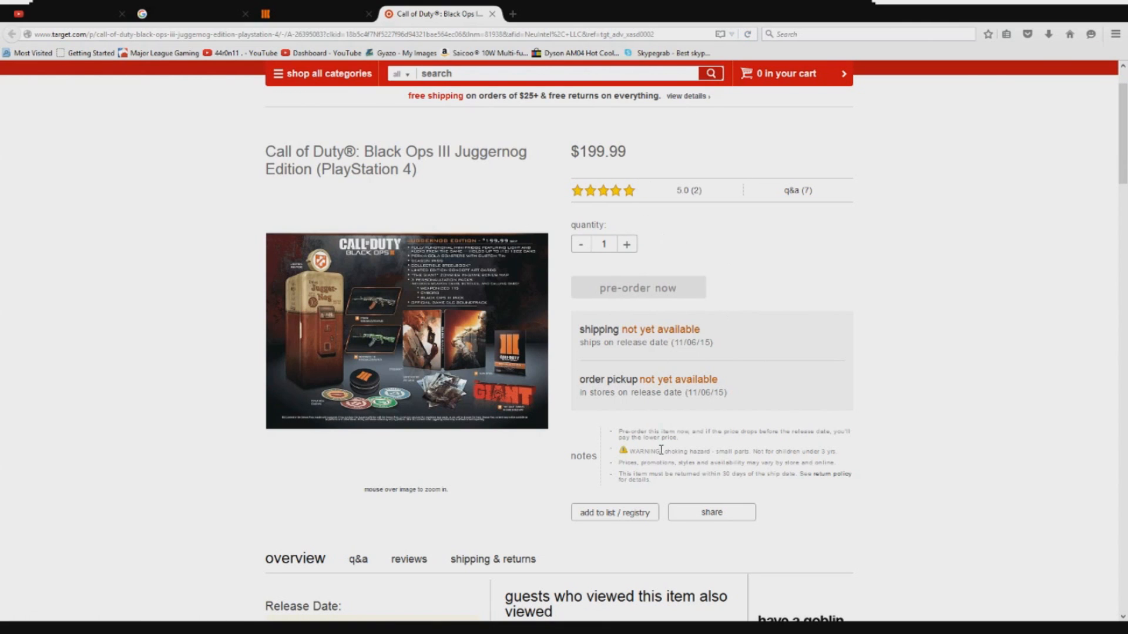
pyautogui.moveTo(754, 267)
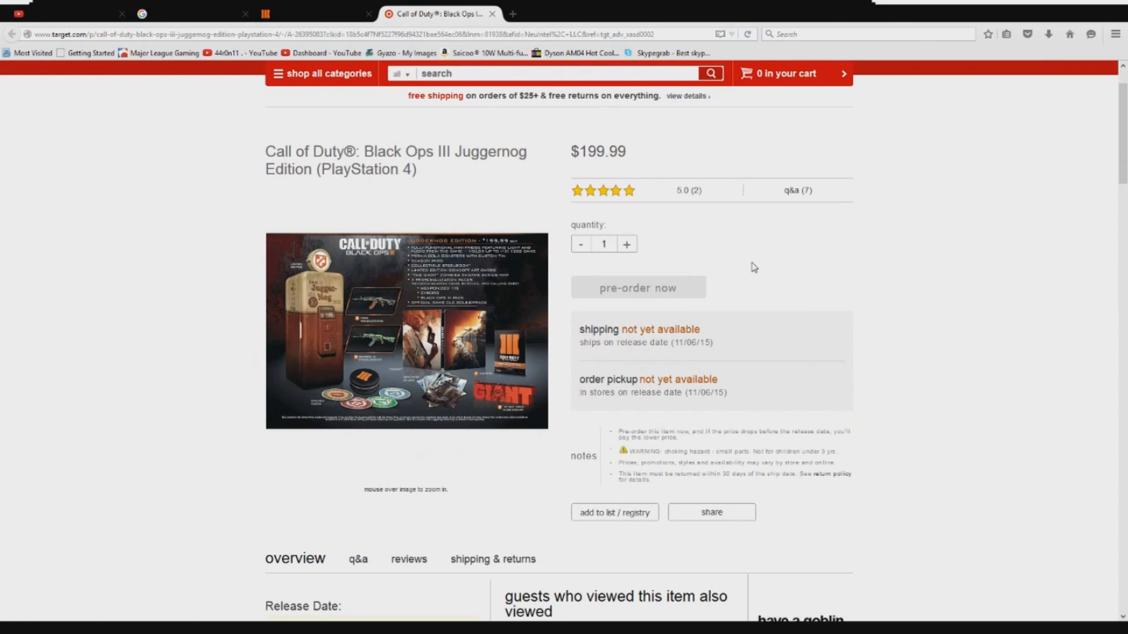
pyautogui.moveTo(518, 193)
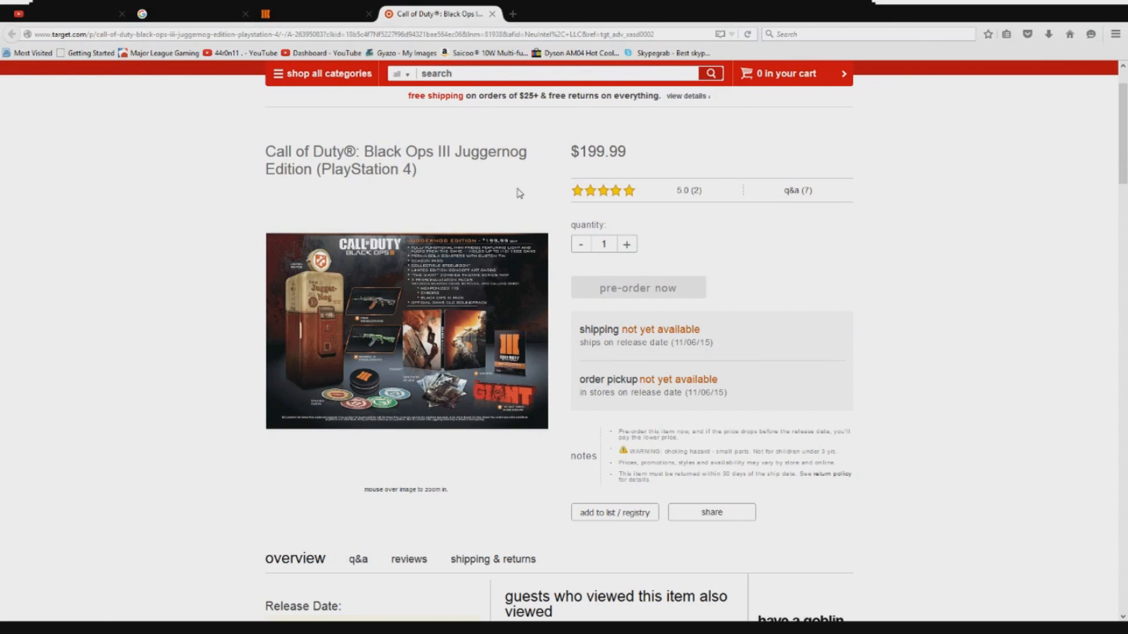
pyautogui.moveTo(564, 295)
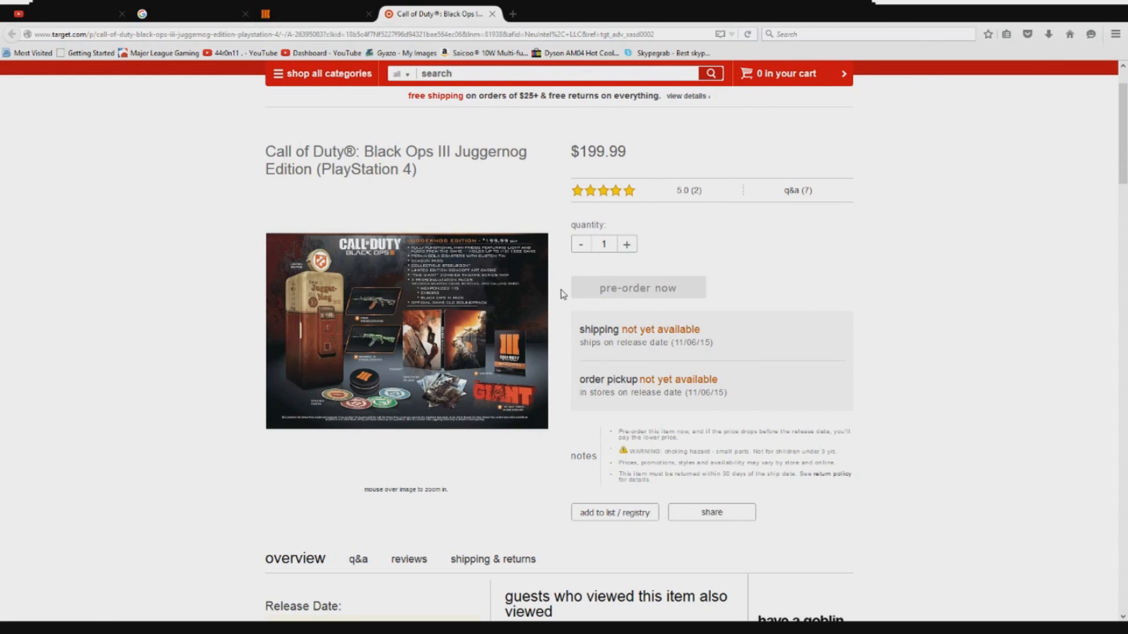
pyautogui.moveTo(708, 292)
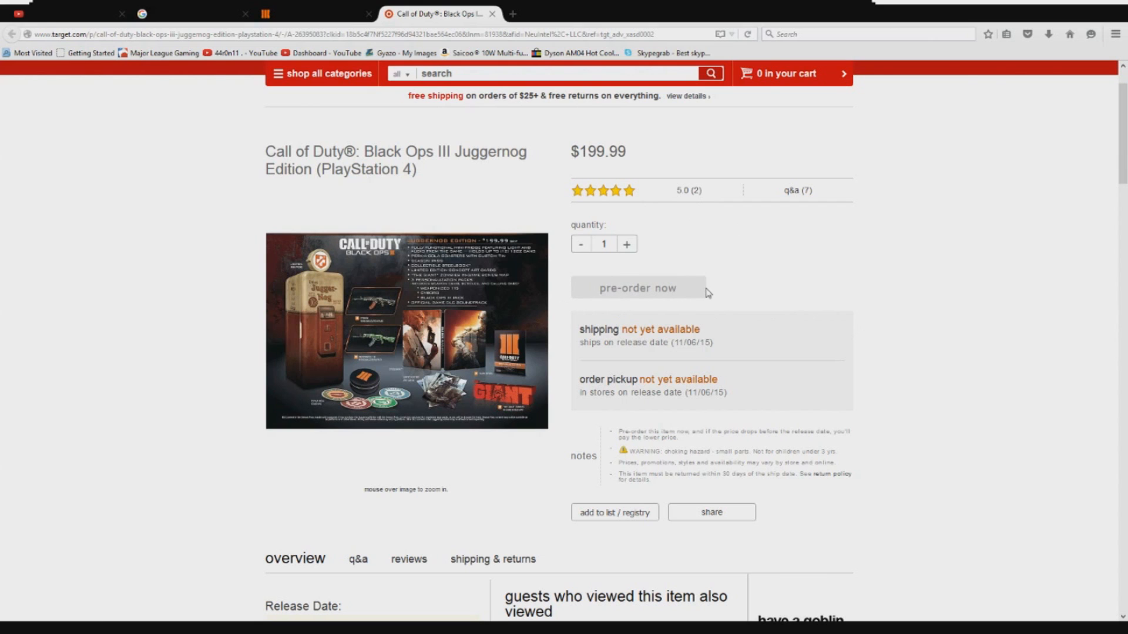
pyautogui.click(786, 72)
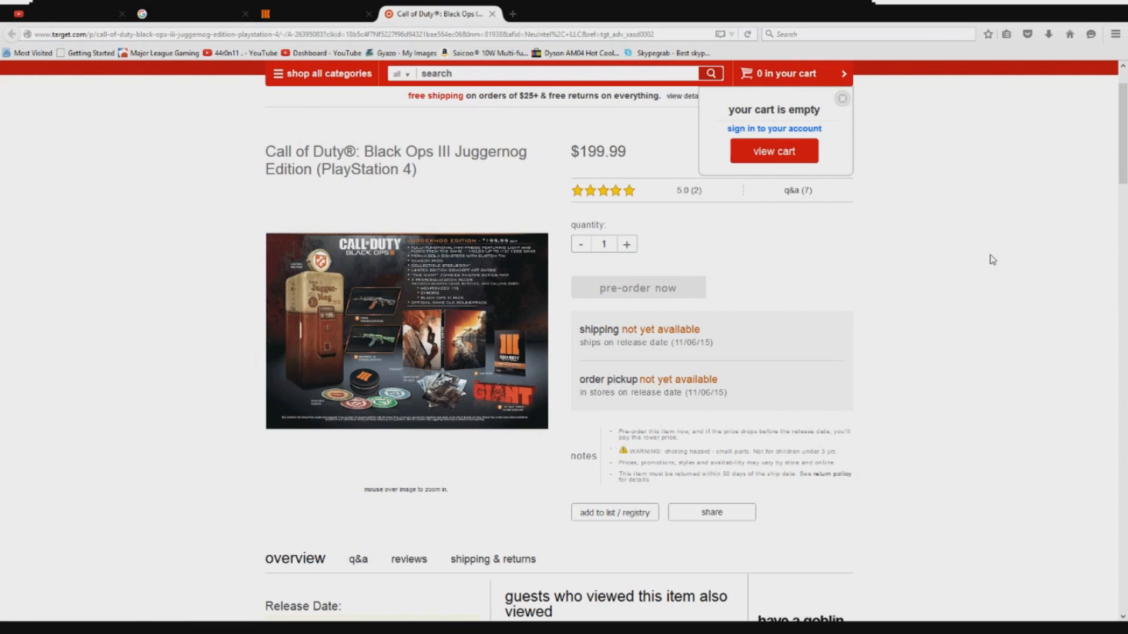
pyautogui.scroll(-3)
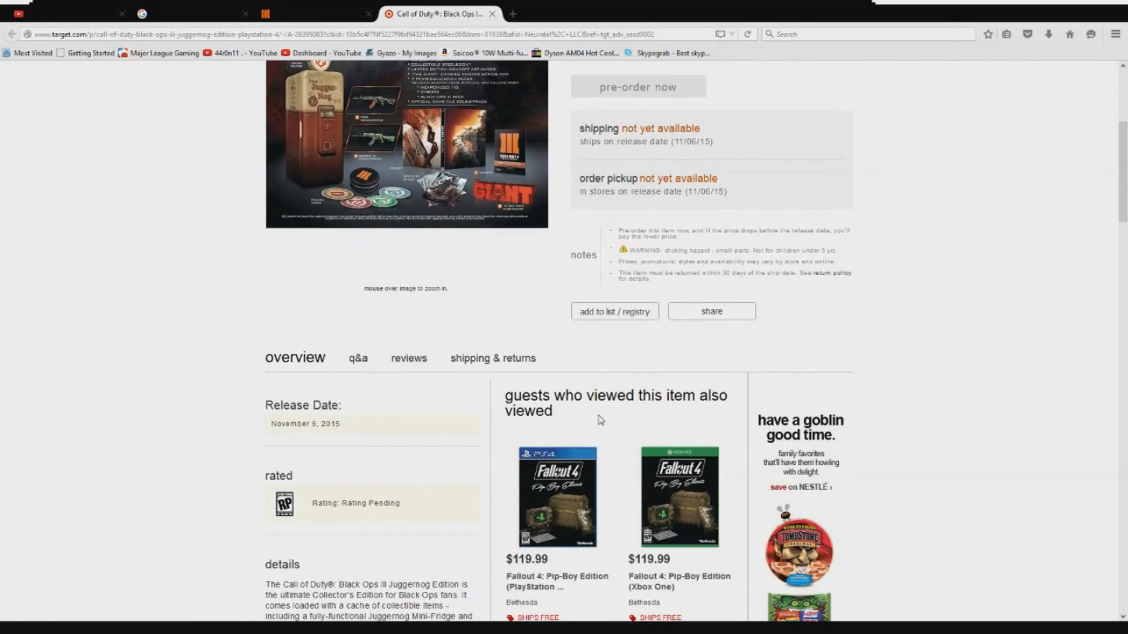
pyautogui.scroll(-3)
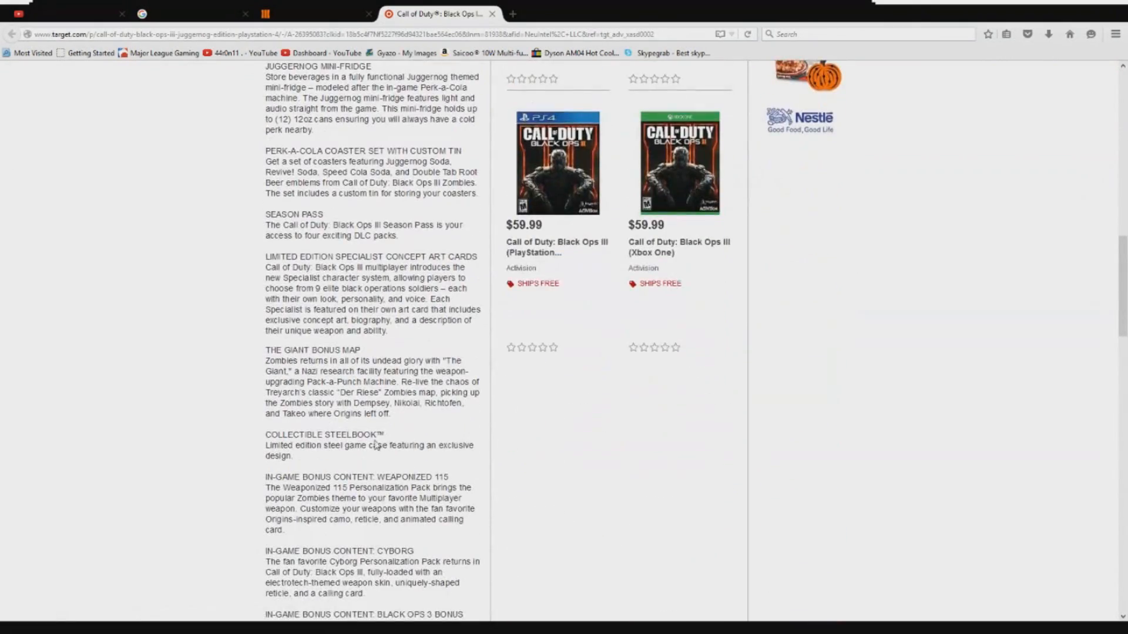
pyautogui.scroll(3)
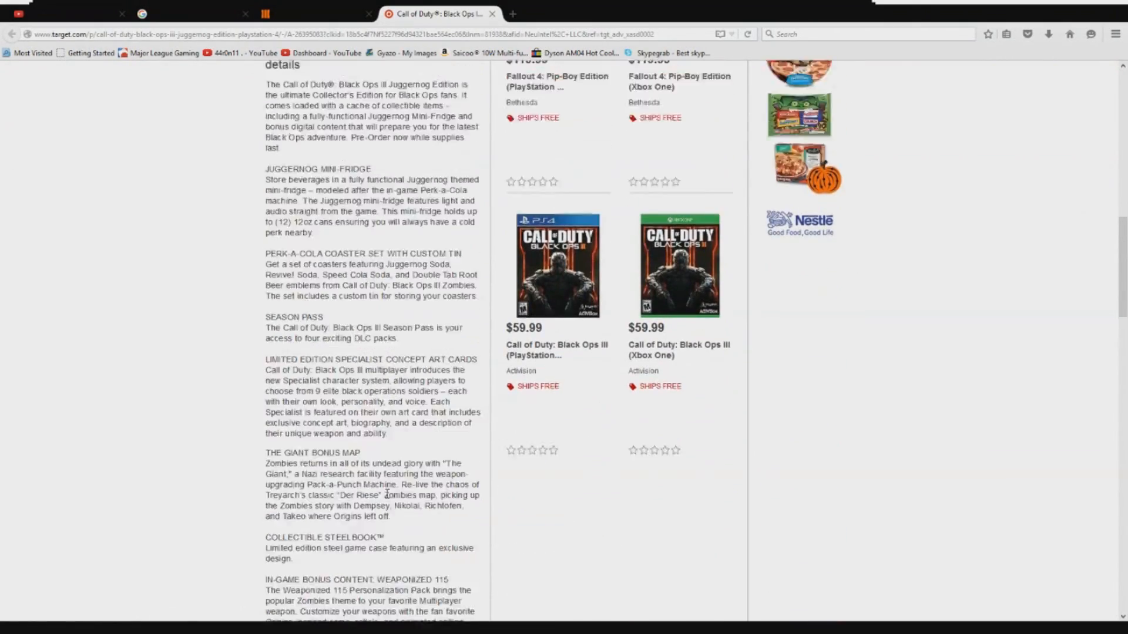
pyautogui.scroll(3)
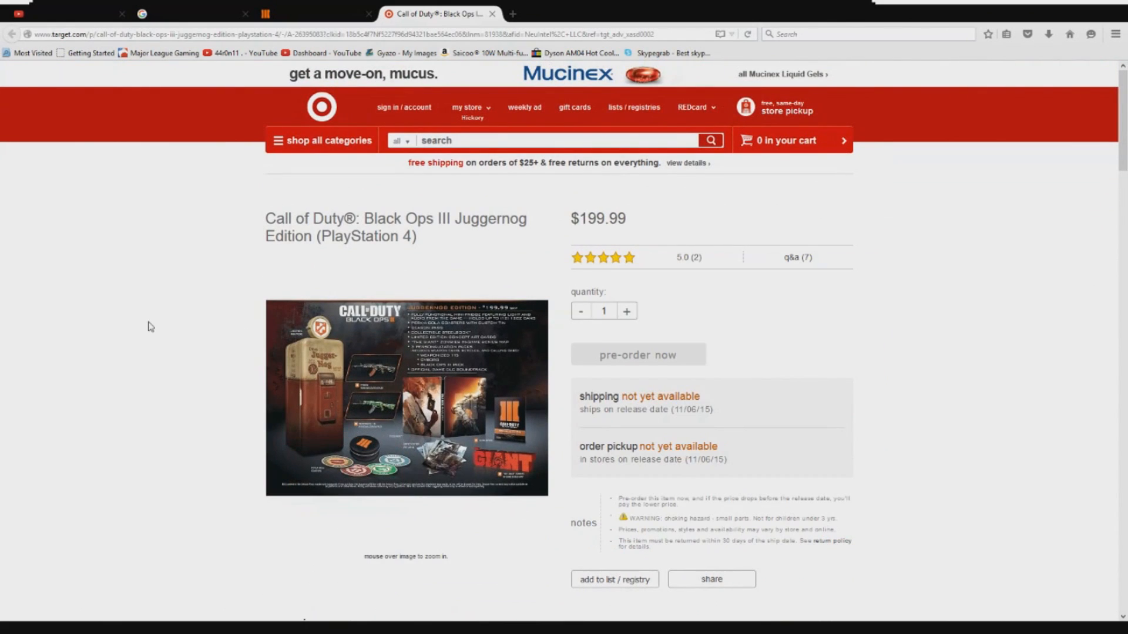
pyautogui.moveTo(138, 311)
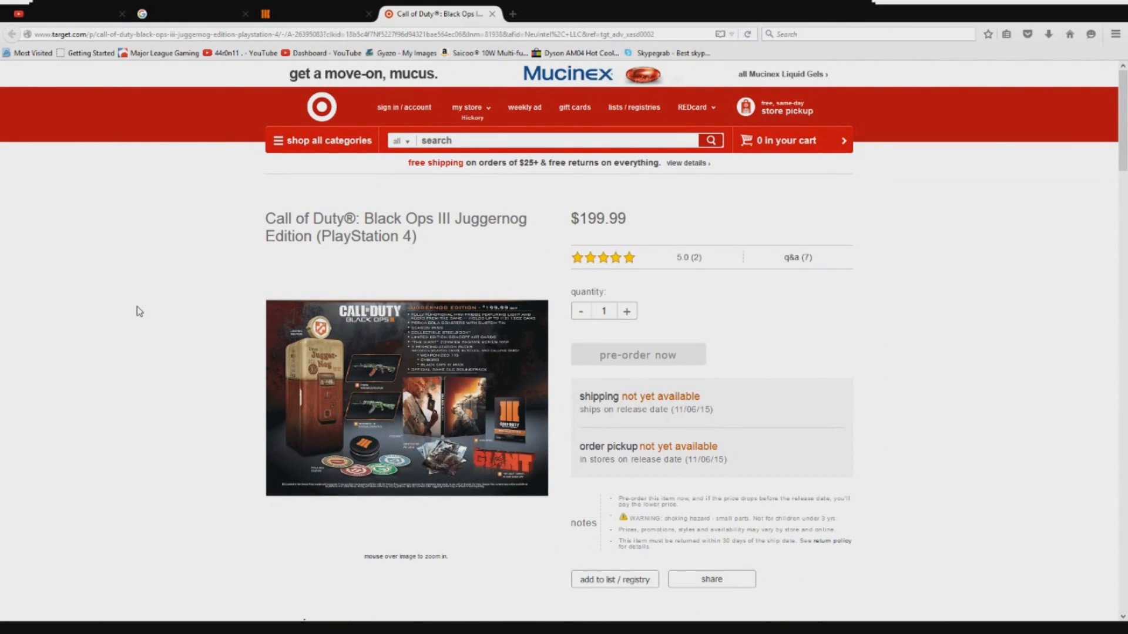
pyautogui.scroll(-3)
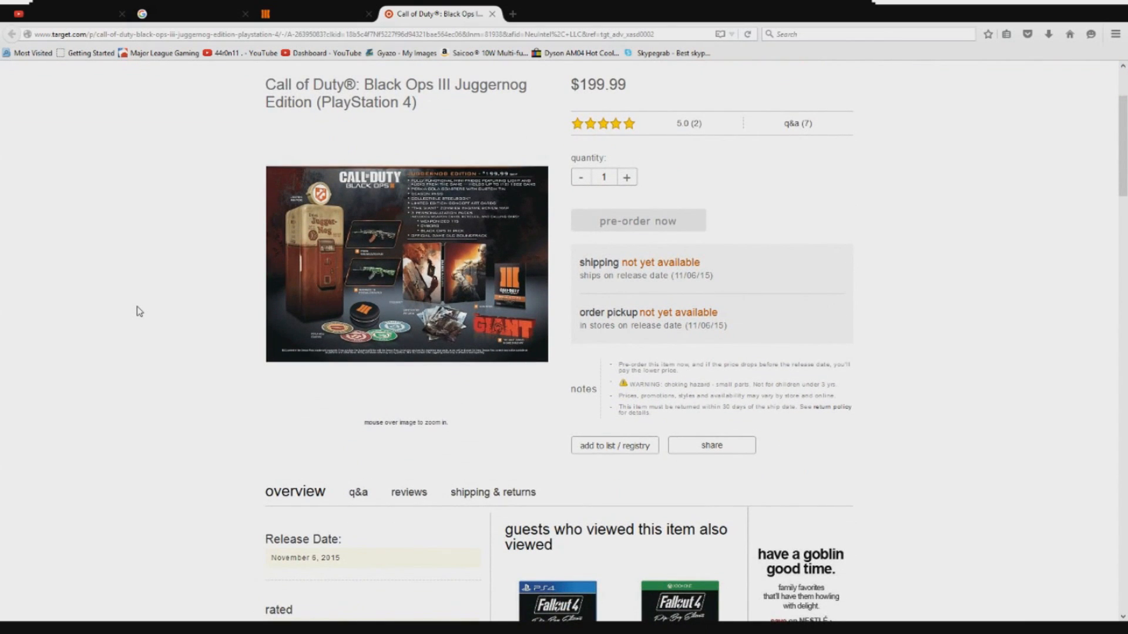
pyautogui.scroll(3)
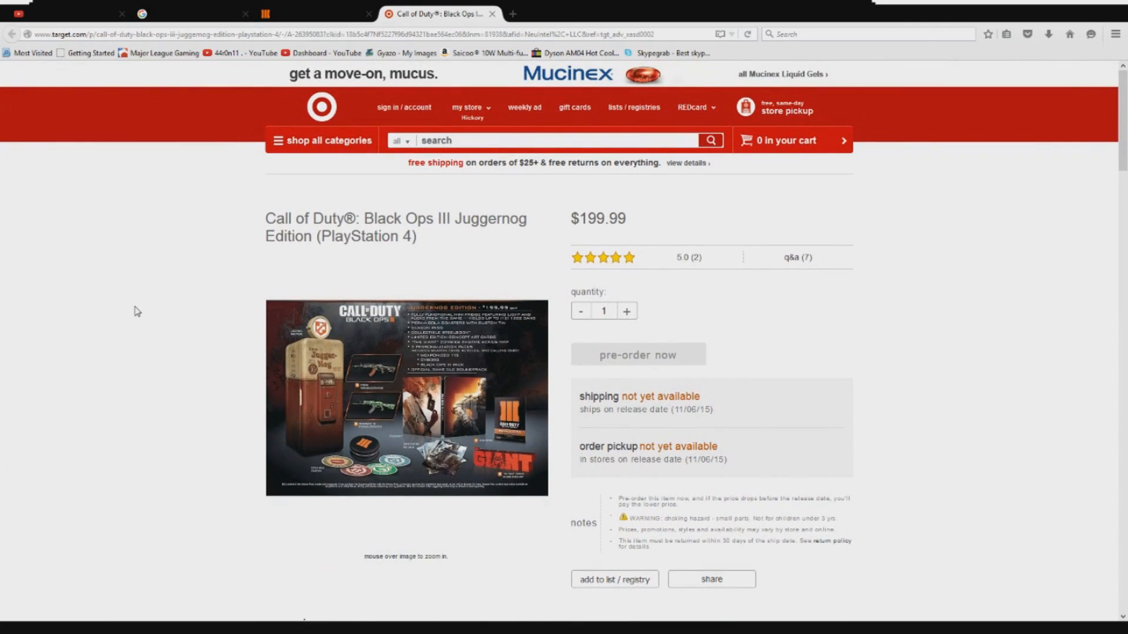
pyautogui.moveTo(574, 253)
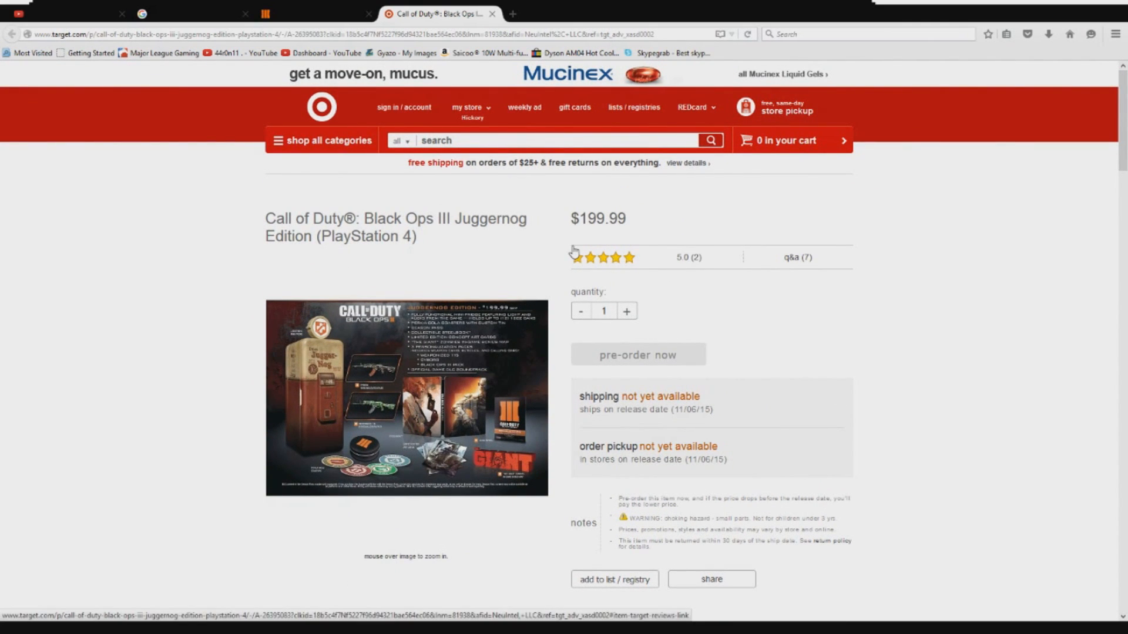
pyautogui.moveTo(352, 342)
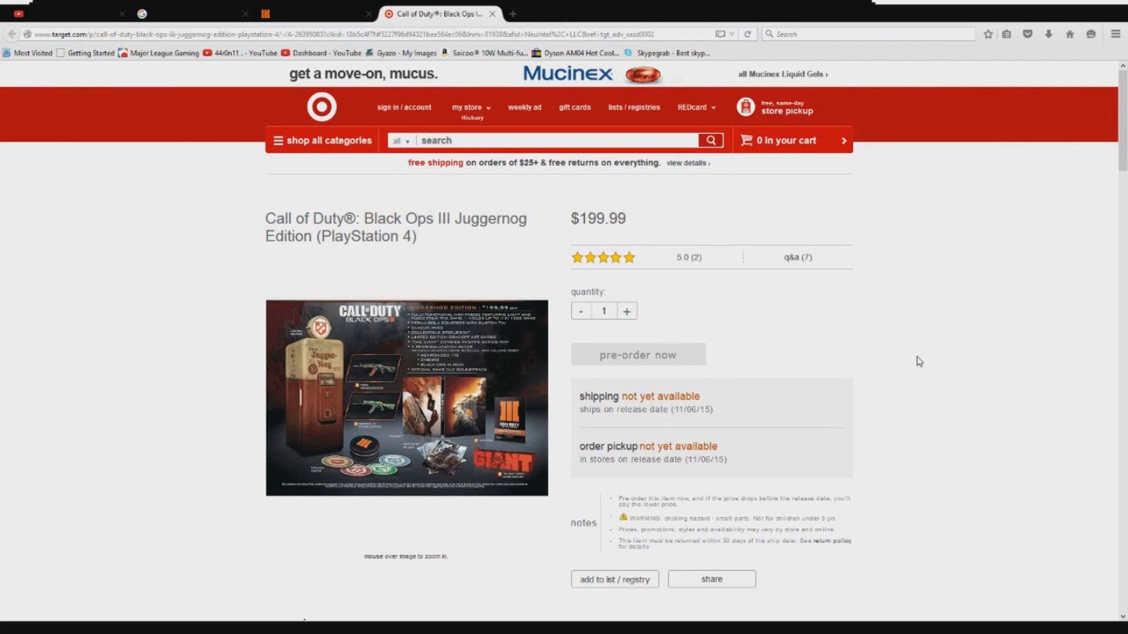
pyautogui.moveTo(393, 574)
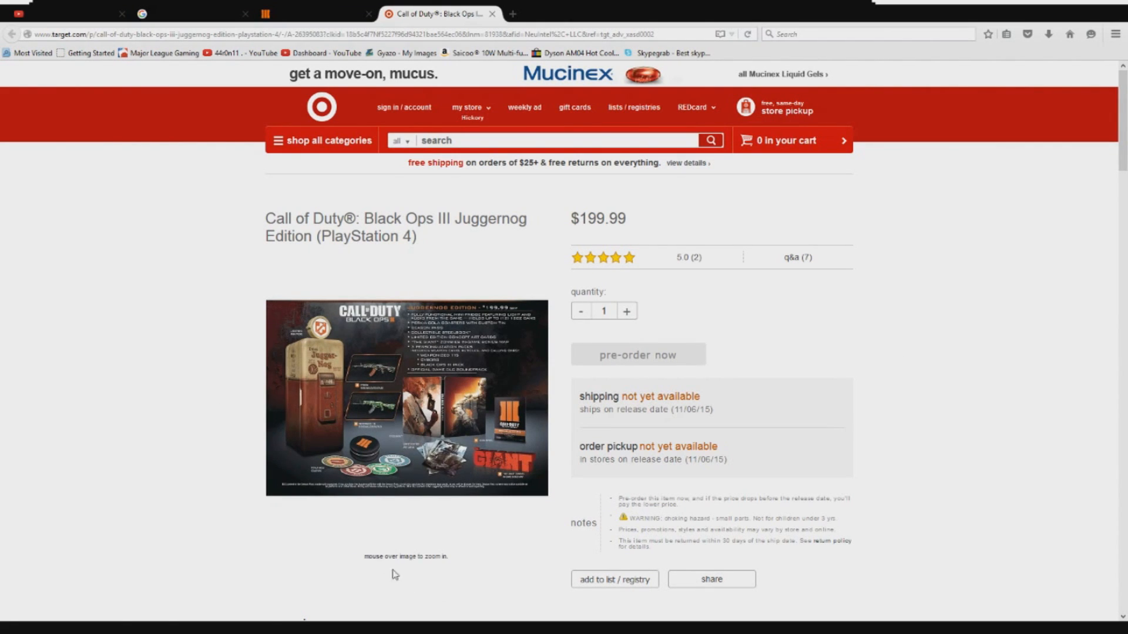
pyautogui.moveTo(65, 13)
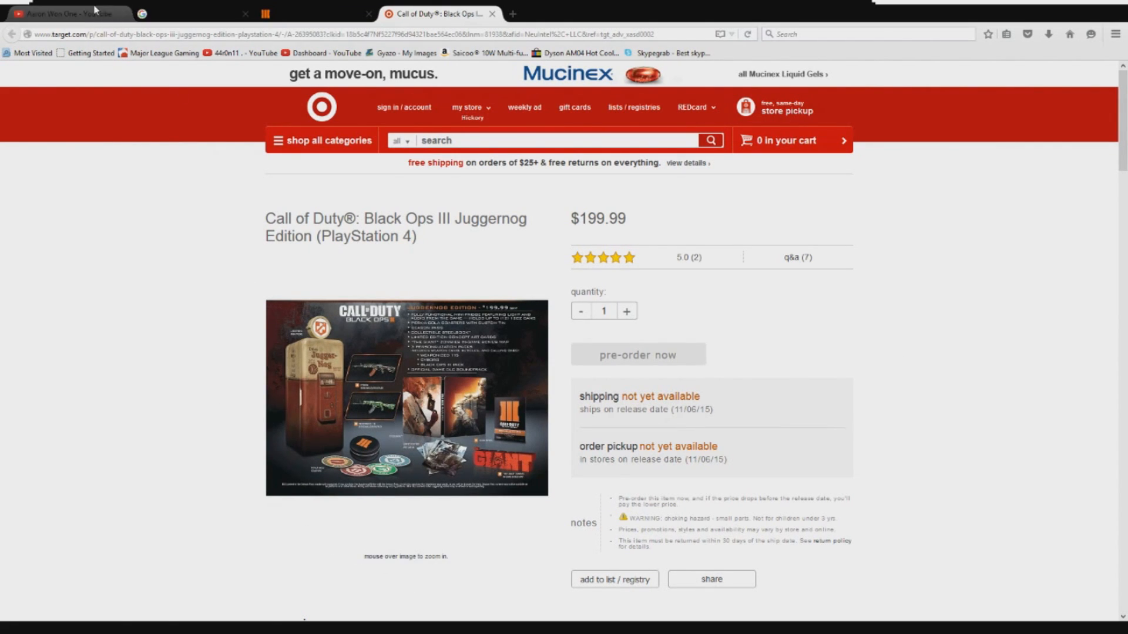
# Step: Switch to the Aaron Won One YouTube channel tab and scroll through its uploads
pyautogui.click(68, 14)
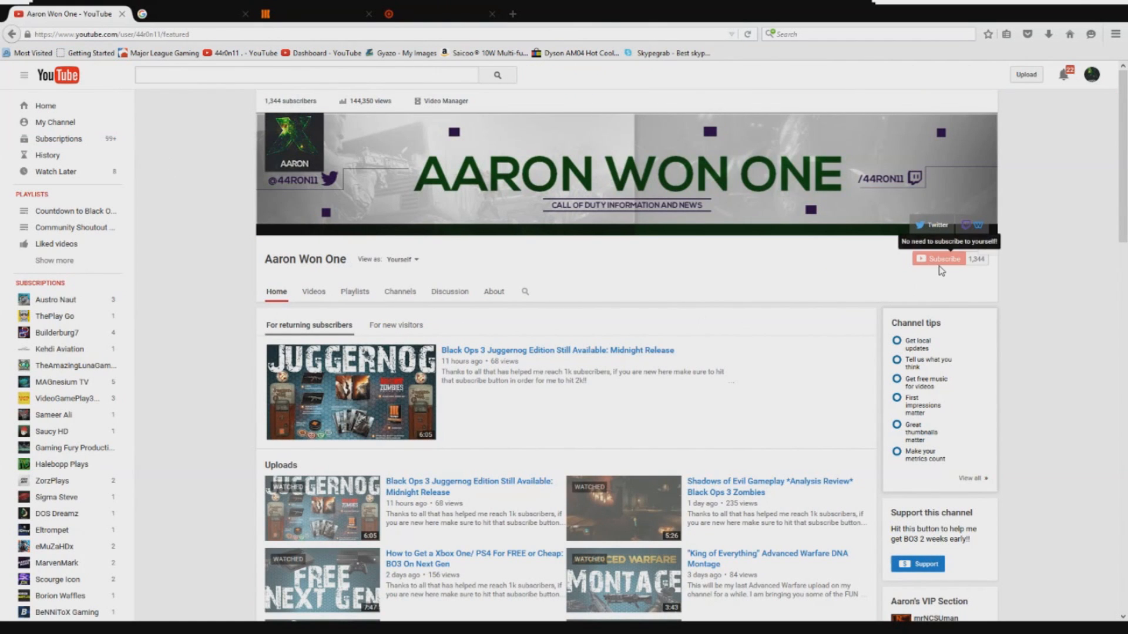
pyautogui.scroll(-3)
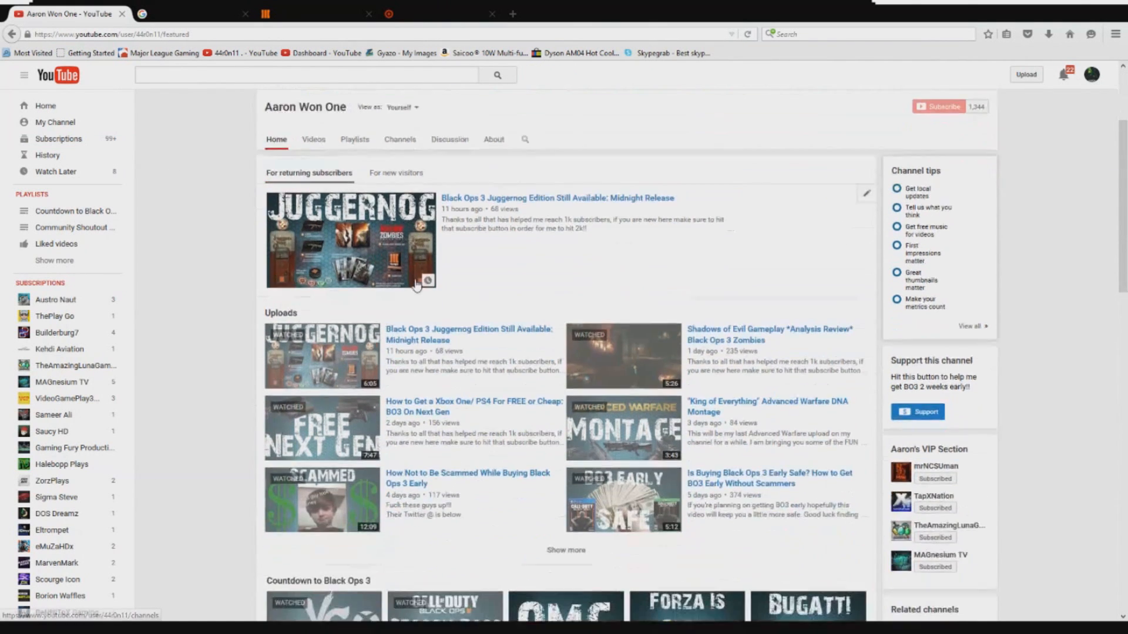
pyautogui.scroll(-3)
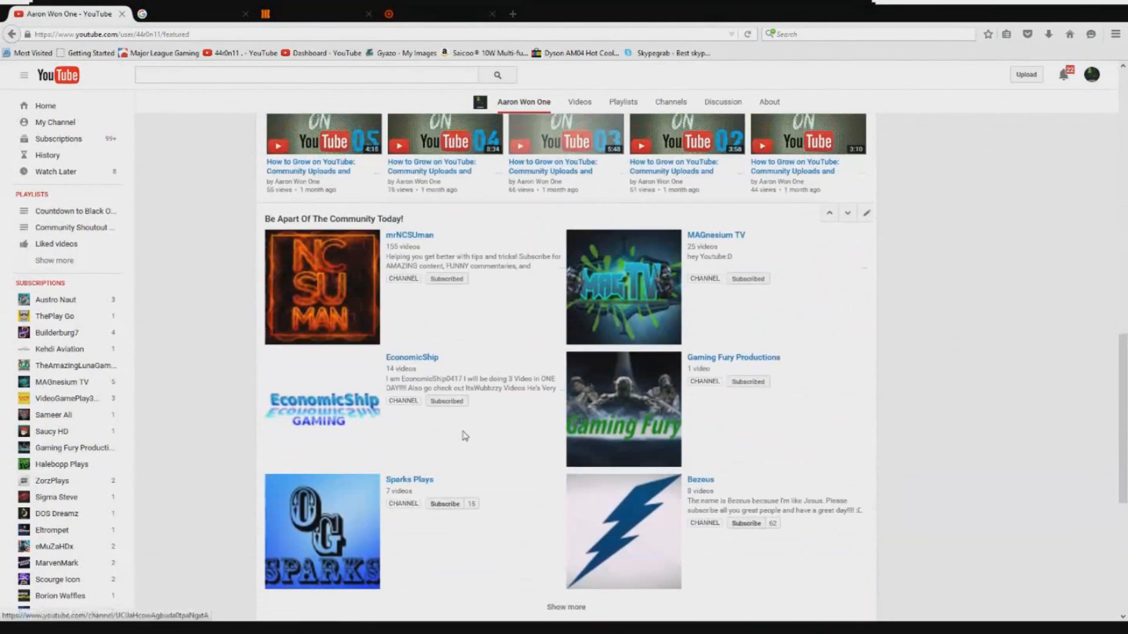
pyautogui.scroll(3)
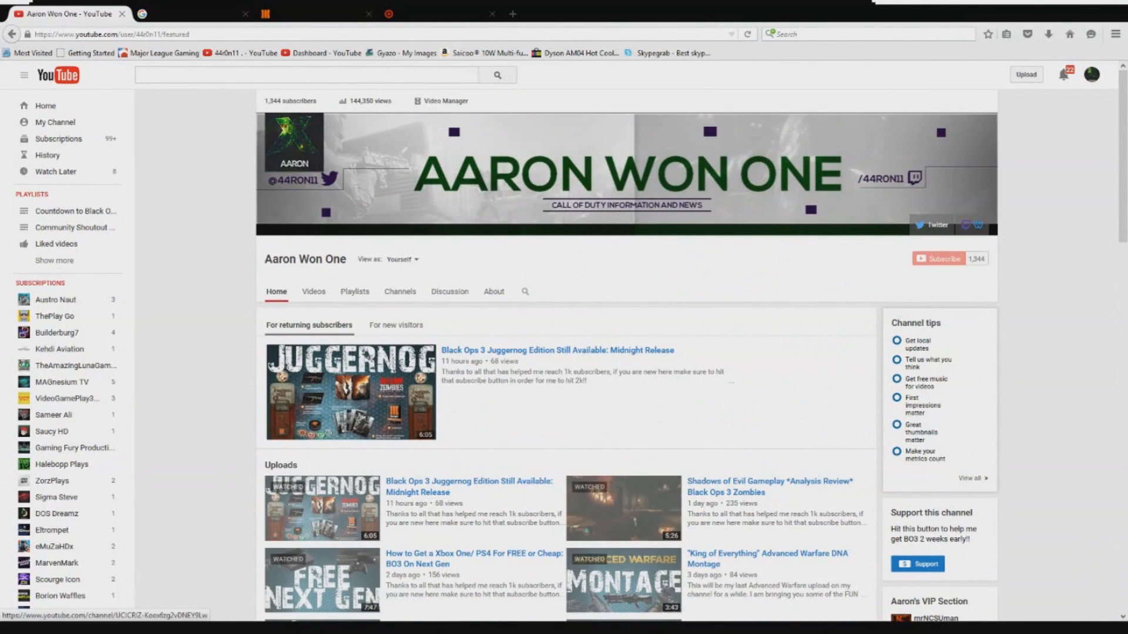